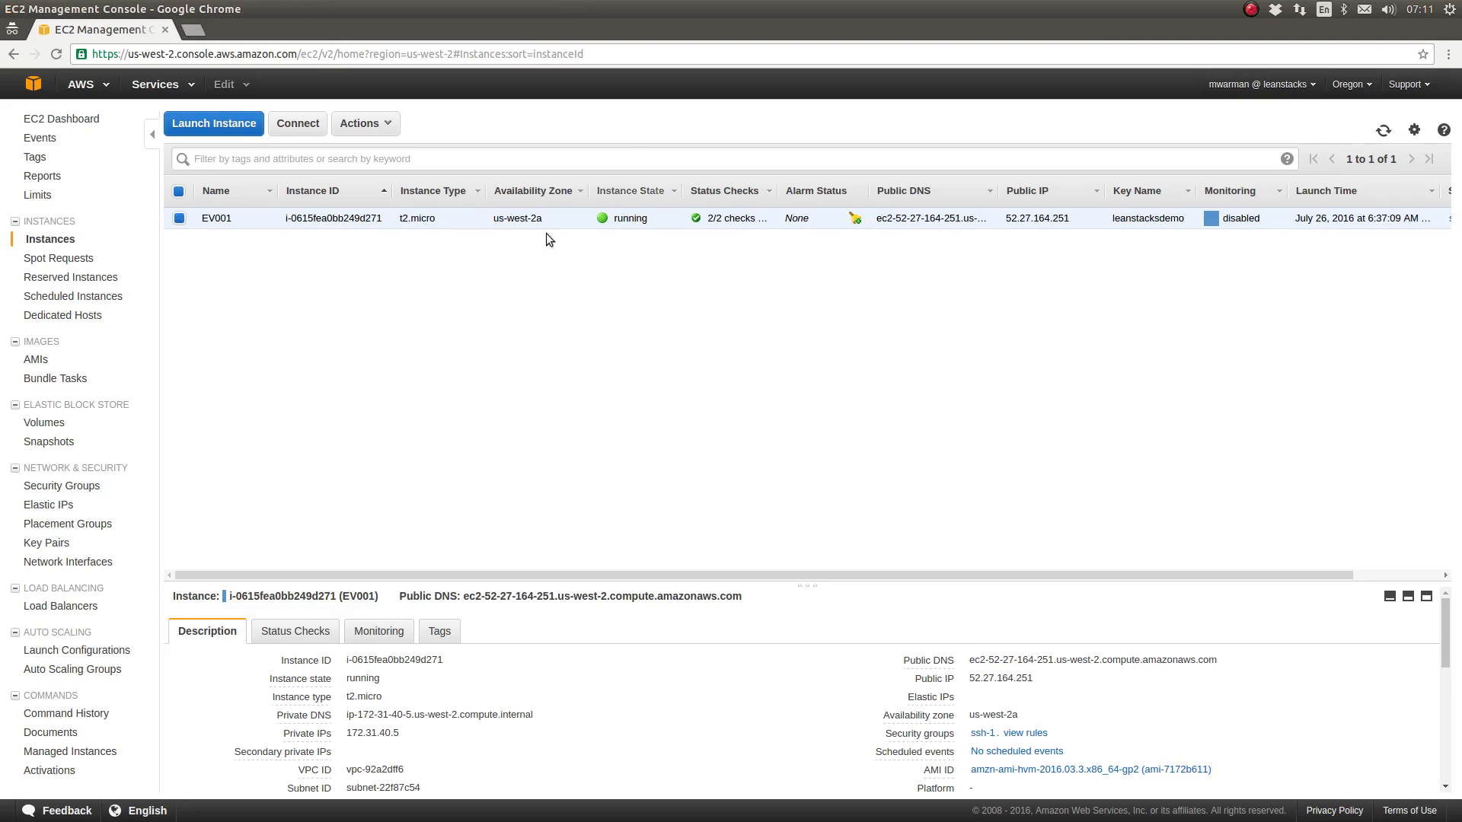
{"action": "mouse_move", "coordinate": [310, 322]}
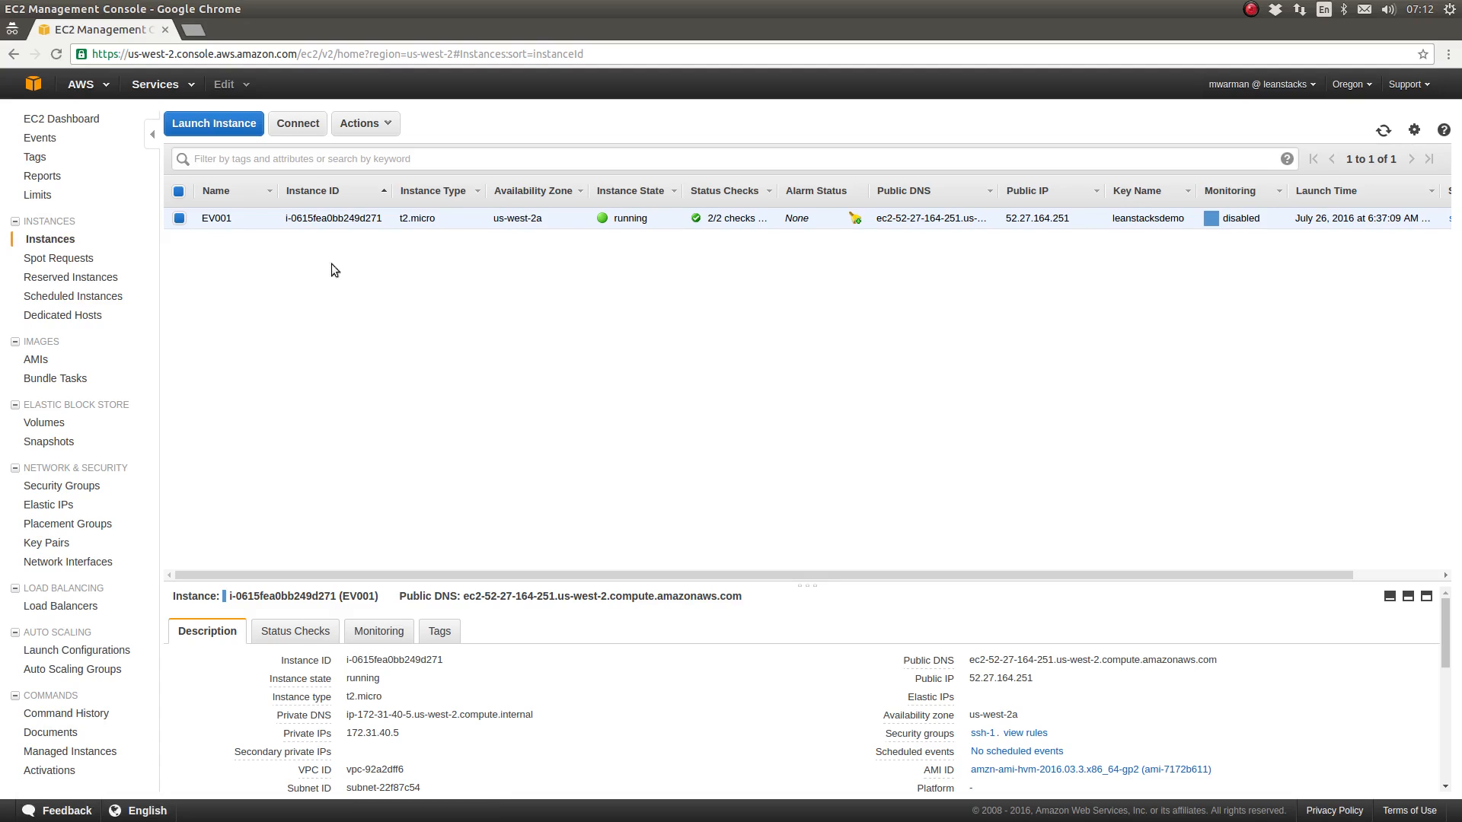
{"action": "mouse_move", "coordinate": [442, 229]}
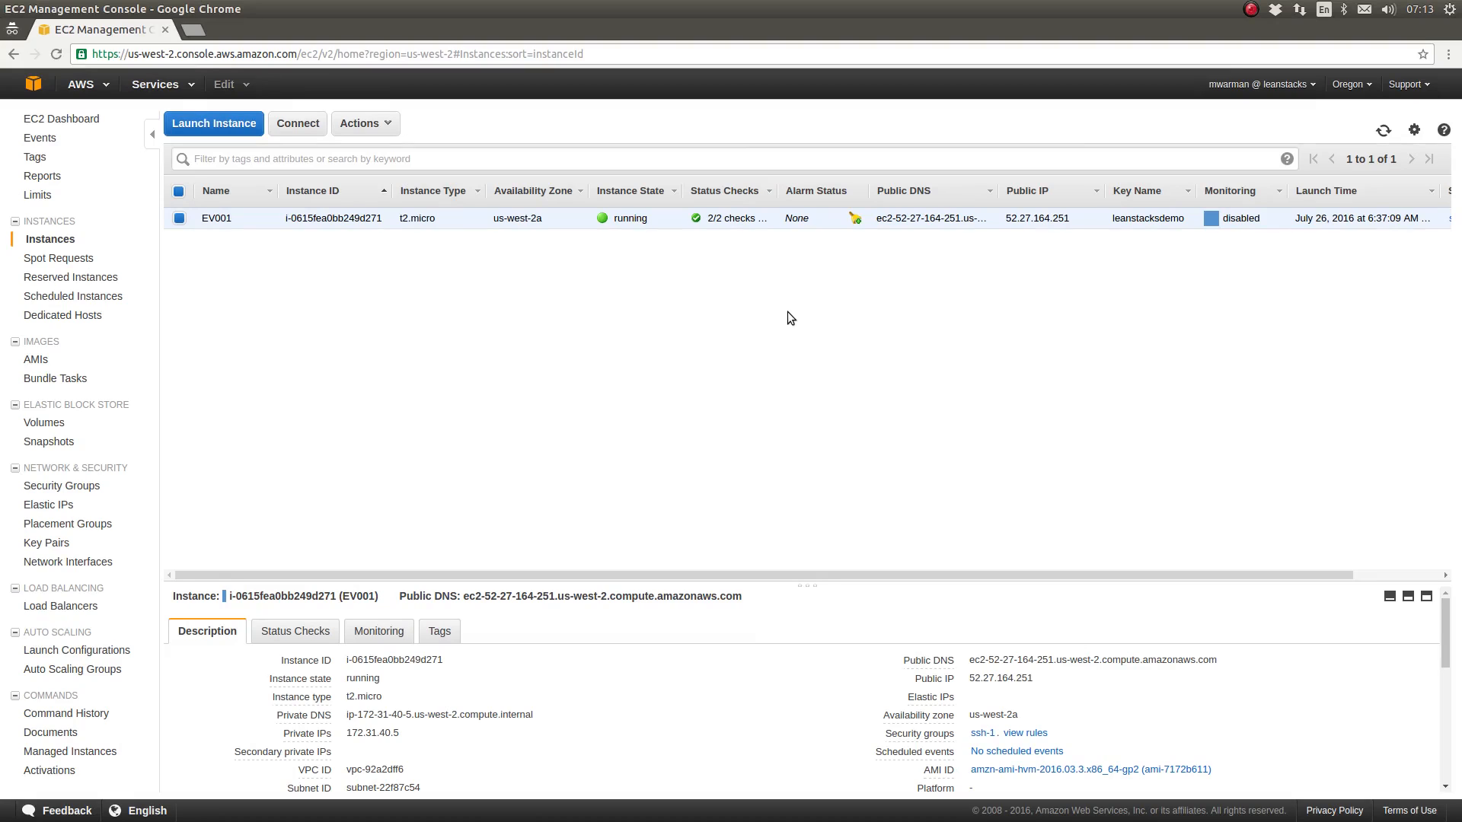
{"action": "mouse_move", "coordinate": [751, 333]}
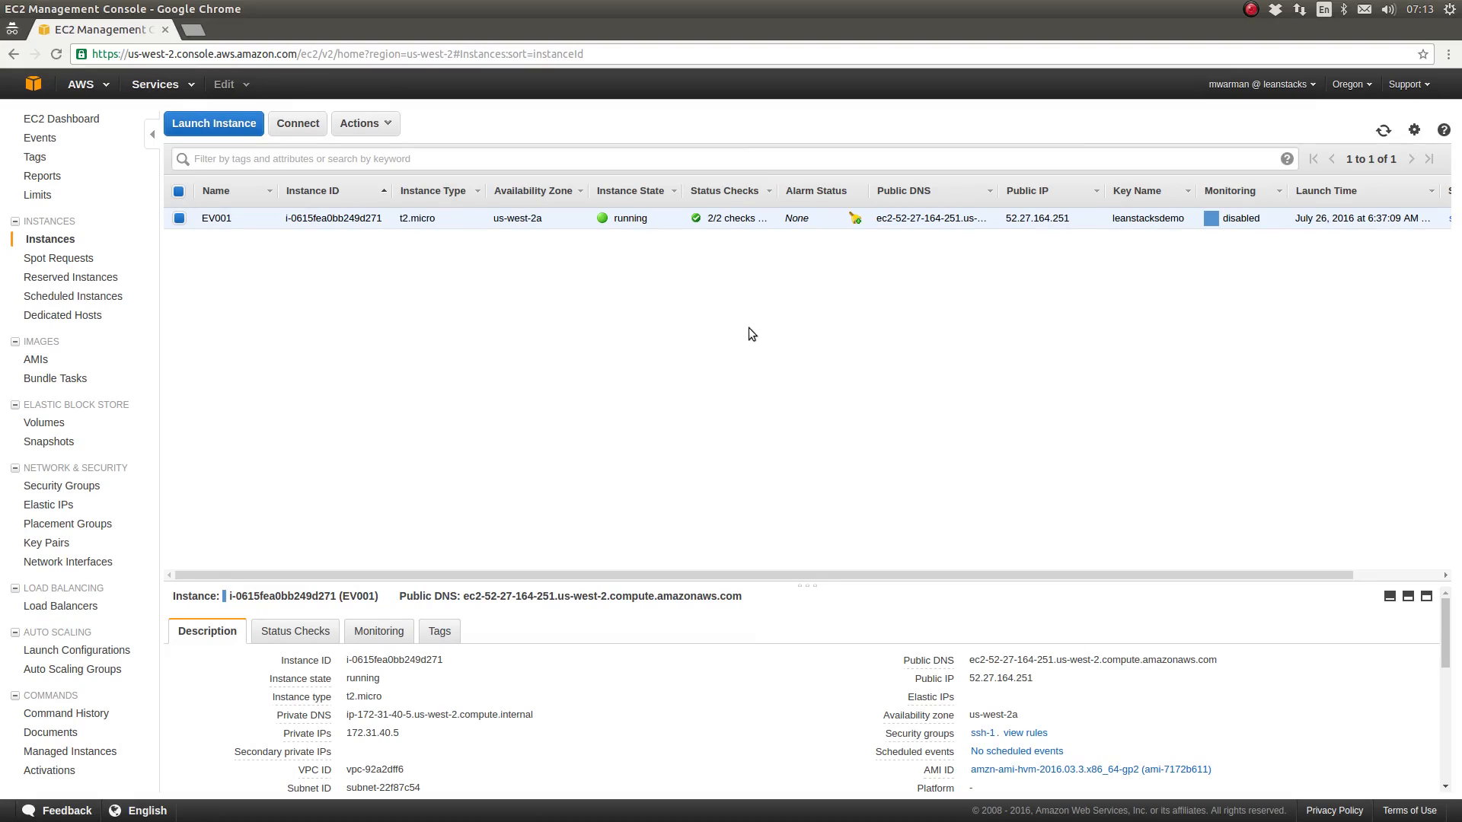
{"action": "mouse_move", "coordinate": [760, 327]}
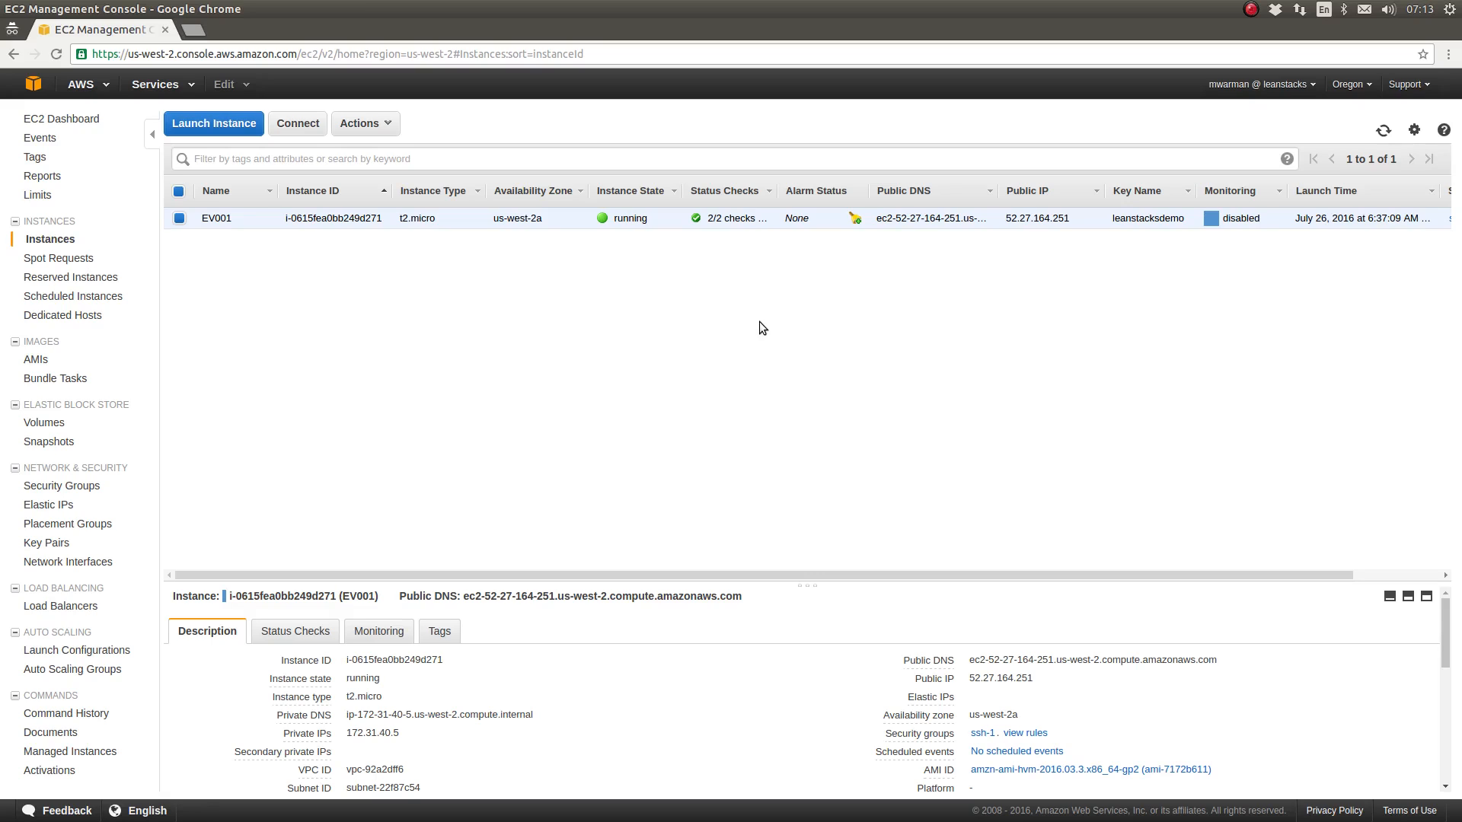
{"action": "mouse_move", "coordinate": [757, 379]}
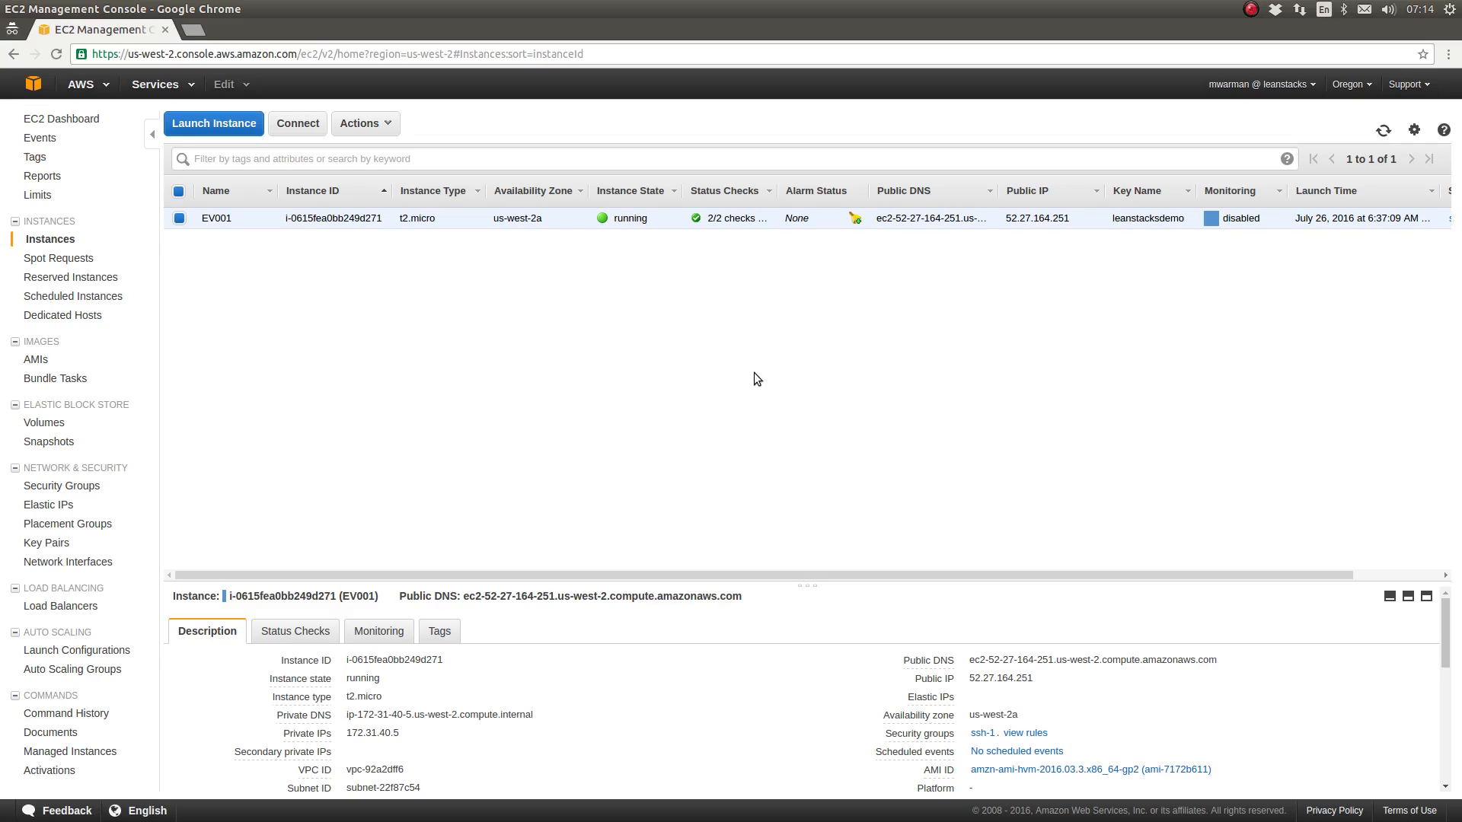
{"action": "mouse_move", "coordinate": [663, 550]}
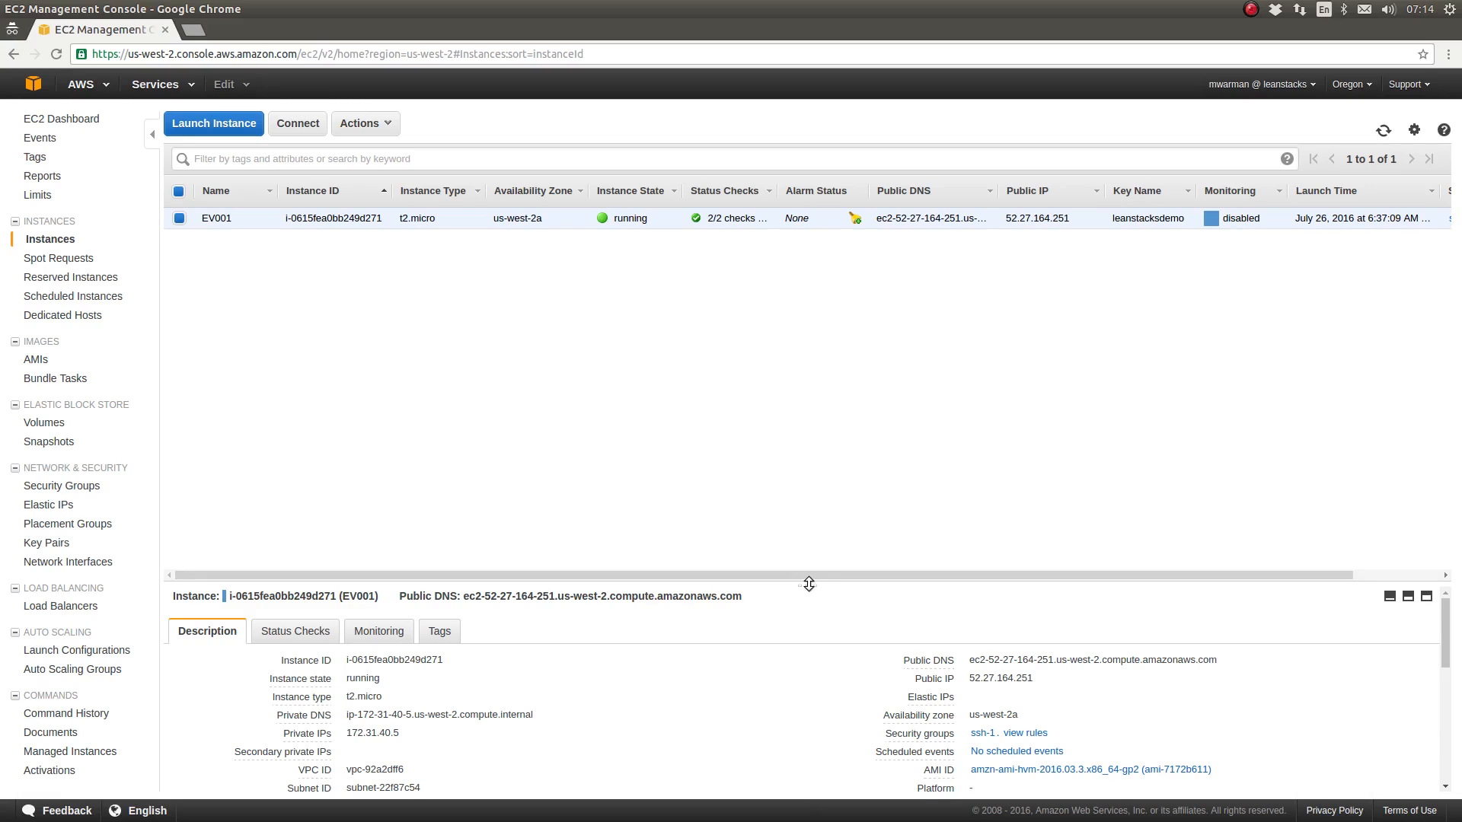
Step: Enlarge the EV001 description pane so more fields, including the key pair name, are visible
{"action": "left_click_drag", "start_coordinate": [809, 576], "coordinate": [809, 539]}
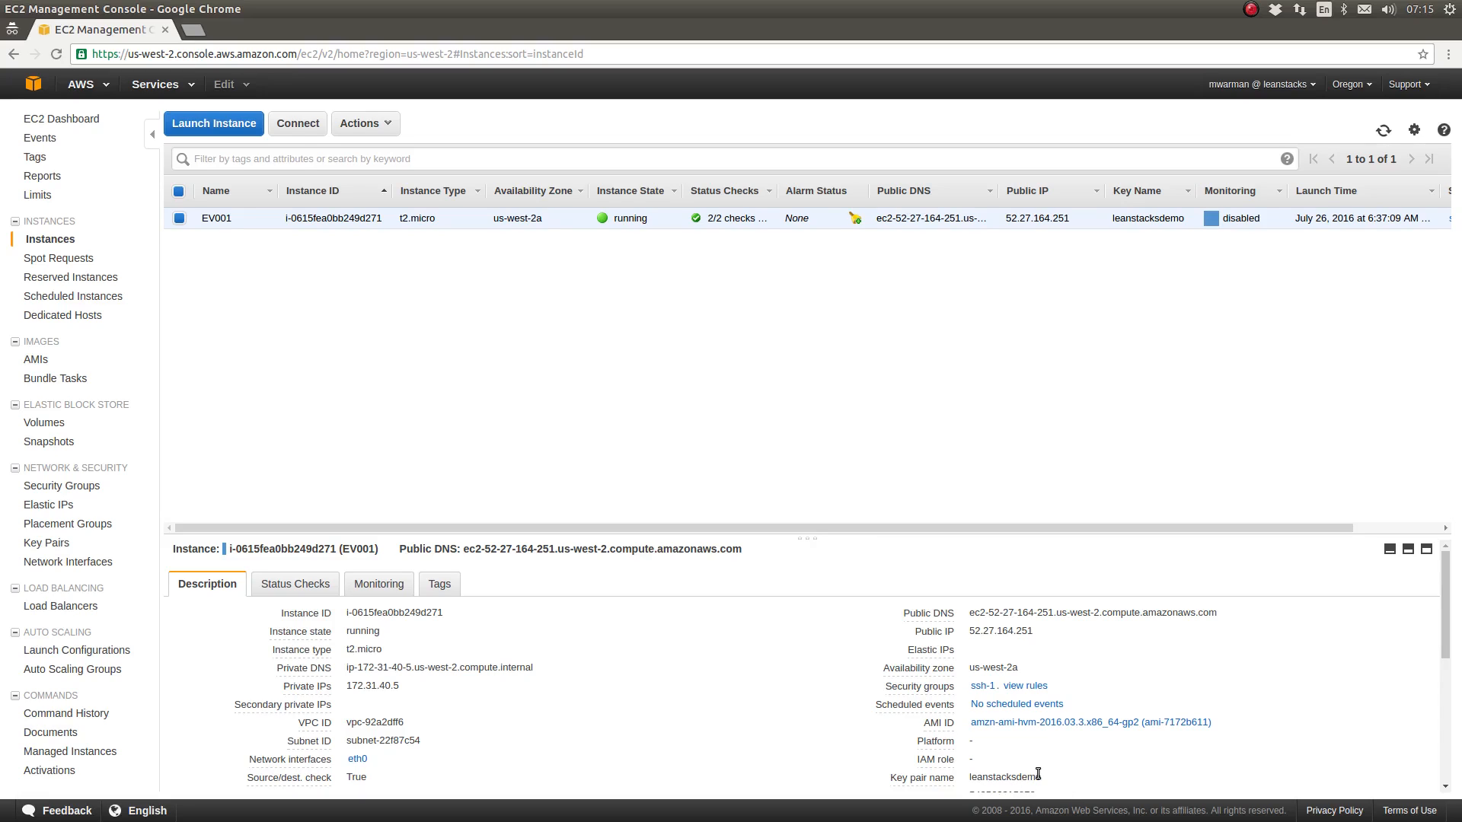
{"action": "mouse_move", "coordinate": [1054, 761]}
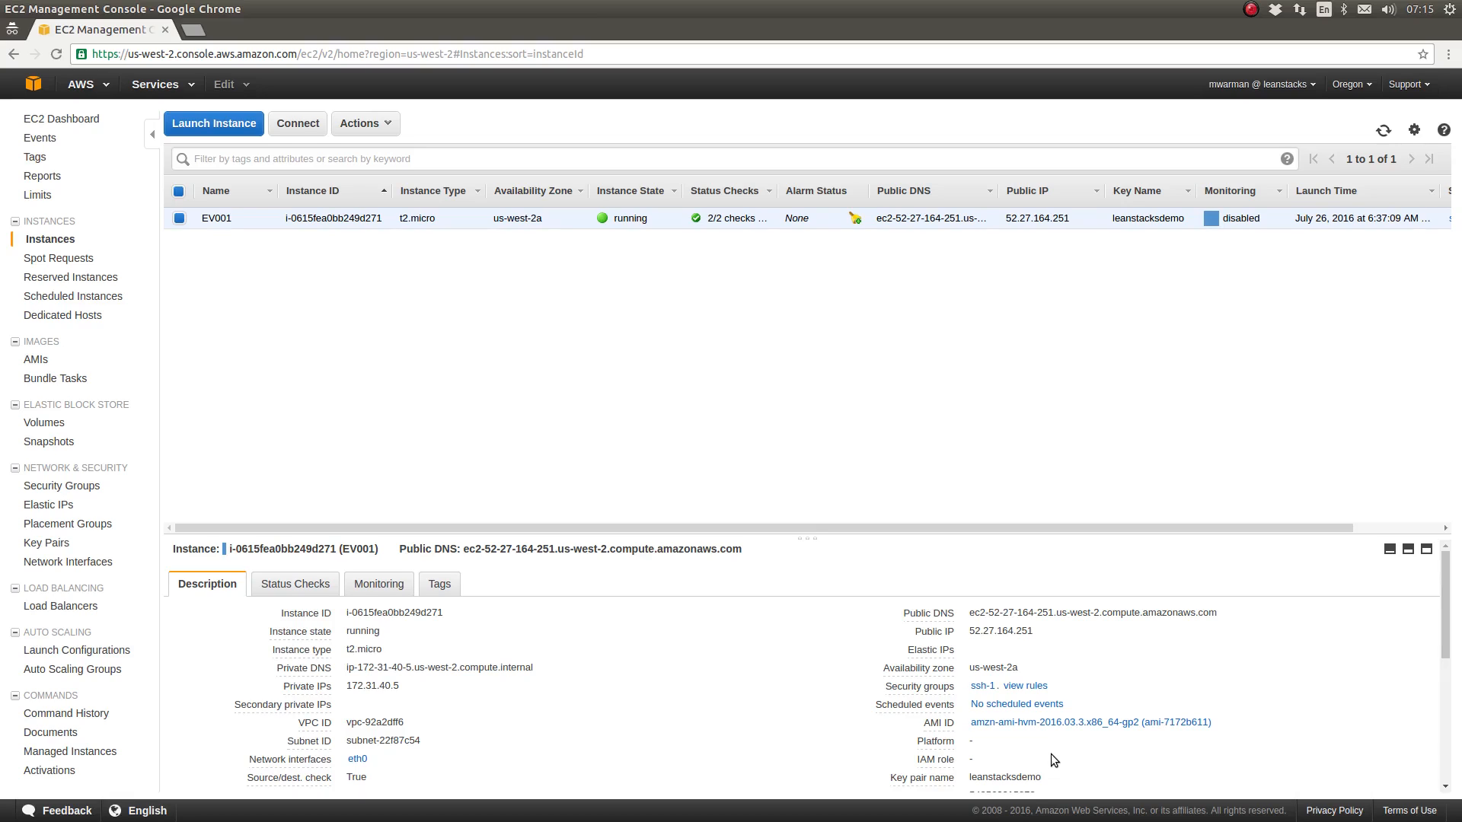
{"action": "mouse_move", "coordinate": [903, 574]}
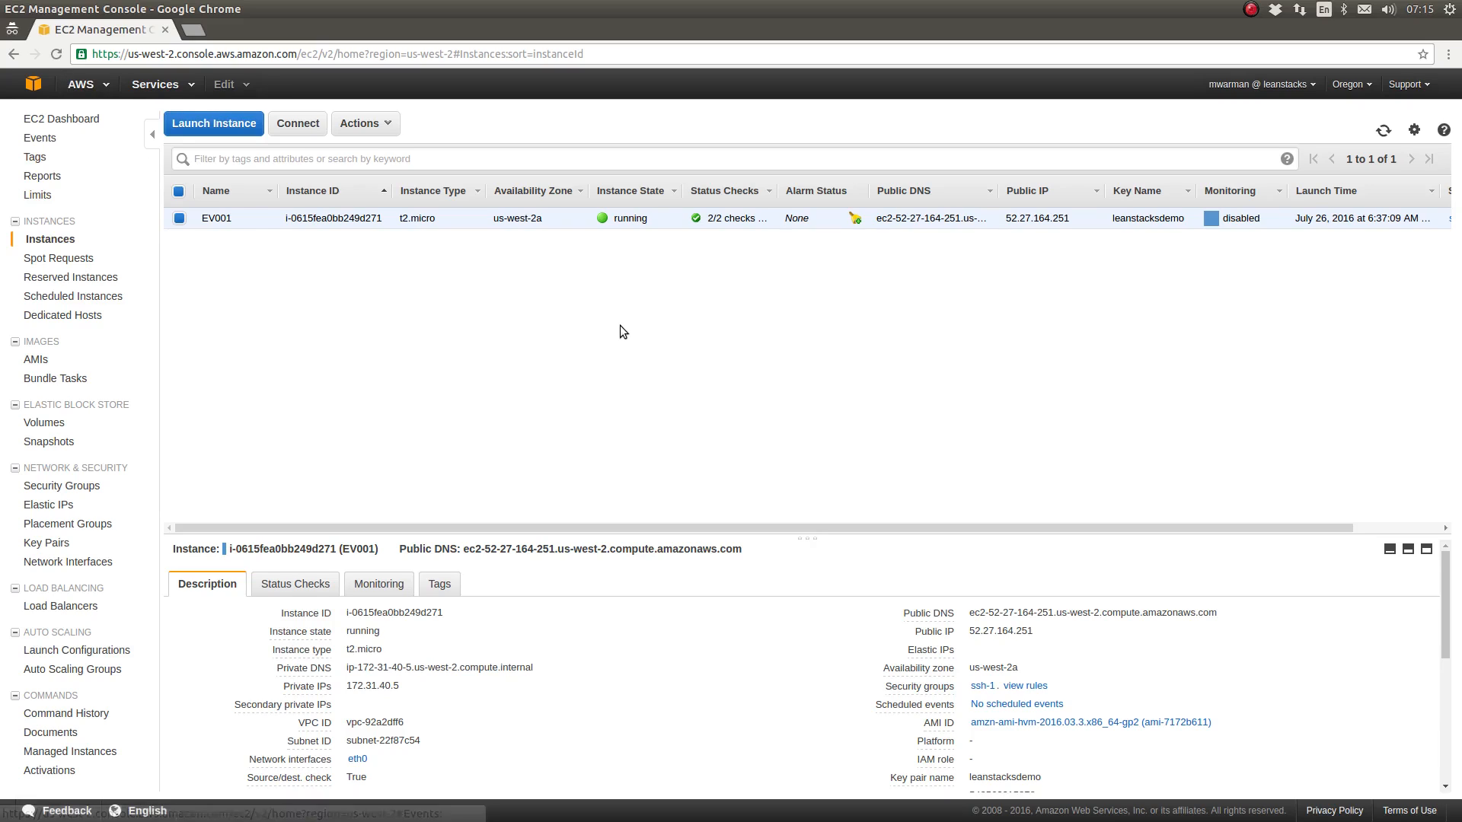
{"action": "mouse_move", "coordinate": [961, 621]}
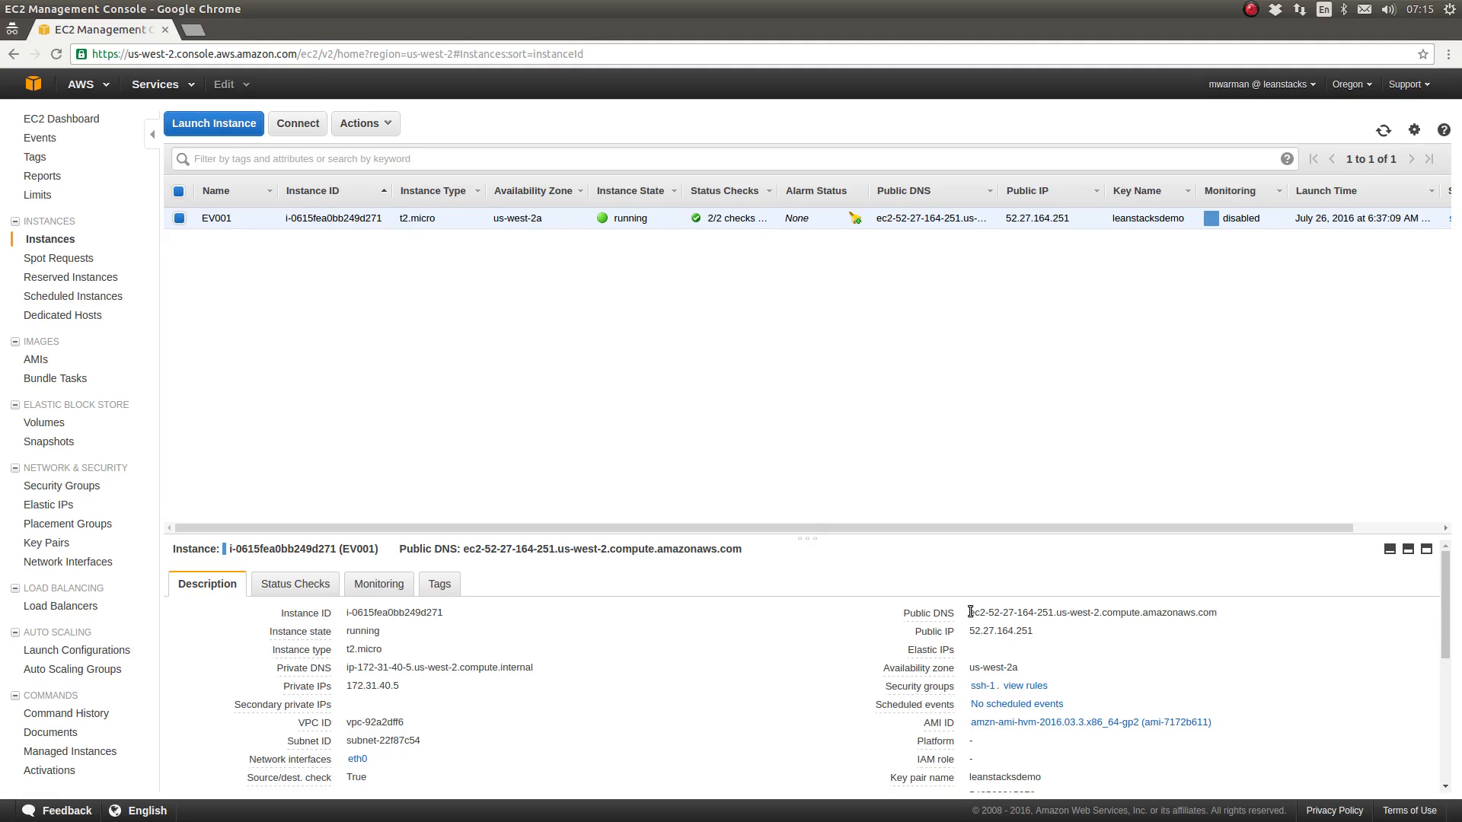
{"action": "mouse_move", "coordinate": [1051, 571]}
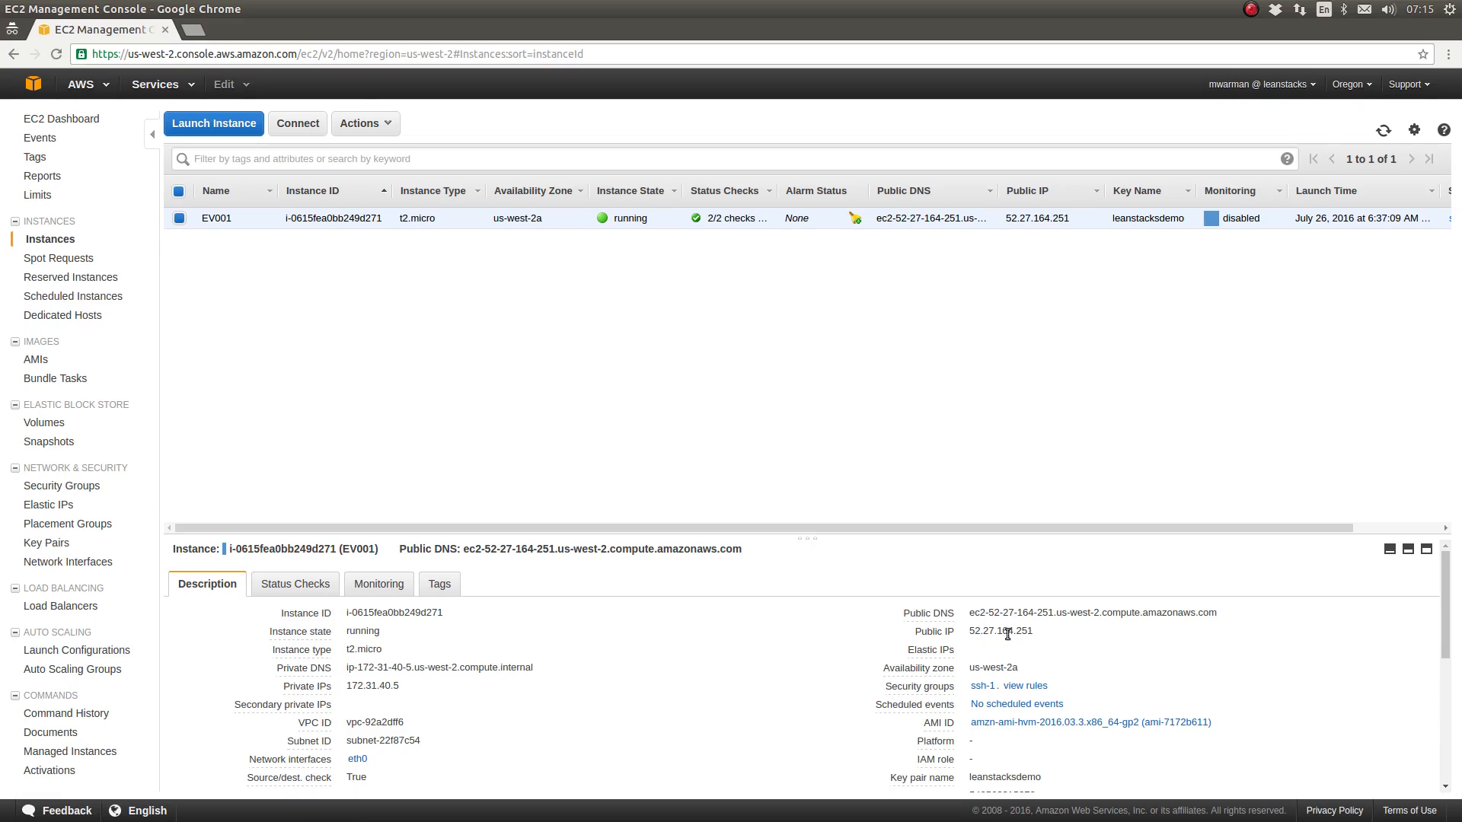
{"action": "mouse_move", "coordinate": [976, 605]}
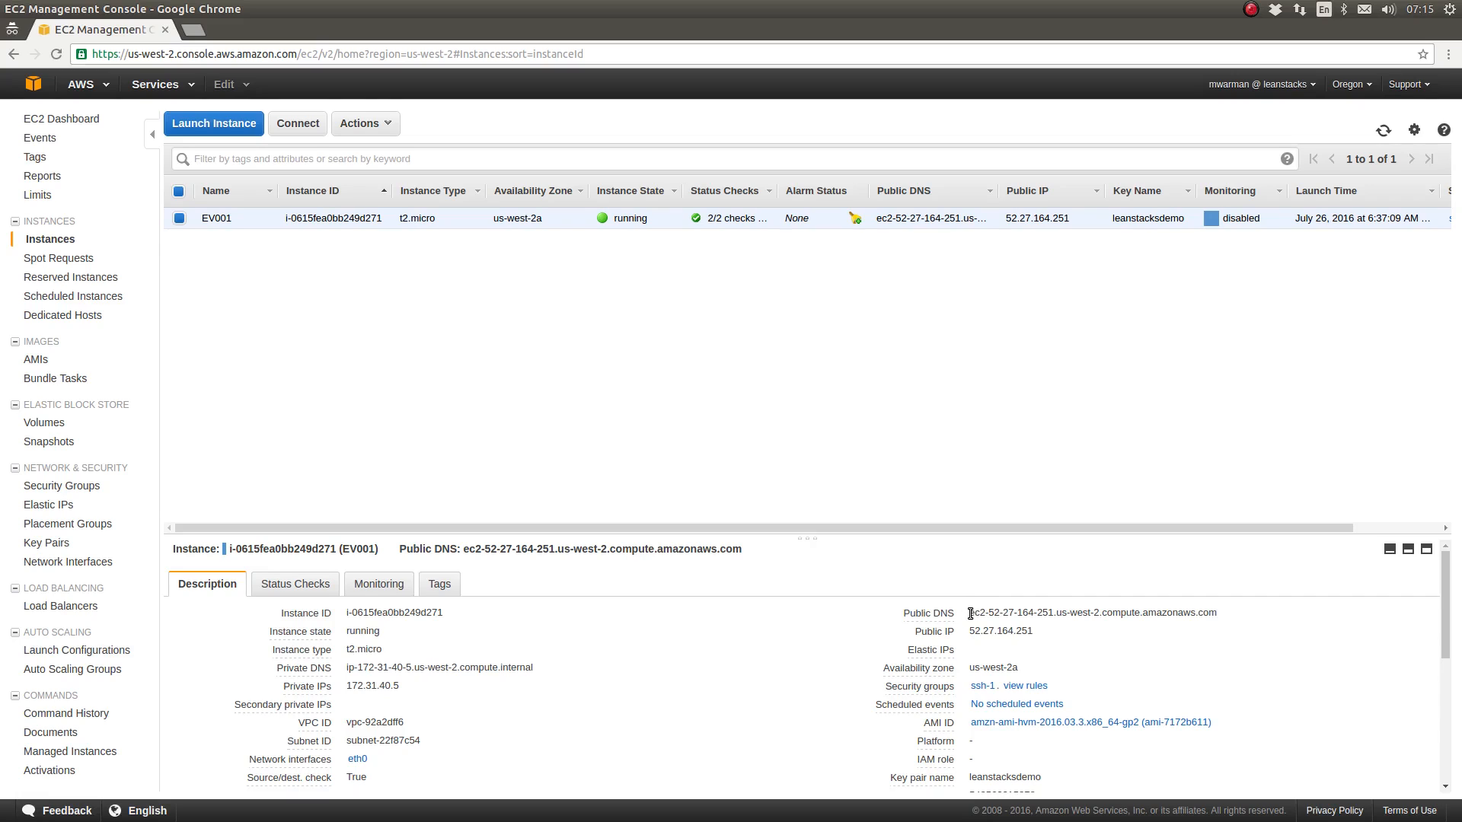
Step: Select EV001's public DNS address in the Description pane for copying
{"action": "double_click", "coordinate": [1091, 613]}
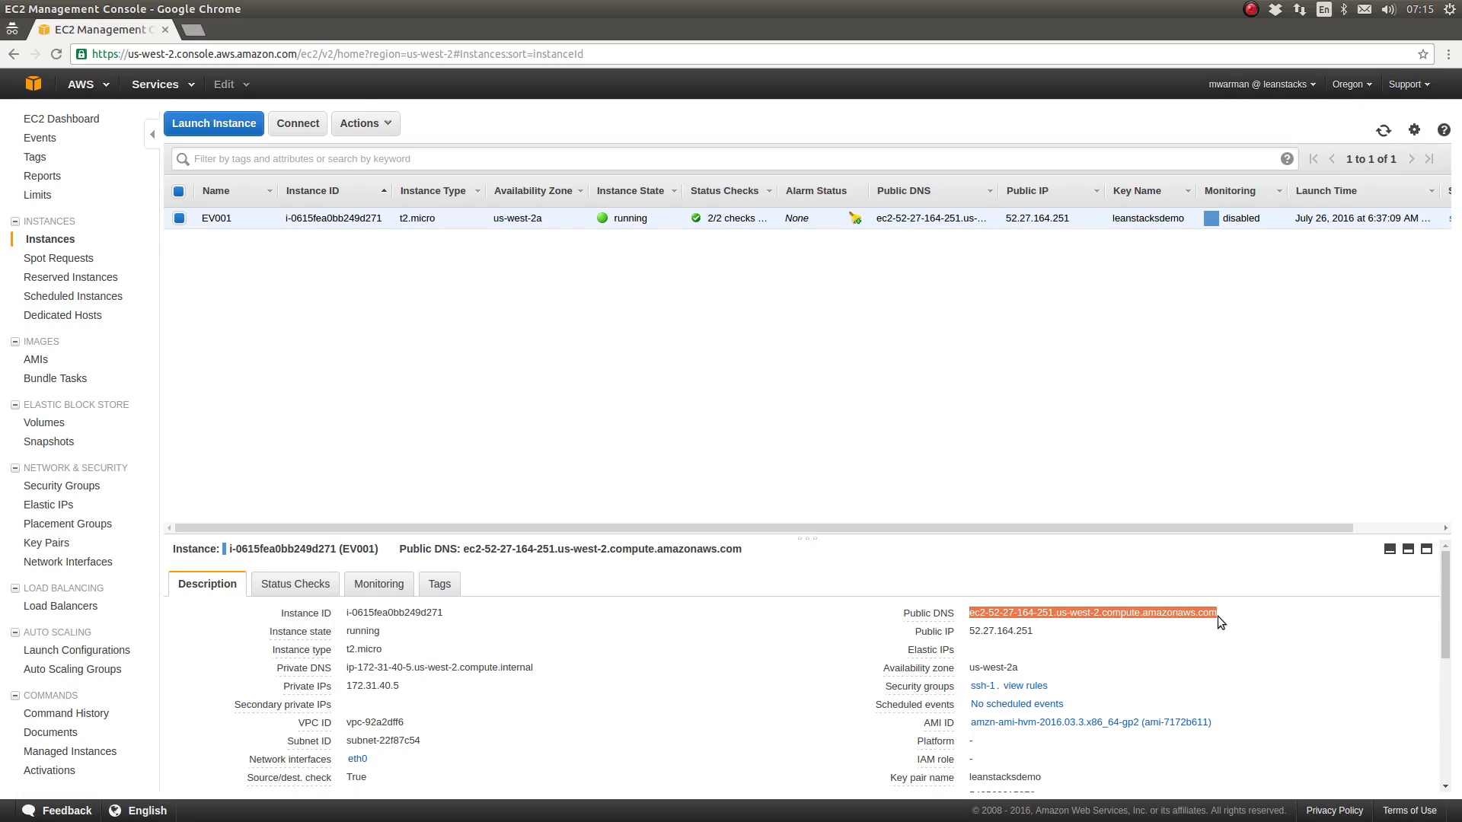
{"action": "mouse_move", "coordinate": [1056, 586]}
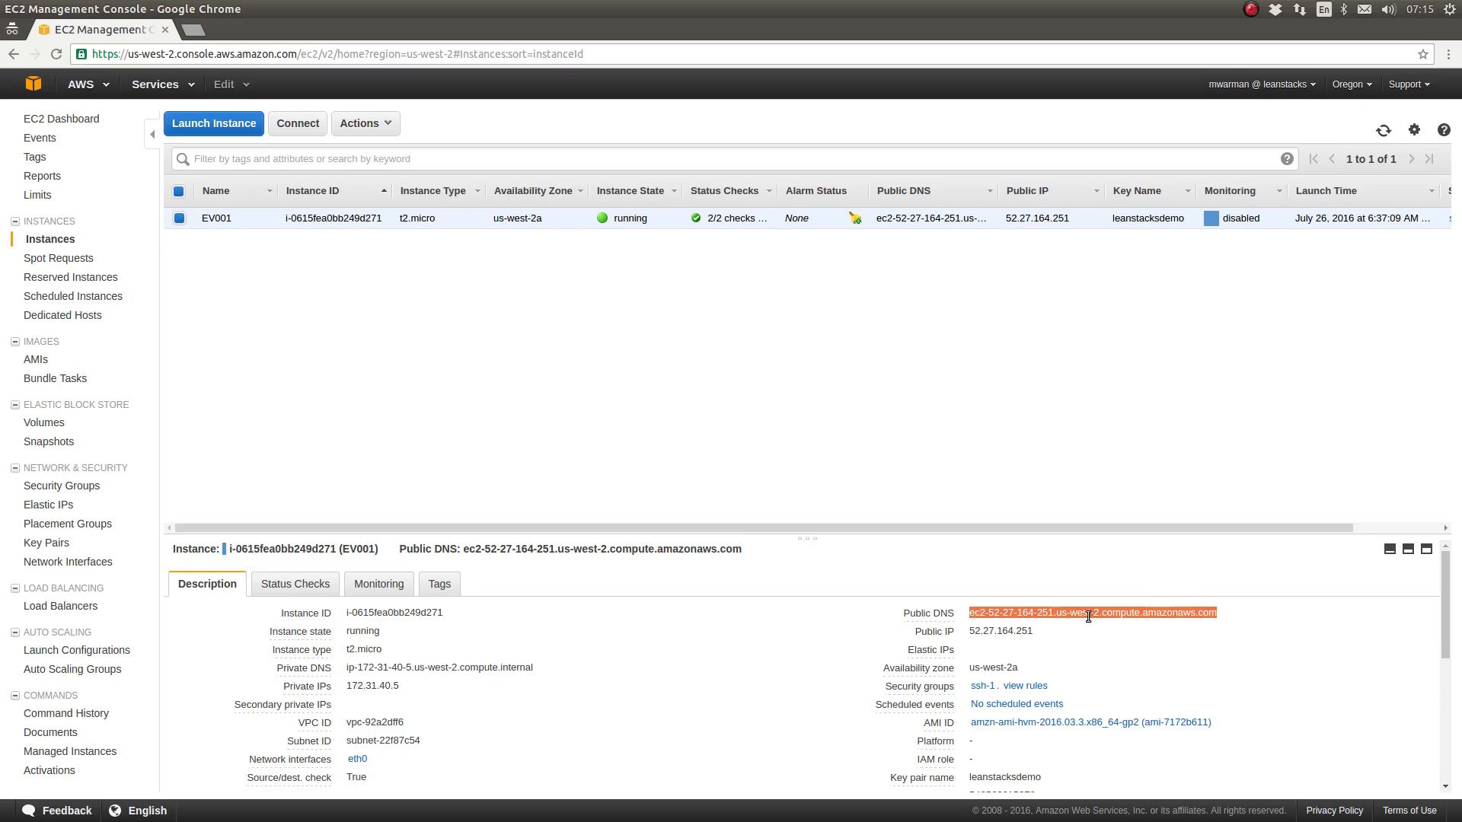
{"action": "mouse_move", "coordinate": [807, 555]}
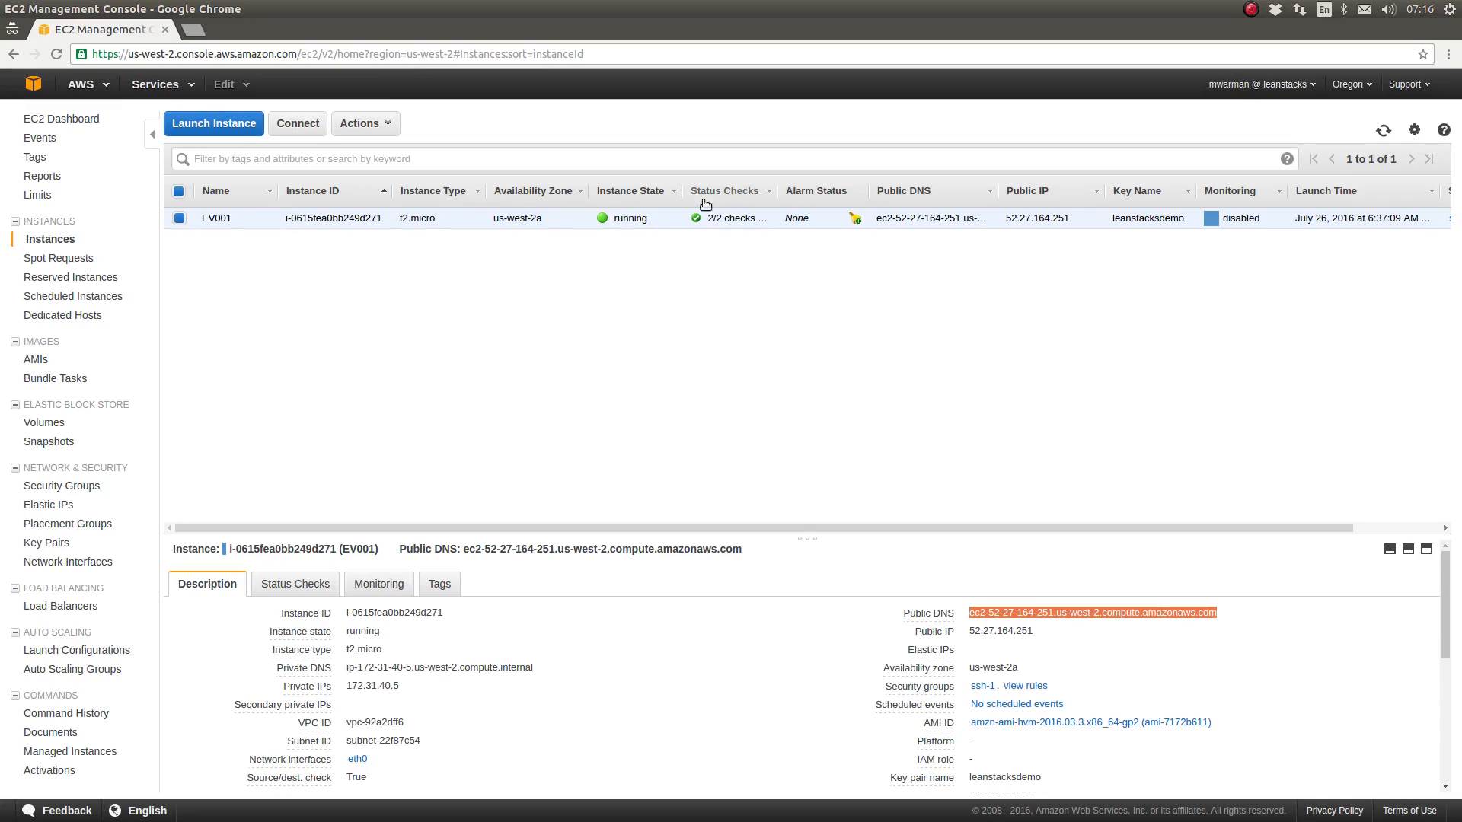
{"action": "mouse_move", "coordinate": [707, 233]}
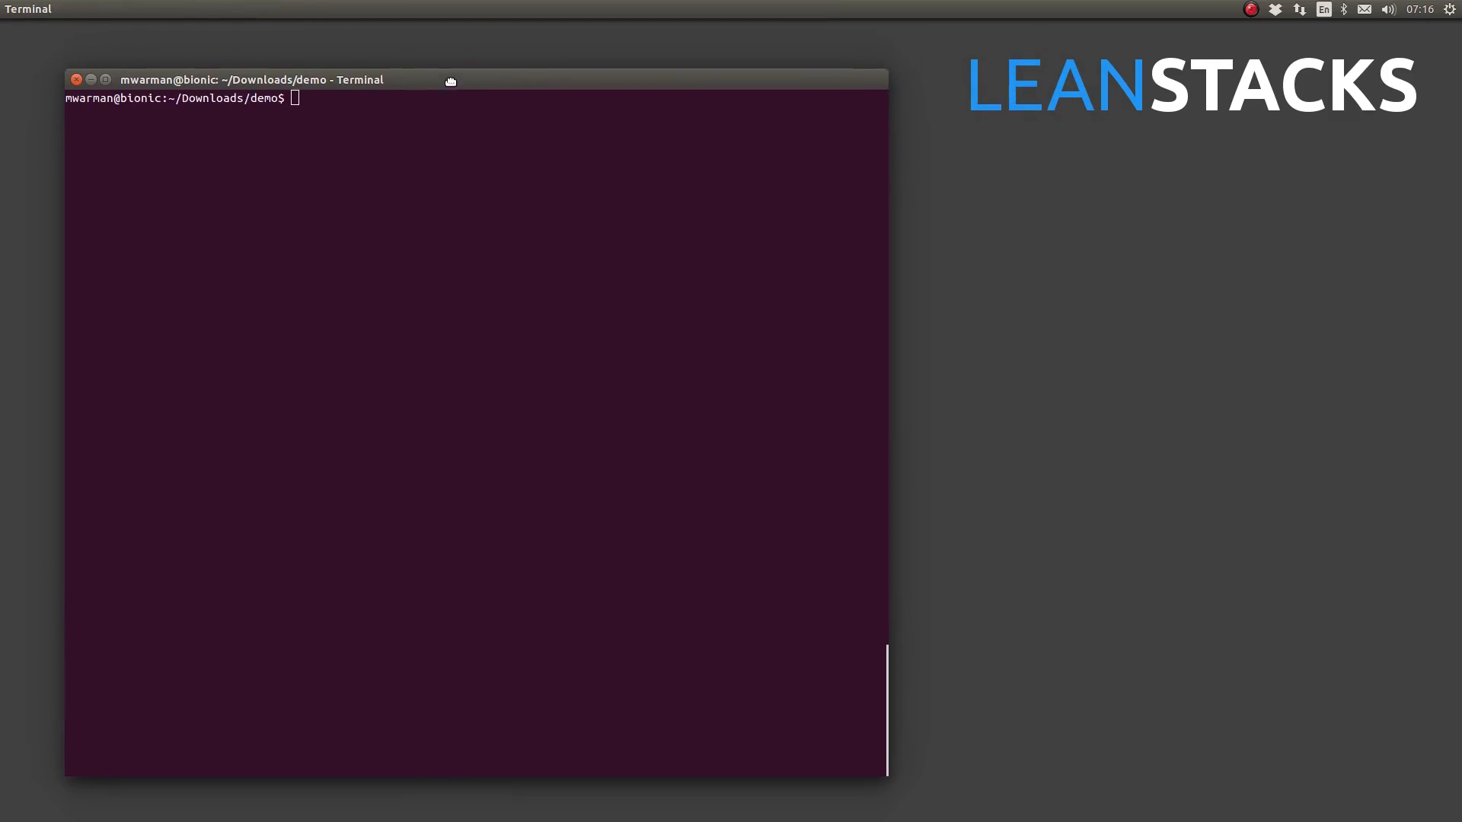
Step: List the demo folder with ls -lh, cat SampleFile.txt to read "Hello World from Sample File.", then clear the screen
{"action": "left_click_drag", "start_coordinate": [450, 80], "coordinate": [215, 69]}
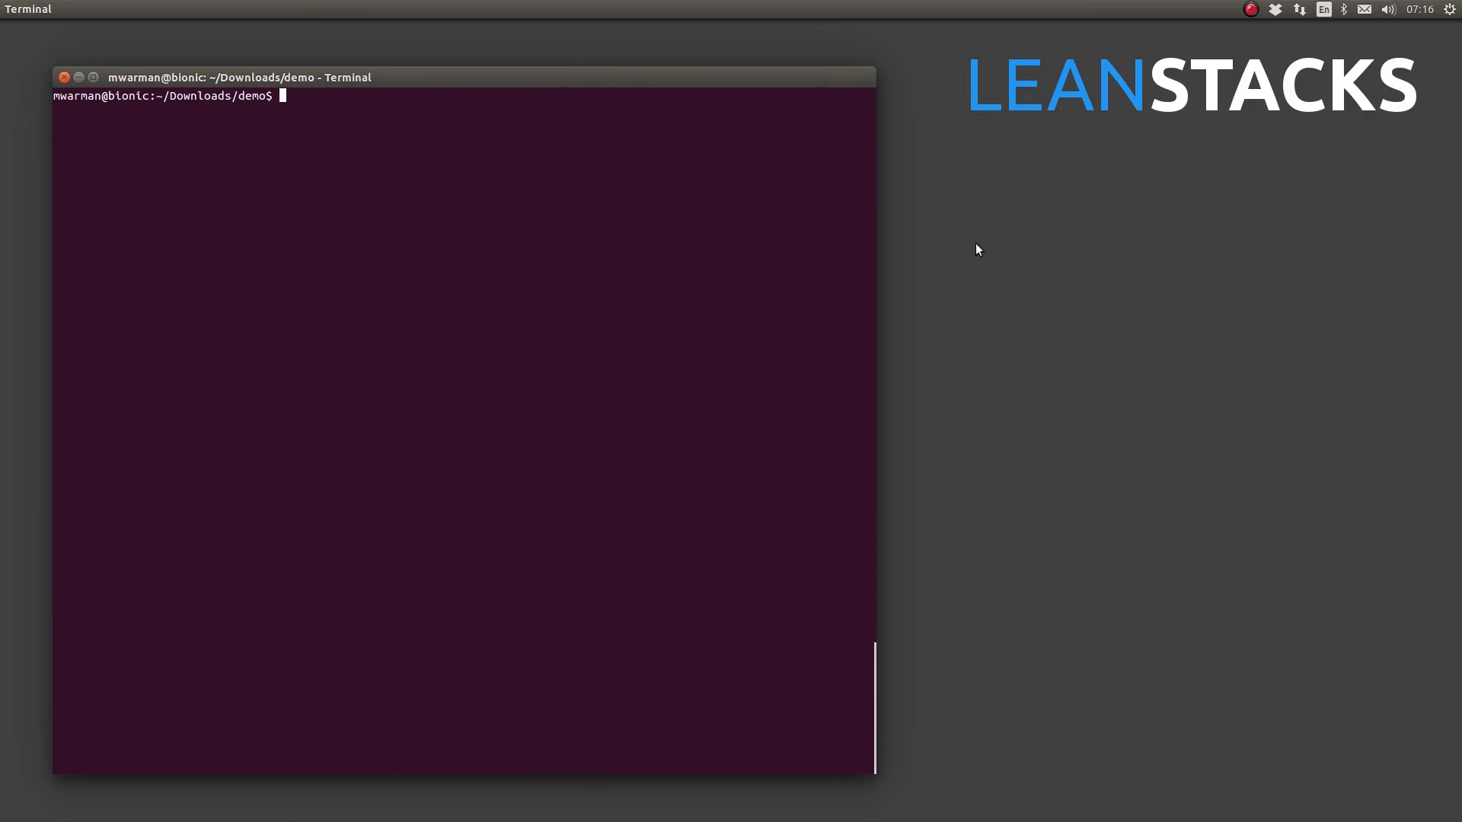
{"action": "mouse_move", "coordinate": [1057, 259]}
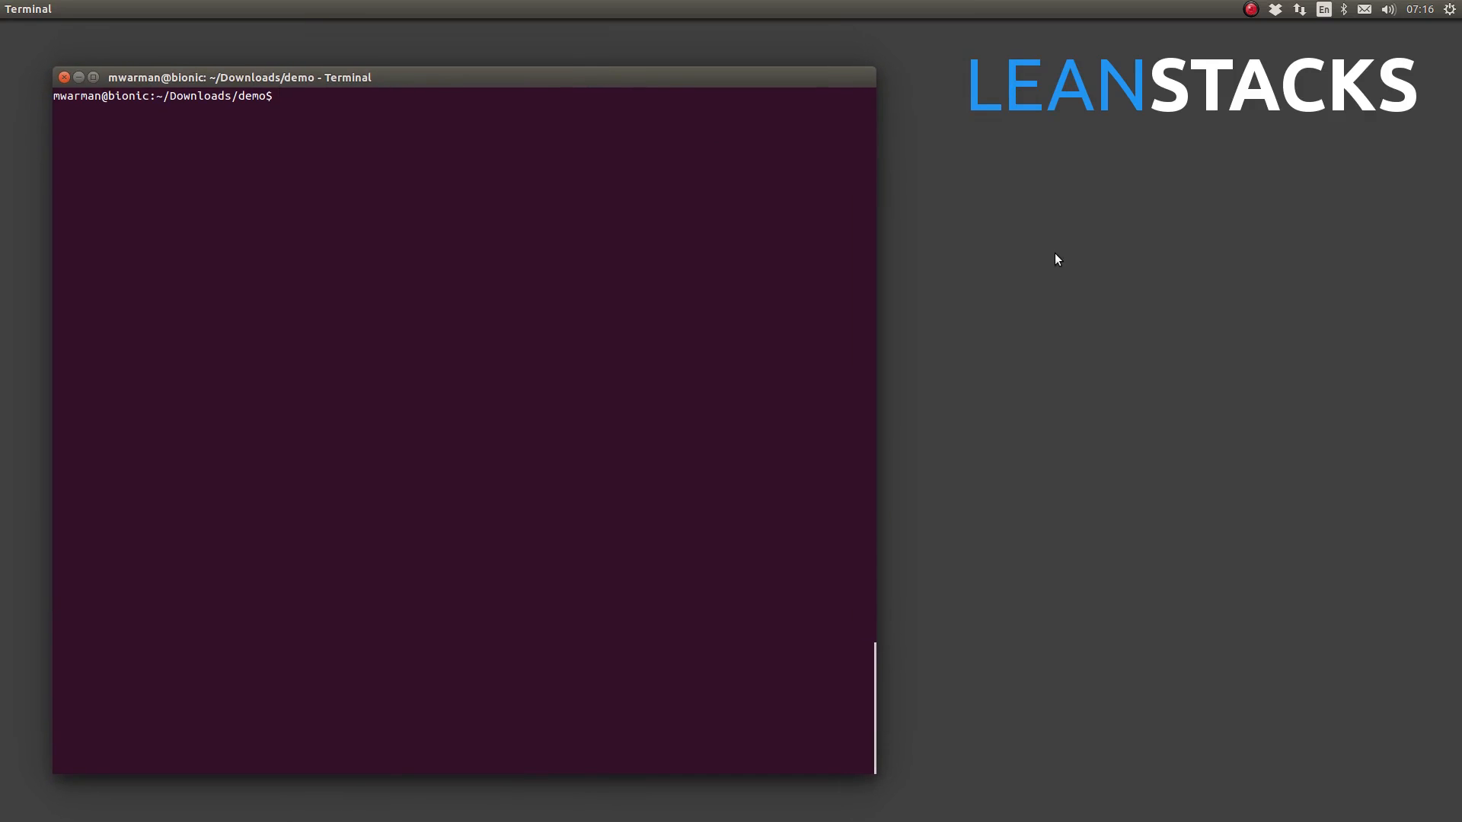
{"action": "type", "text": "ls -lh"}
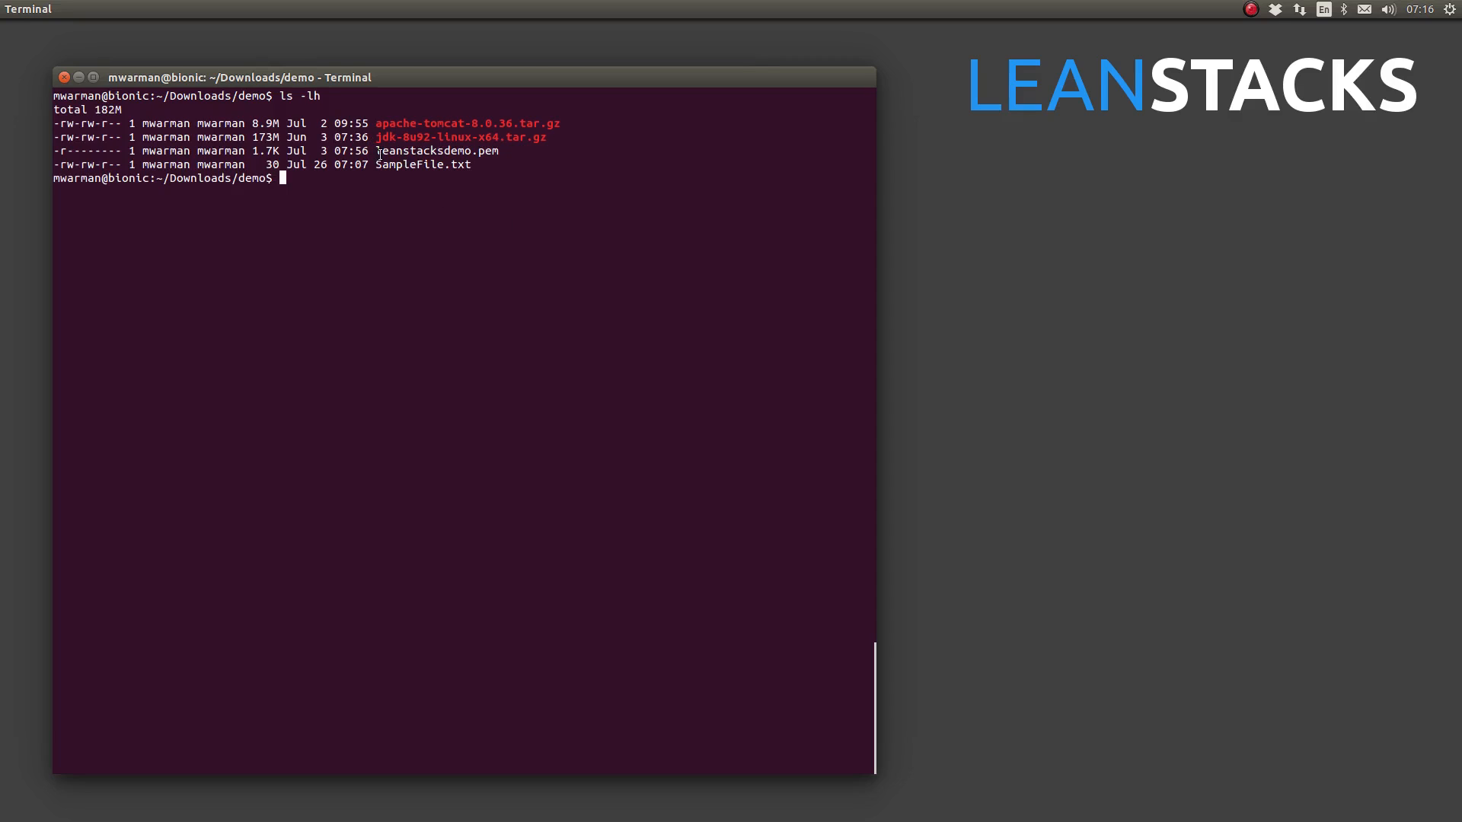
{"action": "double_click", "coordinate": [437, 151]}
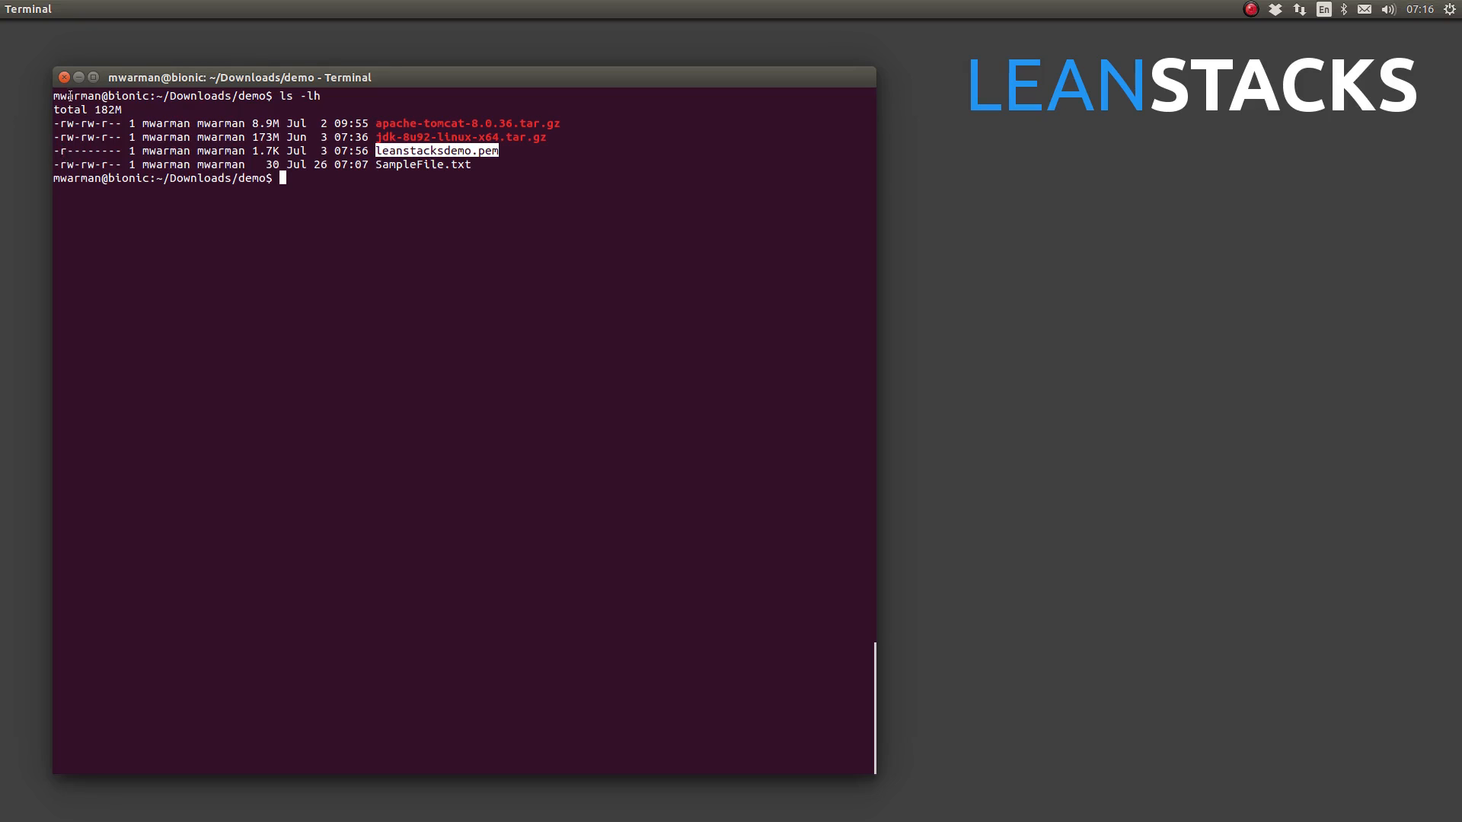
{"action": "mouse_move", "coordinate": [329, 196]}
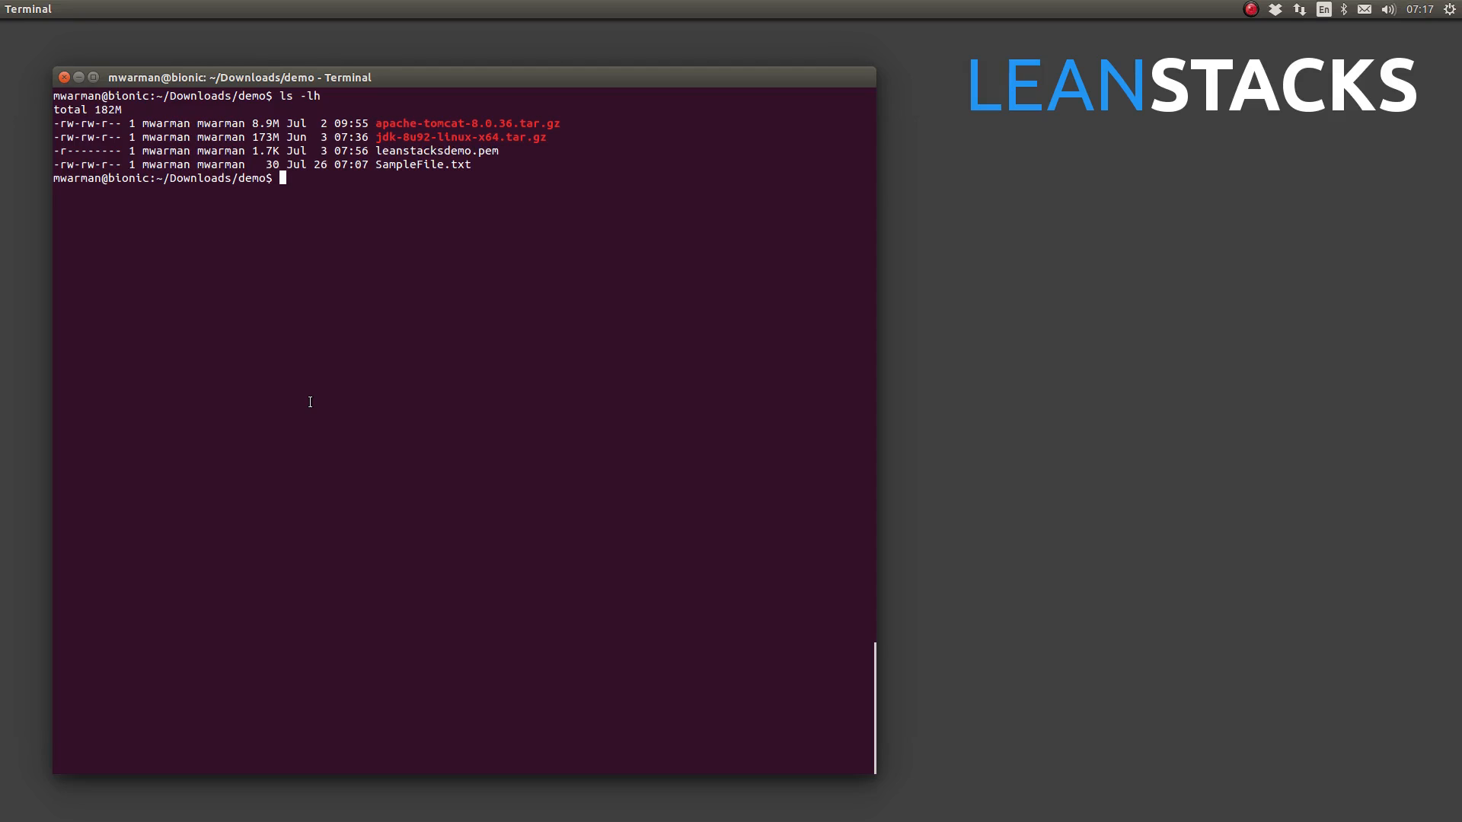
{"action": "mouse_move", "coordinate": [425, 206]}
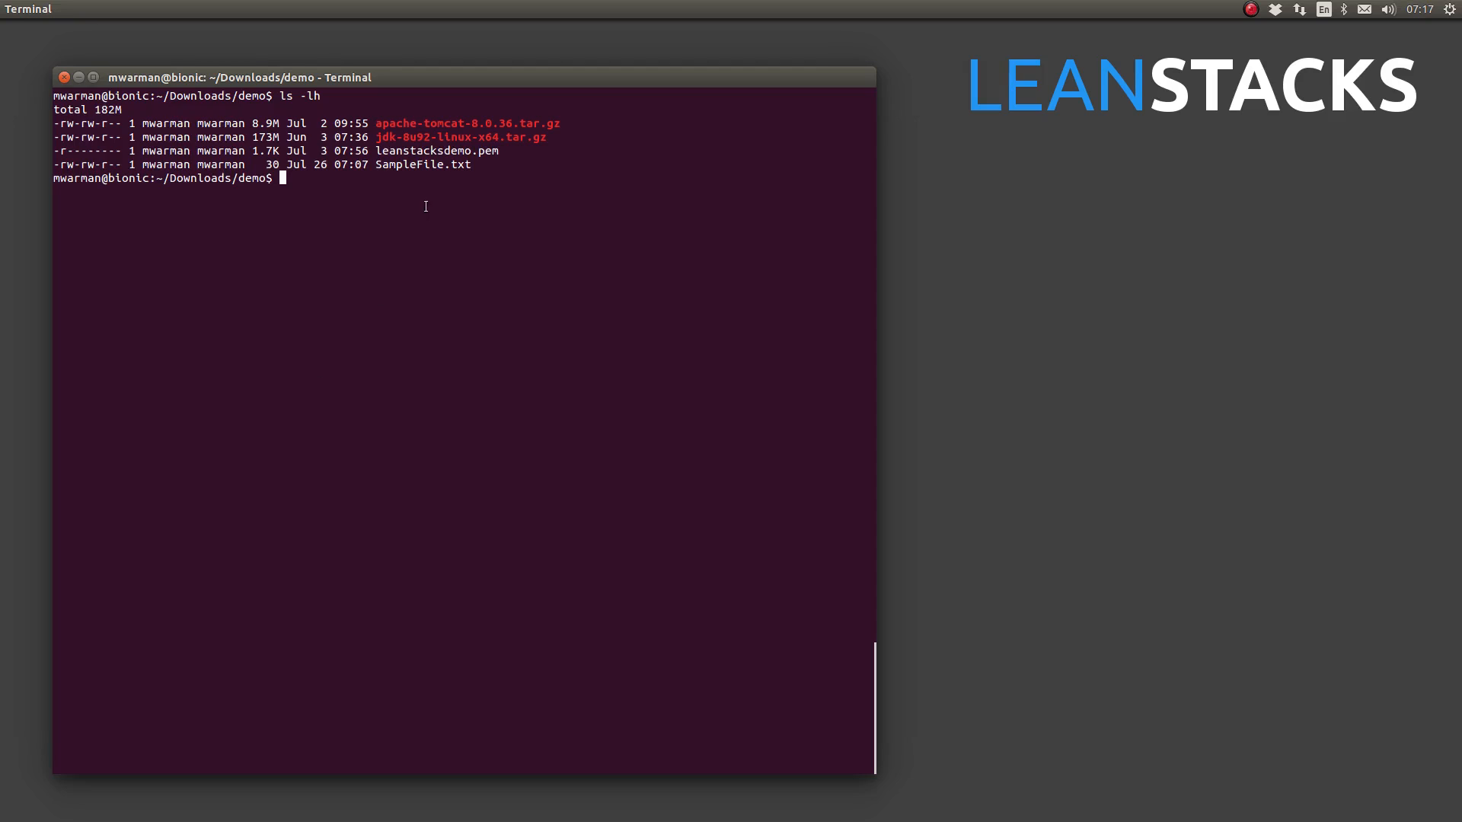
{"action": "mouse_move", "coordinate": [387, 187]}
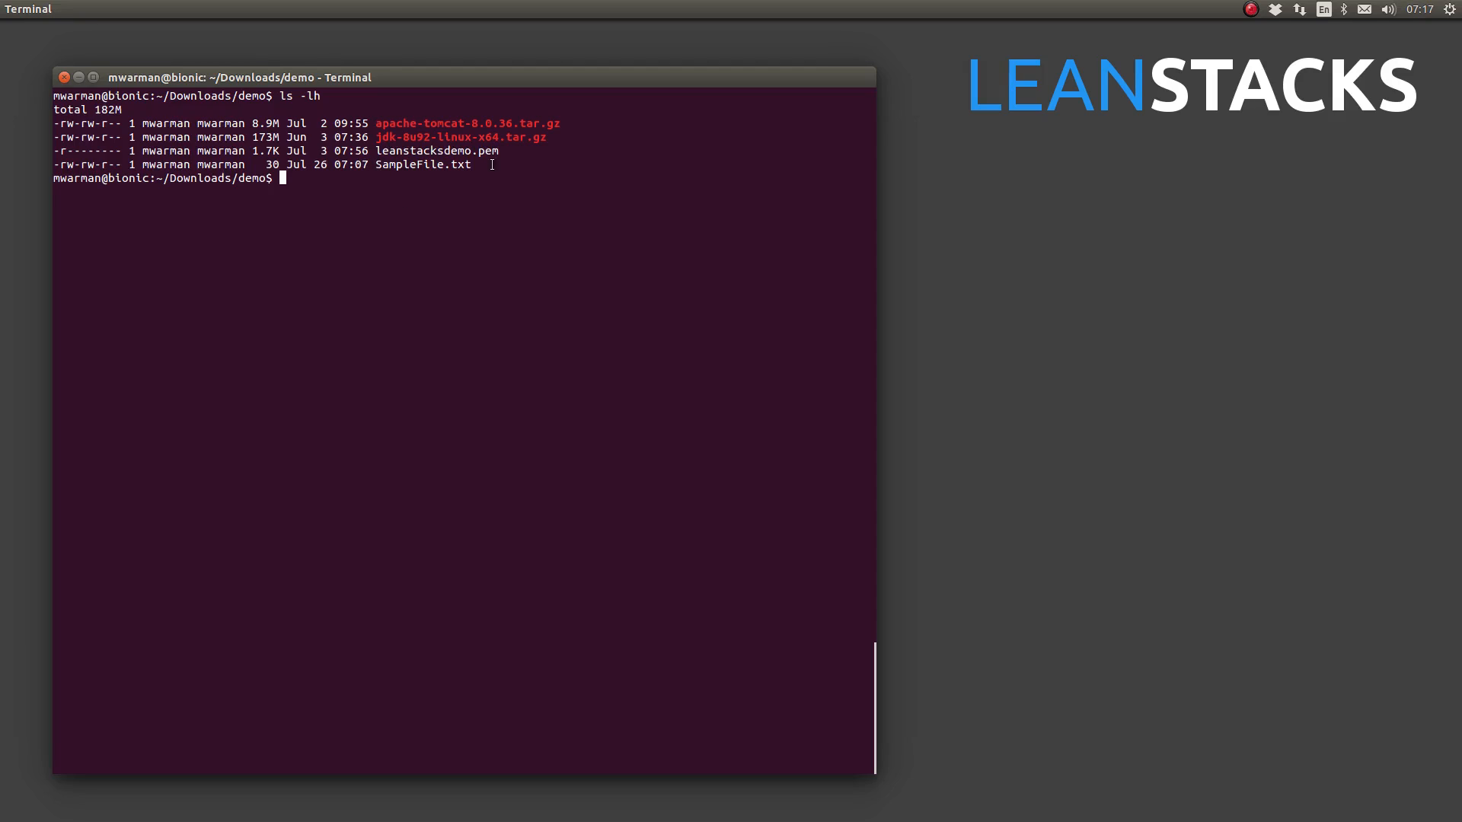
{"action": "mouse_move", "coordinate": [514, 237]}
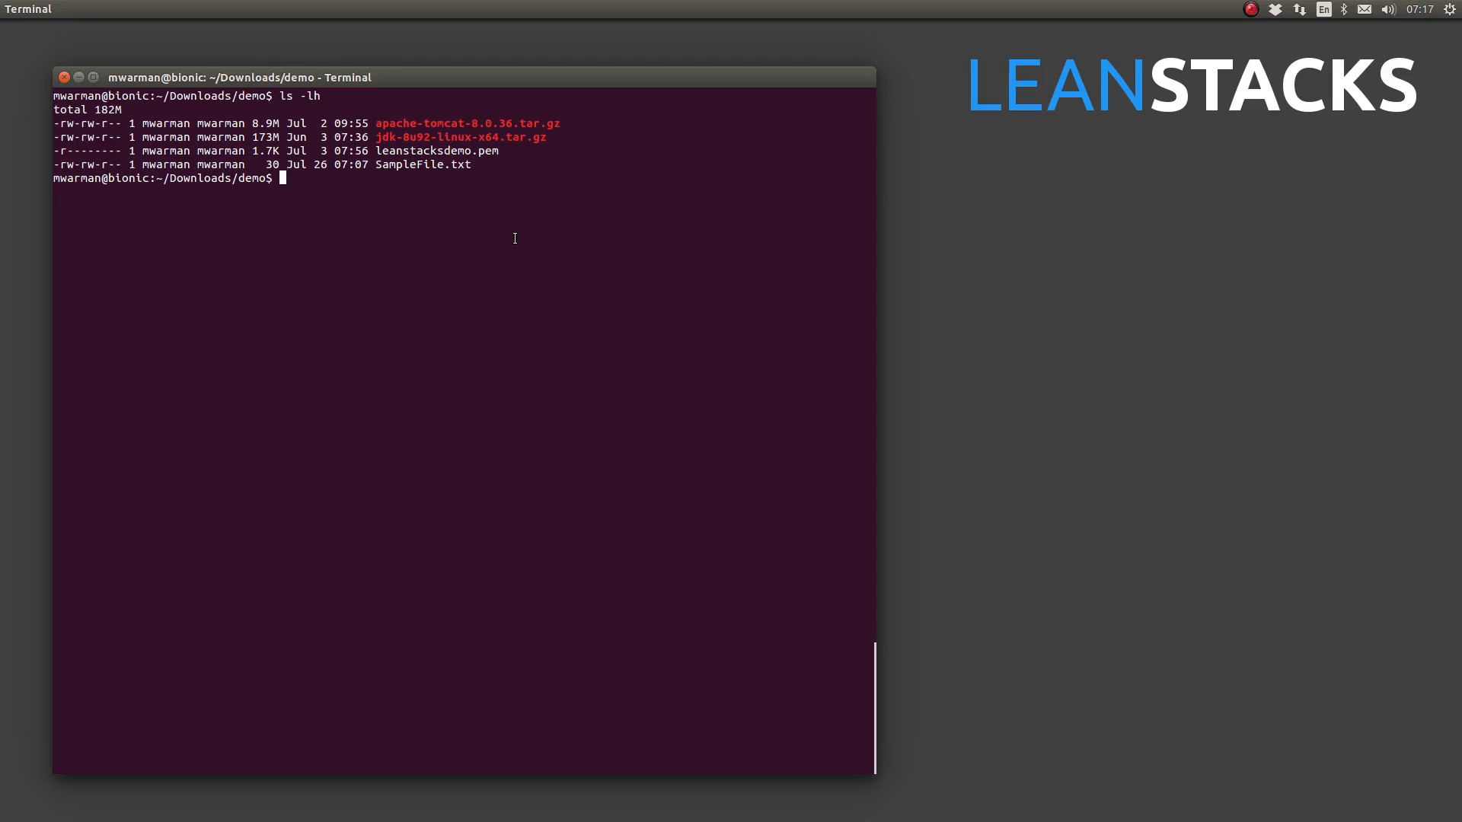
{"action": "type", "text": "cat SampleFile.txt"}
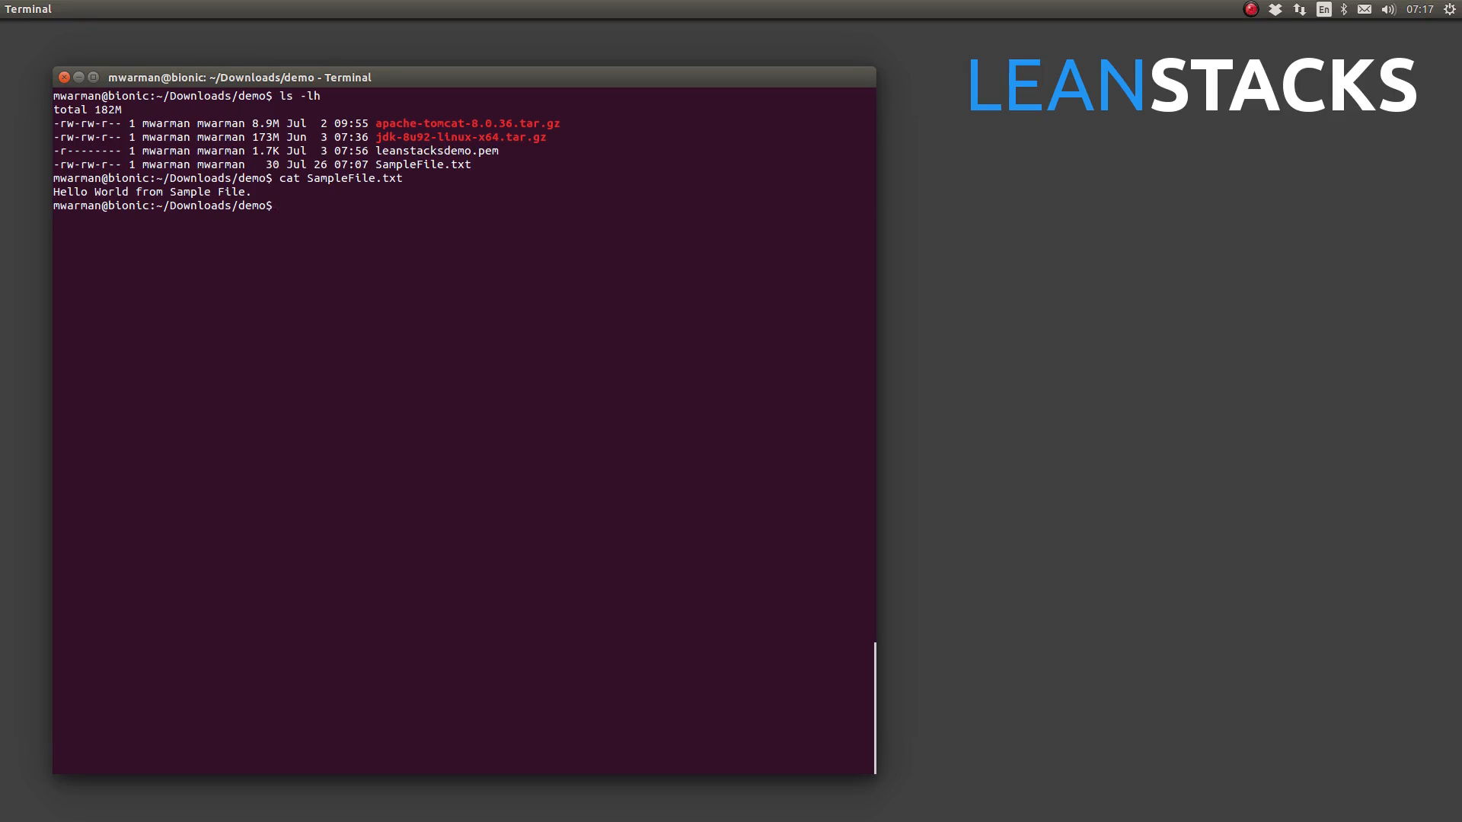
{"action": "type", "text": "clea"}
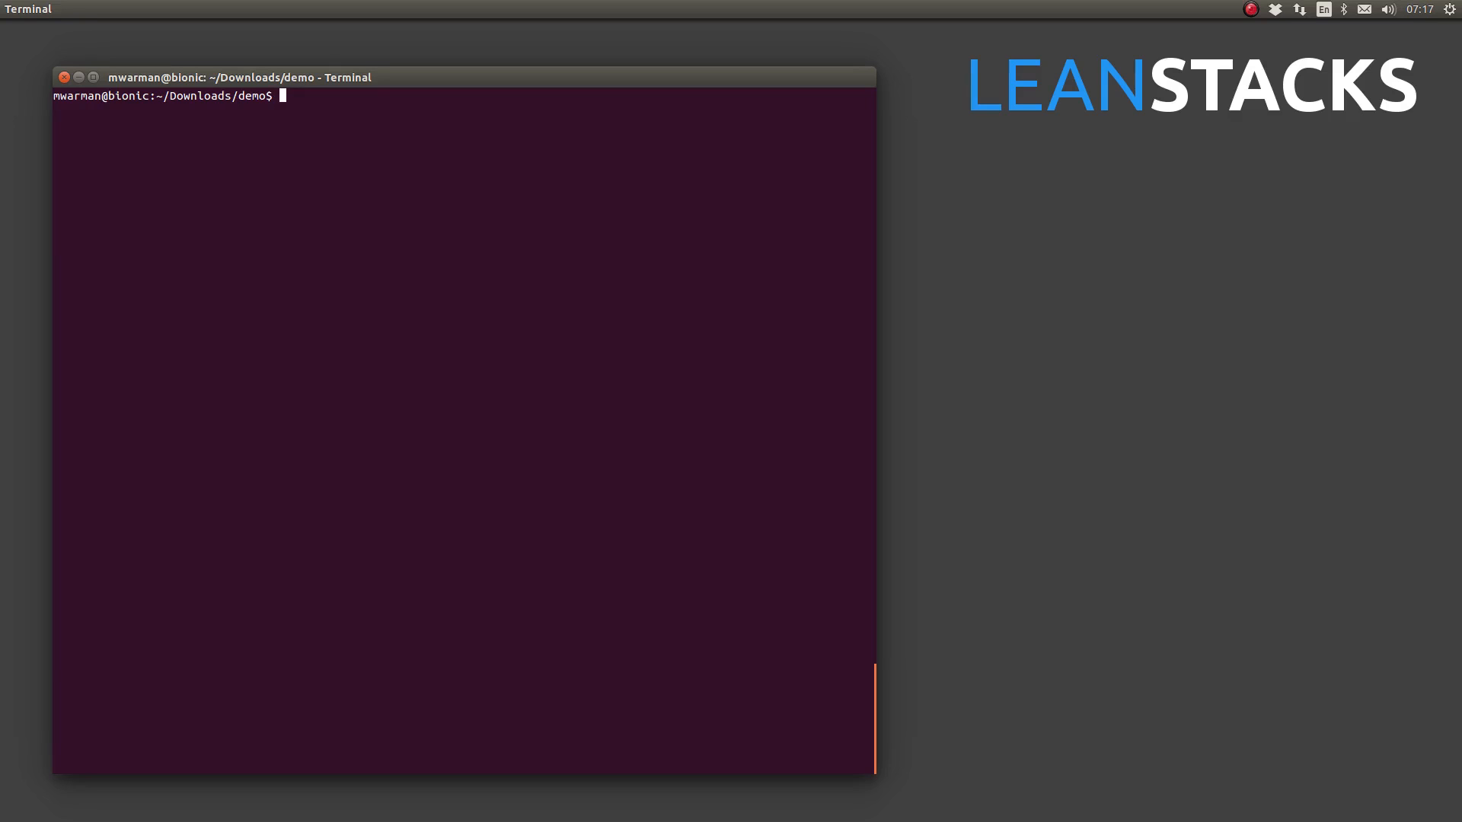
{"action": "type", "text": "scp"}
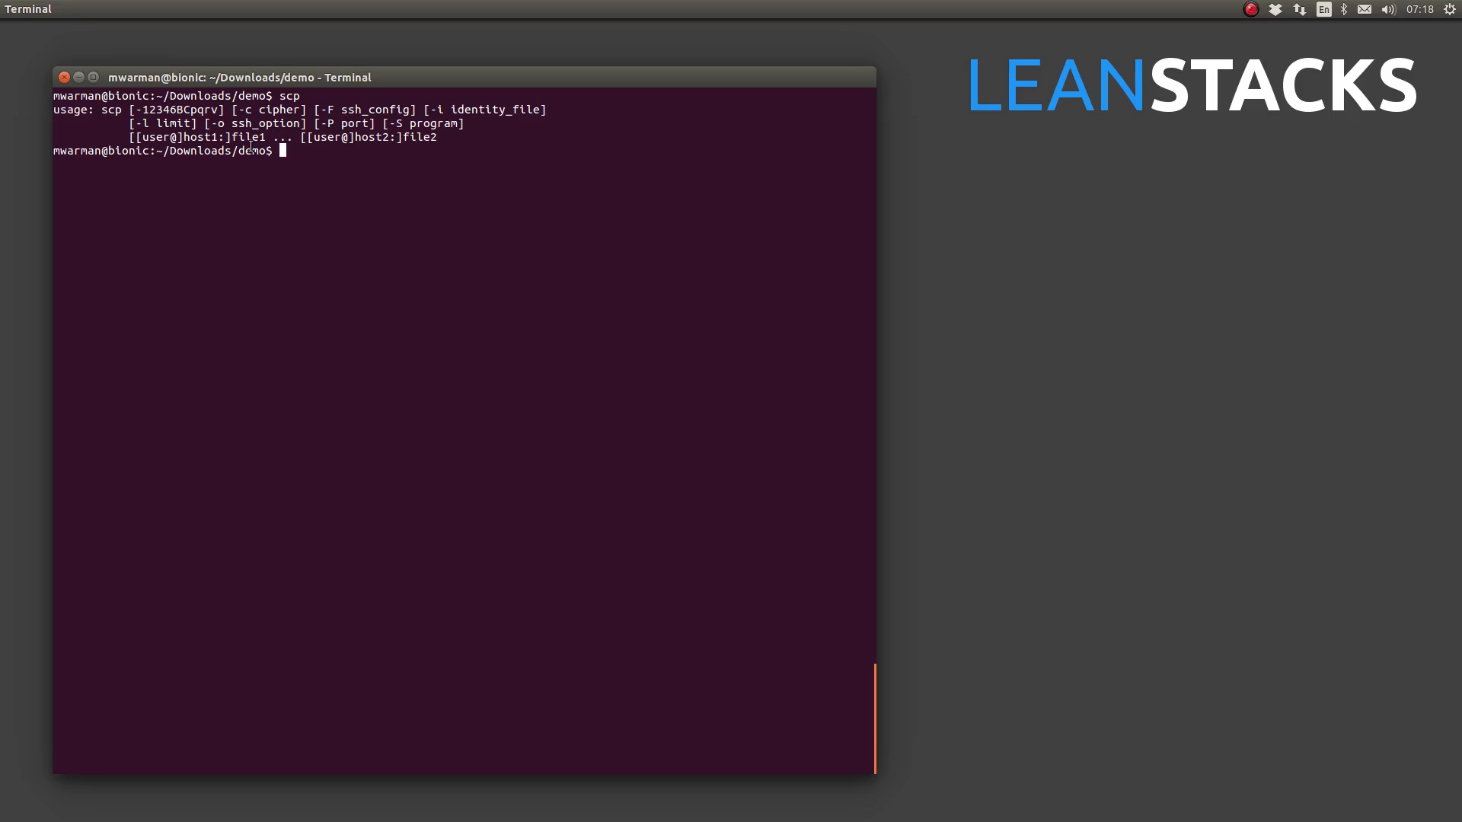
{"action": "mouse_move", "coordinate": [449, 144]}
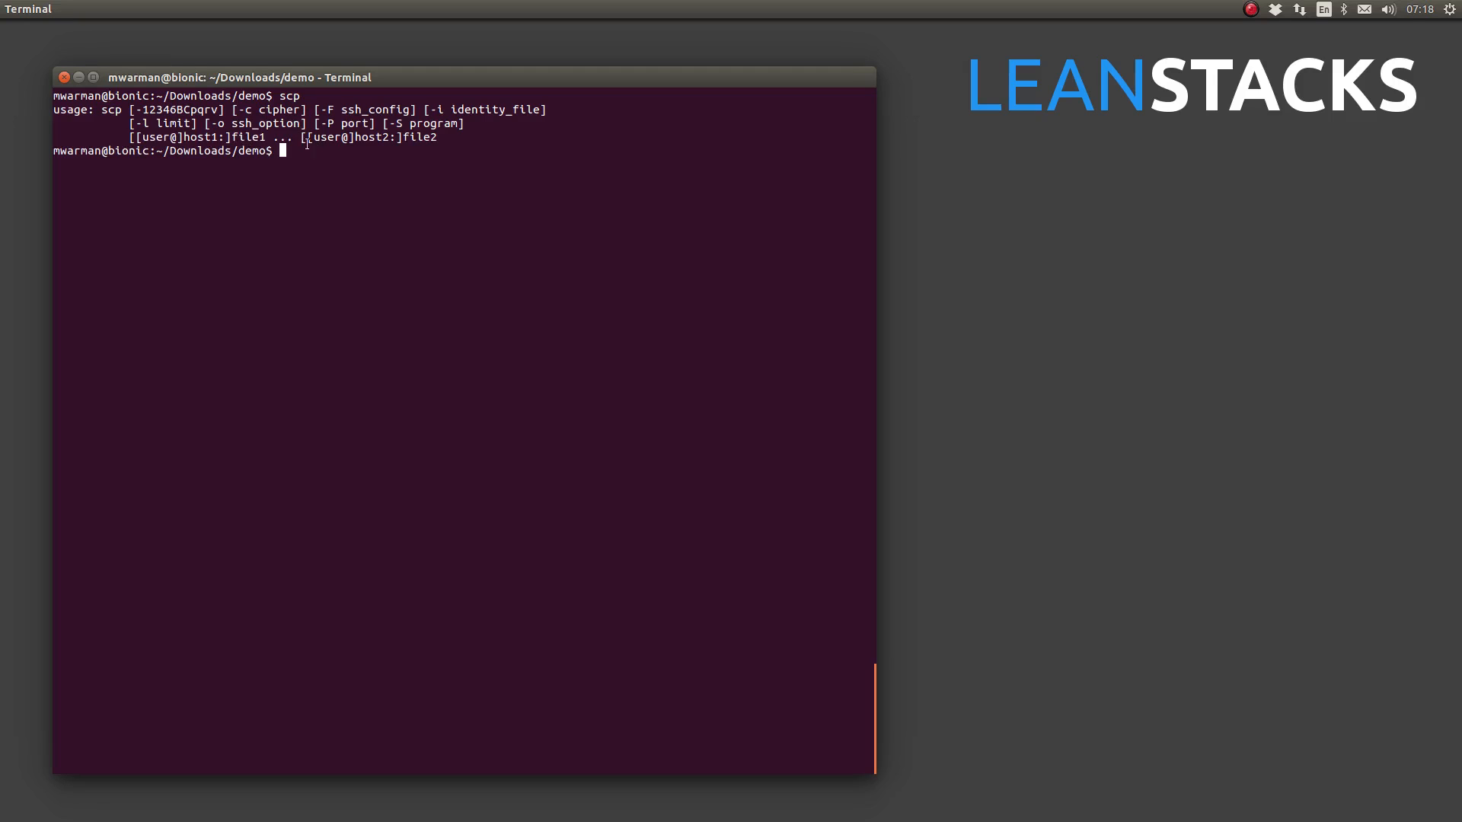
{"action": "mouse_move", "coordinate": [311, 268]}
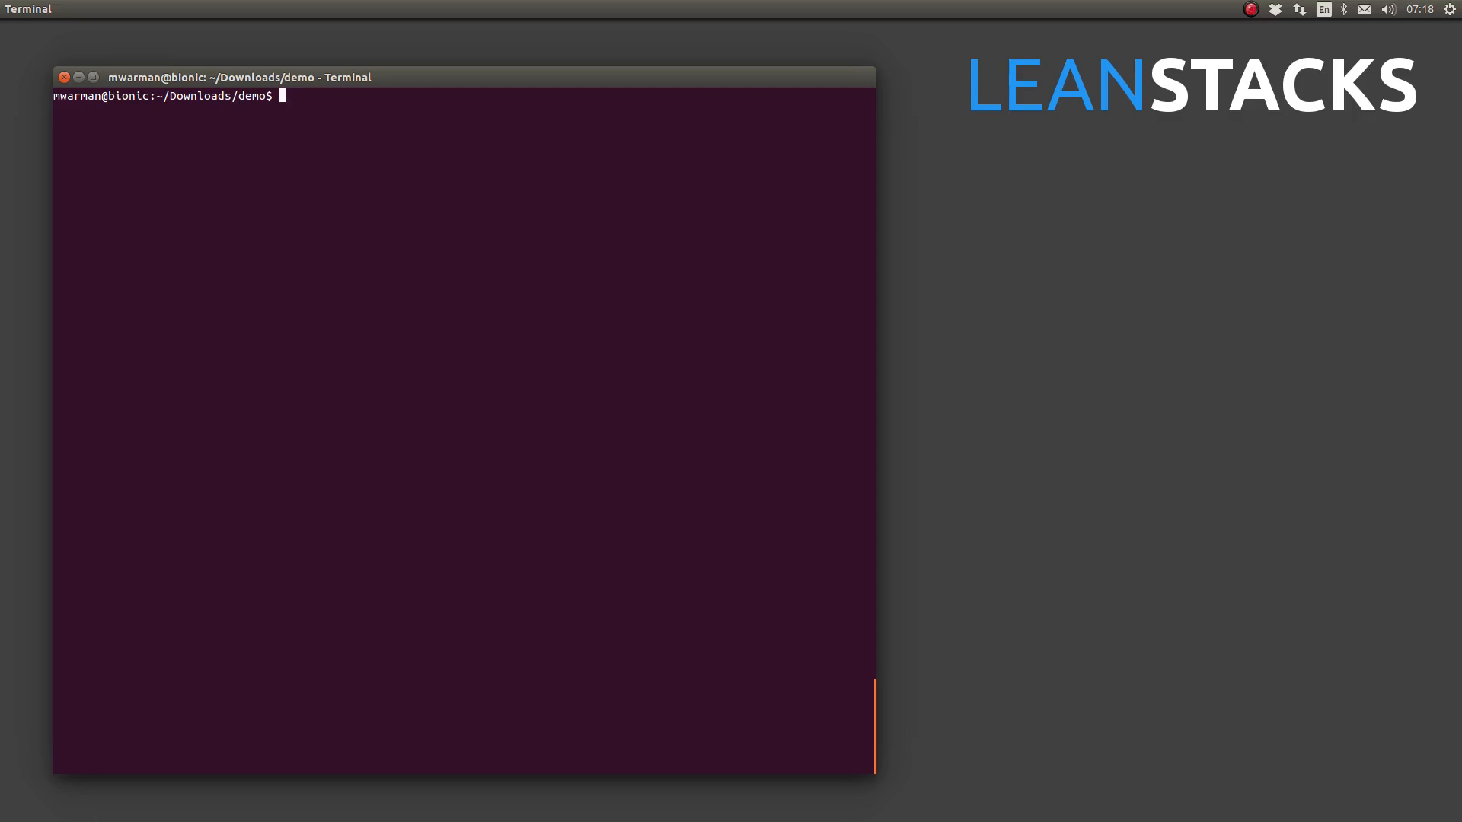
Step: Begin an scp command using the leanstacksdemo.pem key with SampleFile.txt as the source
{"action": "type", "text": "sc"}
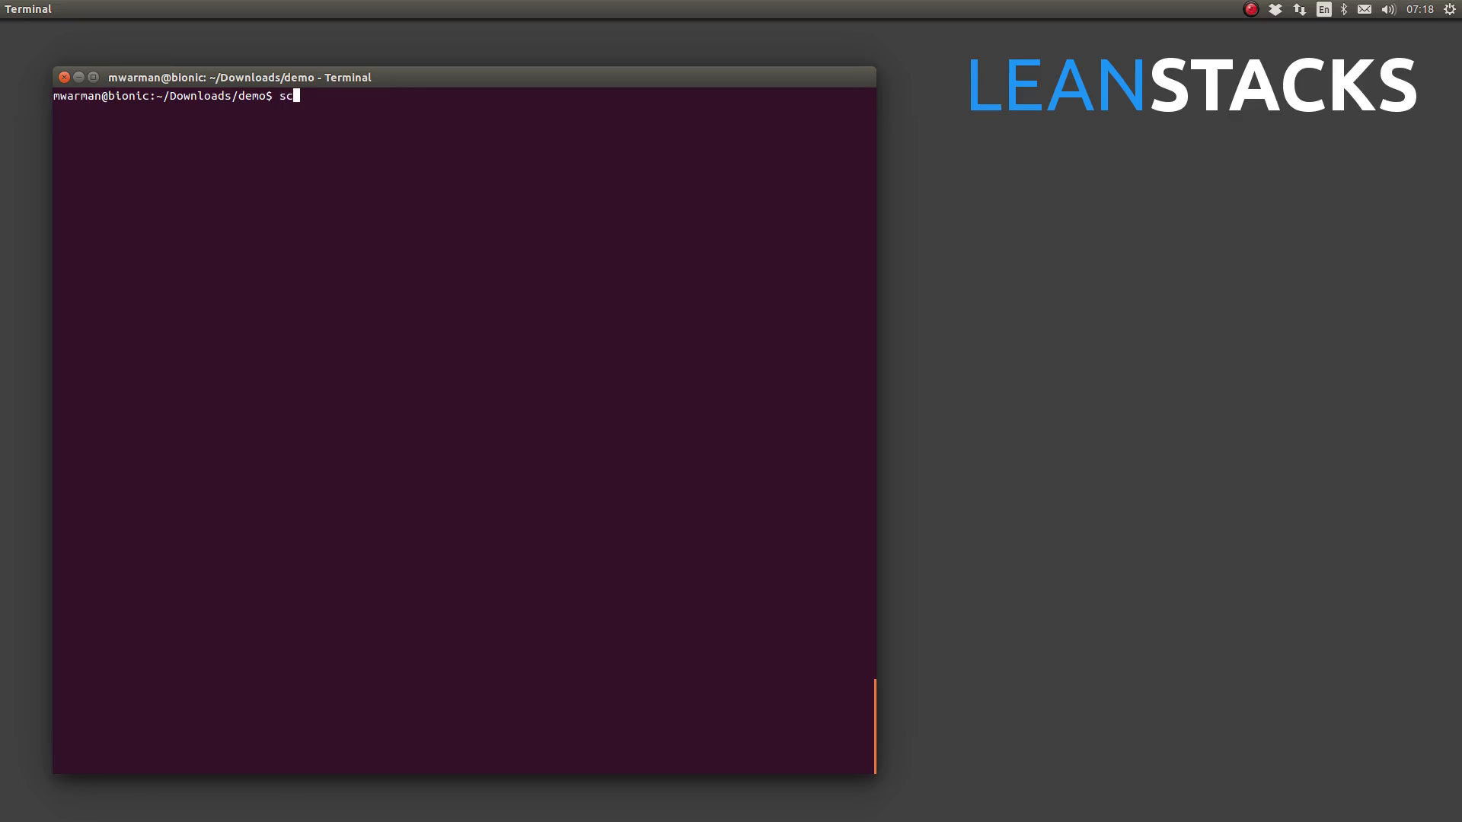
{"action": "type", "text": "p -i"}
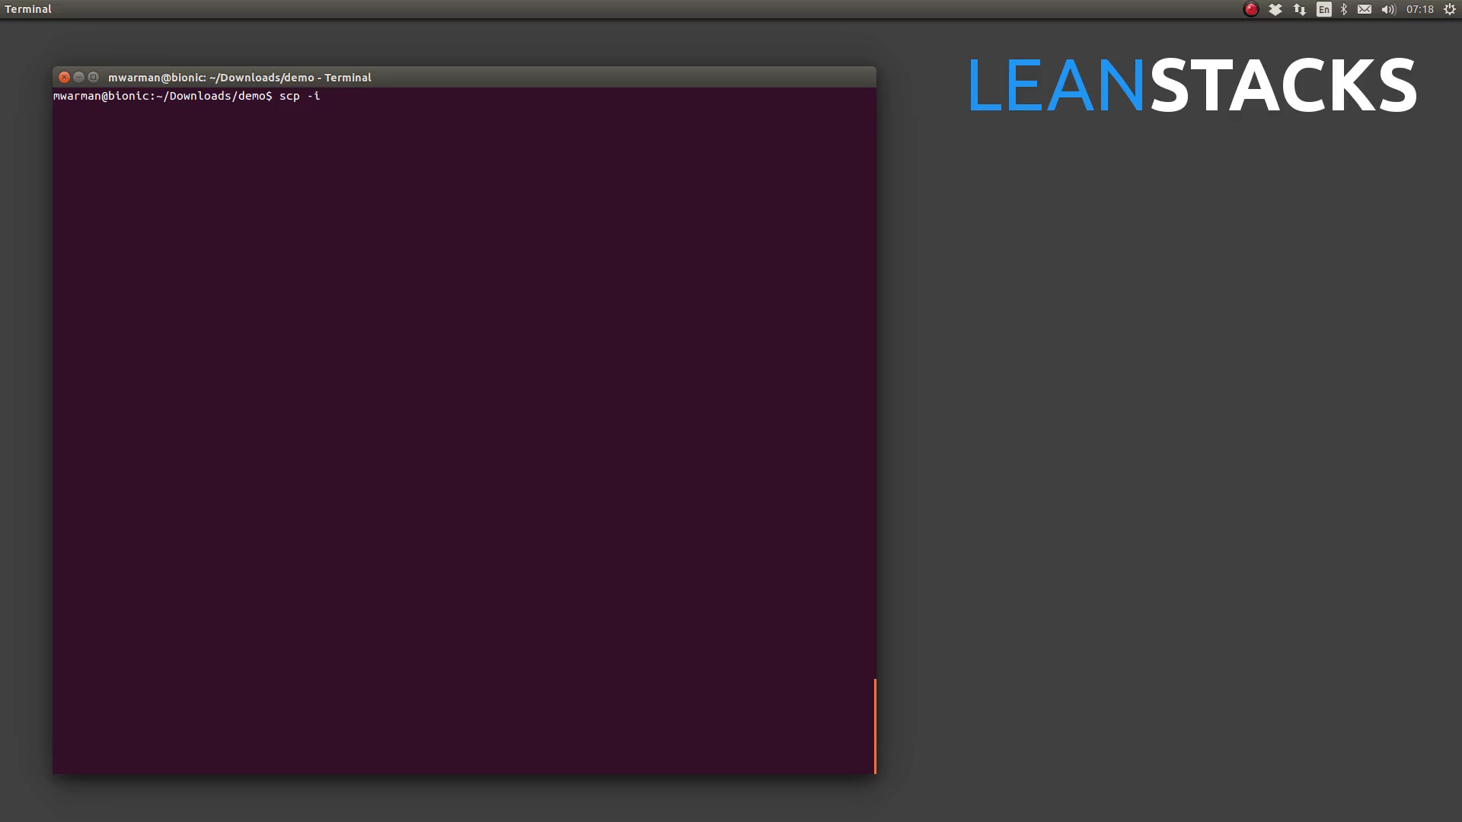
{"action": "type", "text": "leanstacksdemo.pem"}
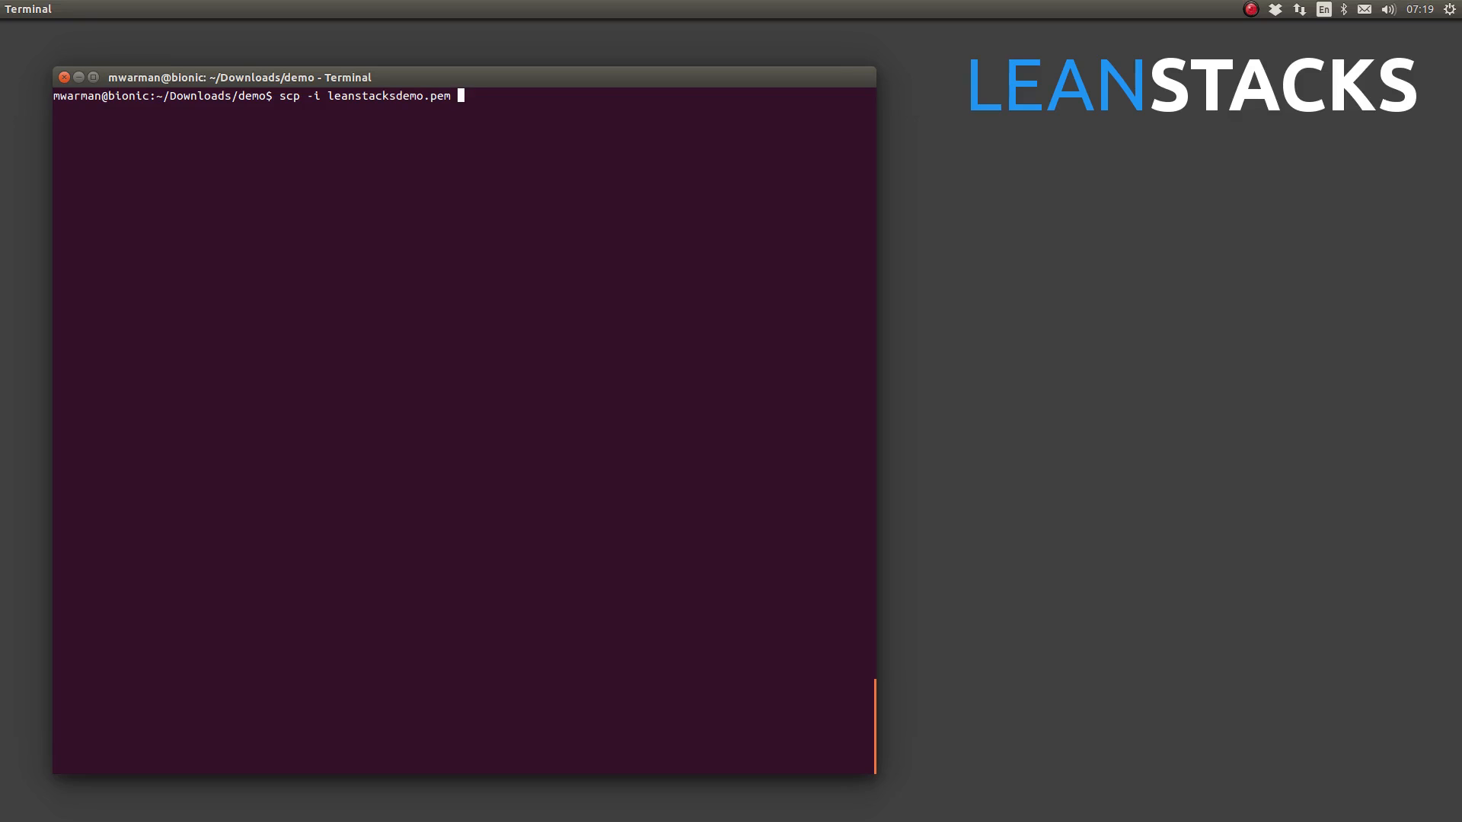
{"action": "type", "text": "S"}
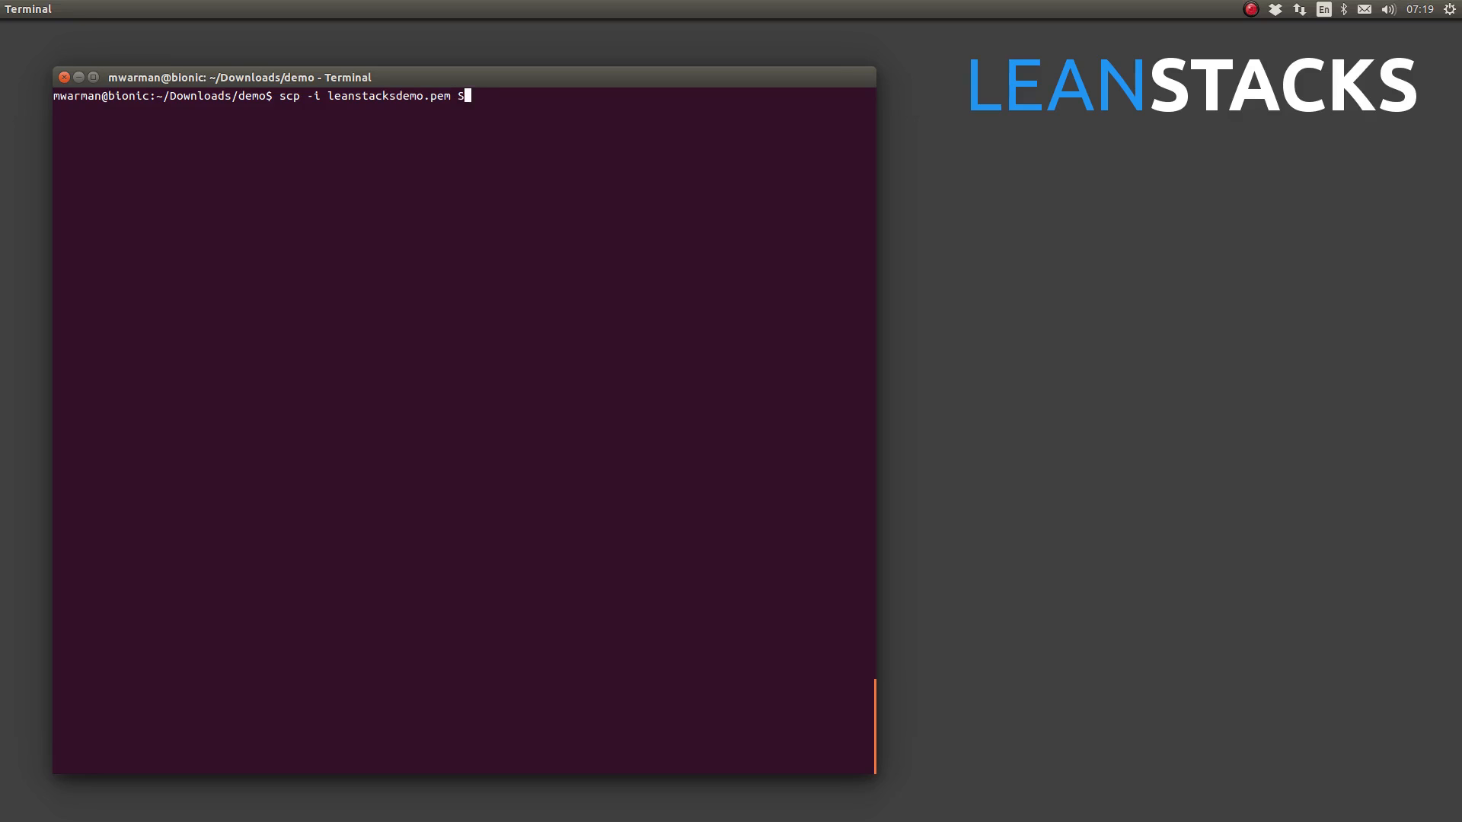
{"action": "type", "text": "ampleFile.txt"}
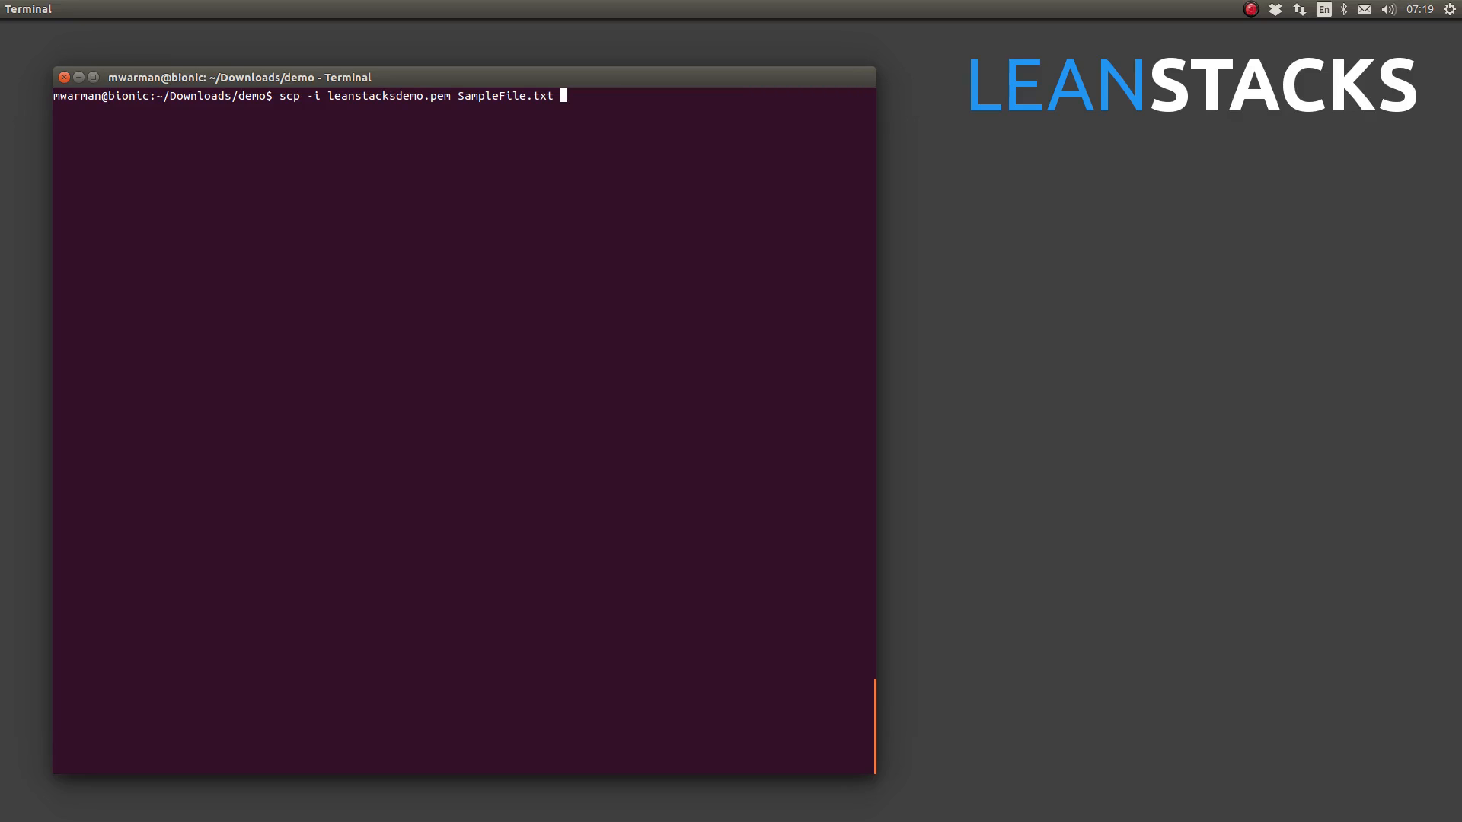
{"action": "type", "text": "ec2-"}
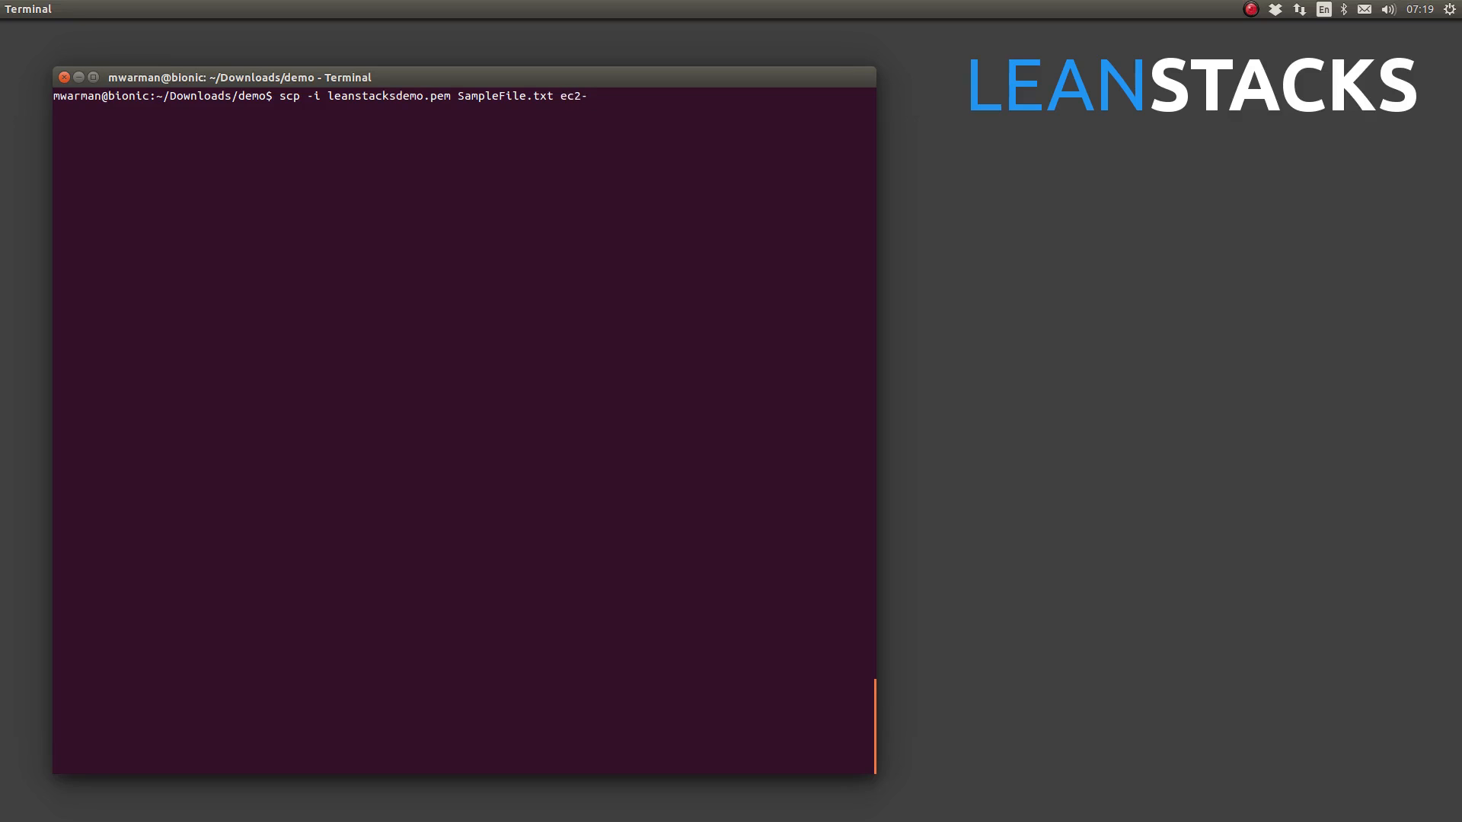
{"action": "type", "text": "user"}
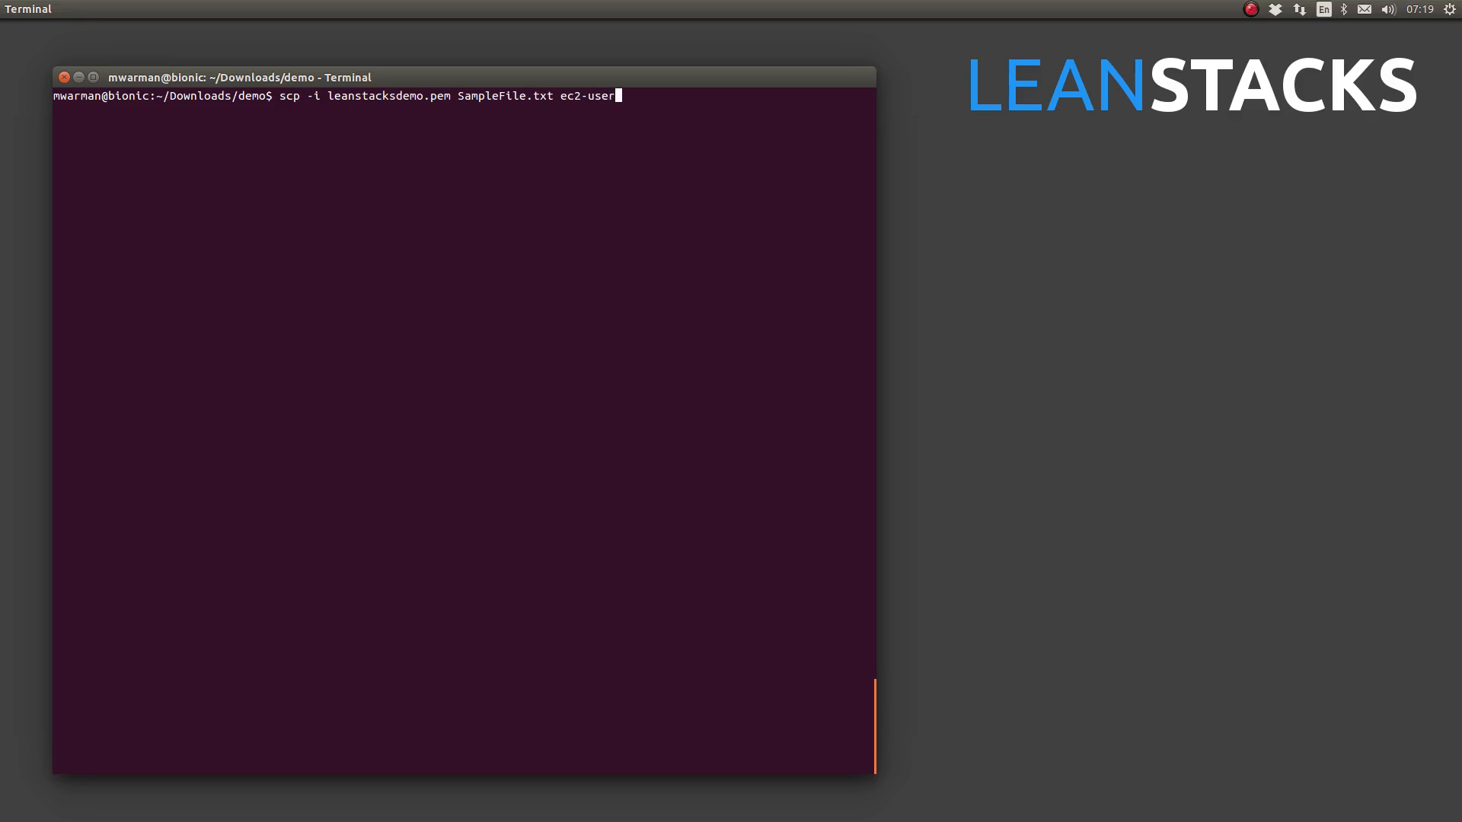
{"action": "type", "text": "@"}
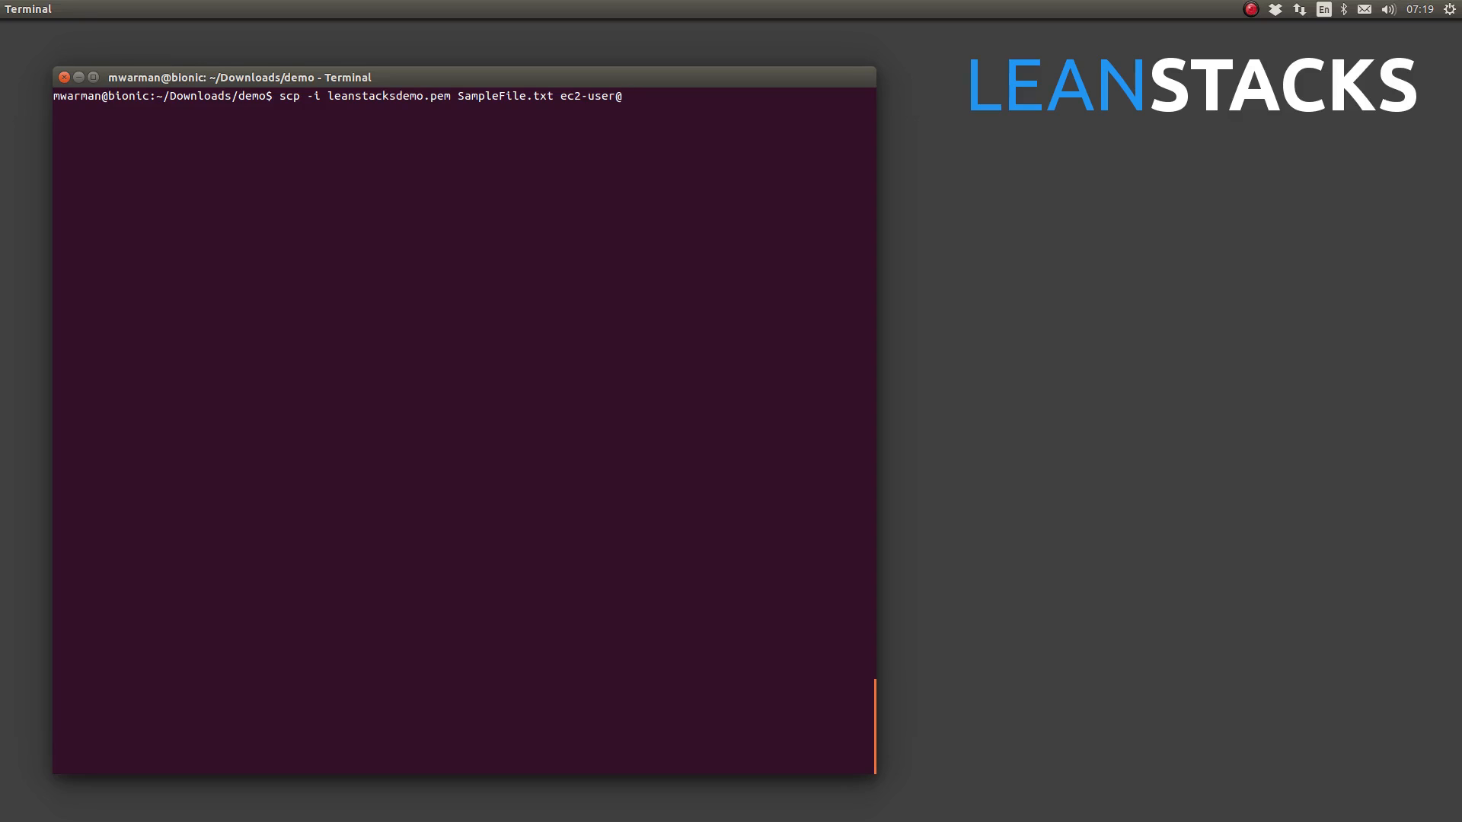
{"action": "type", "text": "ec2-52-27-164-251.us-west-2.compute.amazonaws.com"}
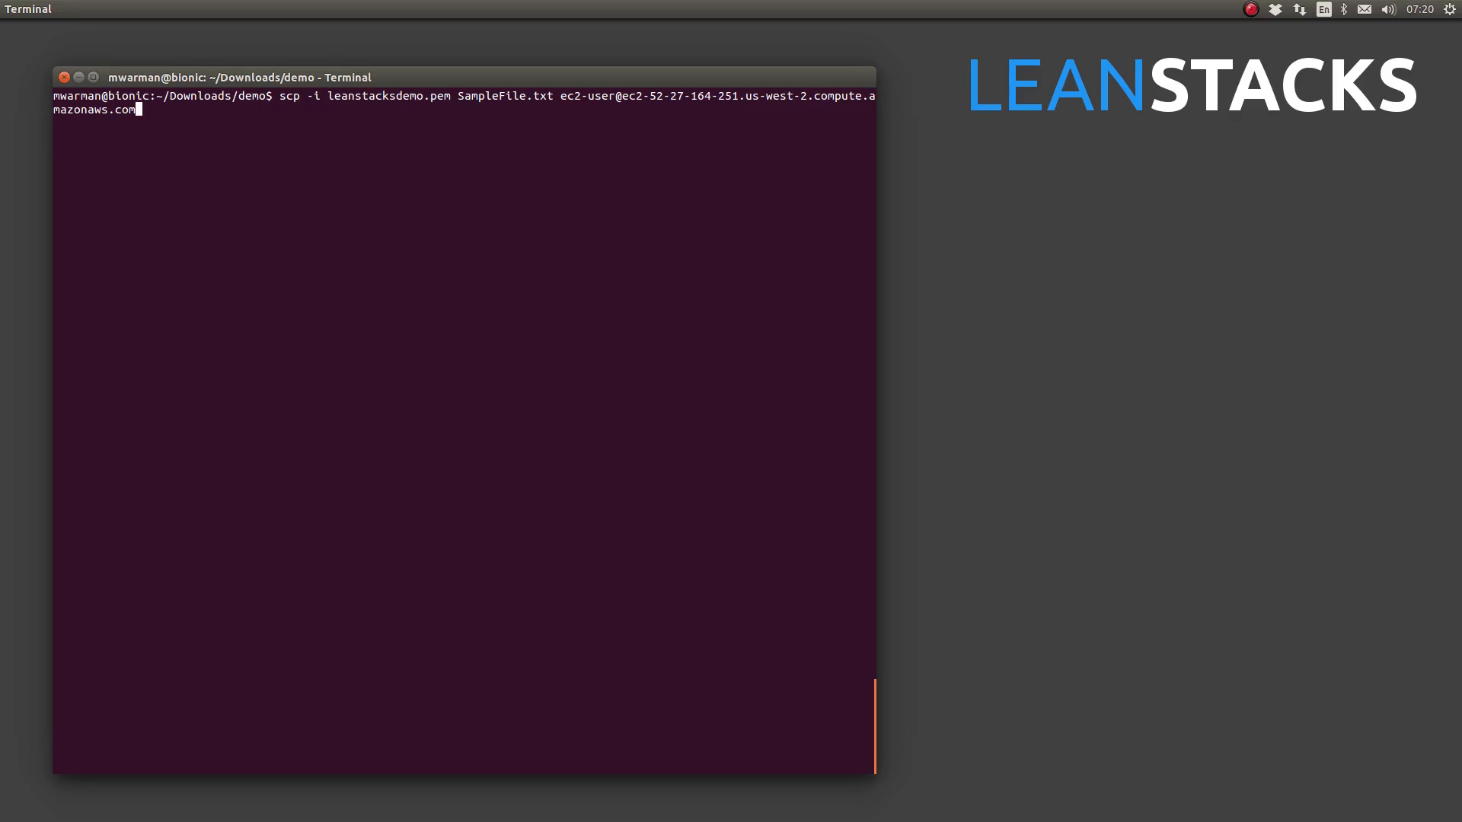
Step: Target the remote home folder with :~ and run the scp, reaching the host authenticity question
{"action": "type", "text": ":"}
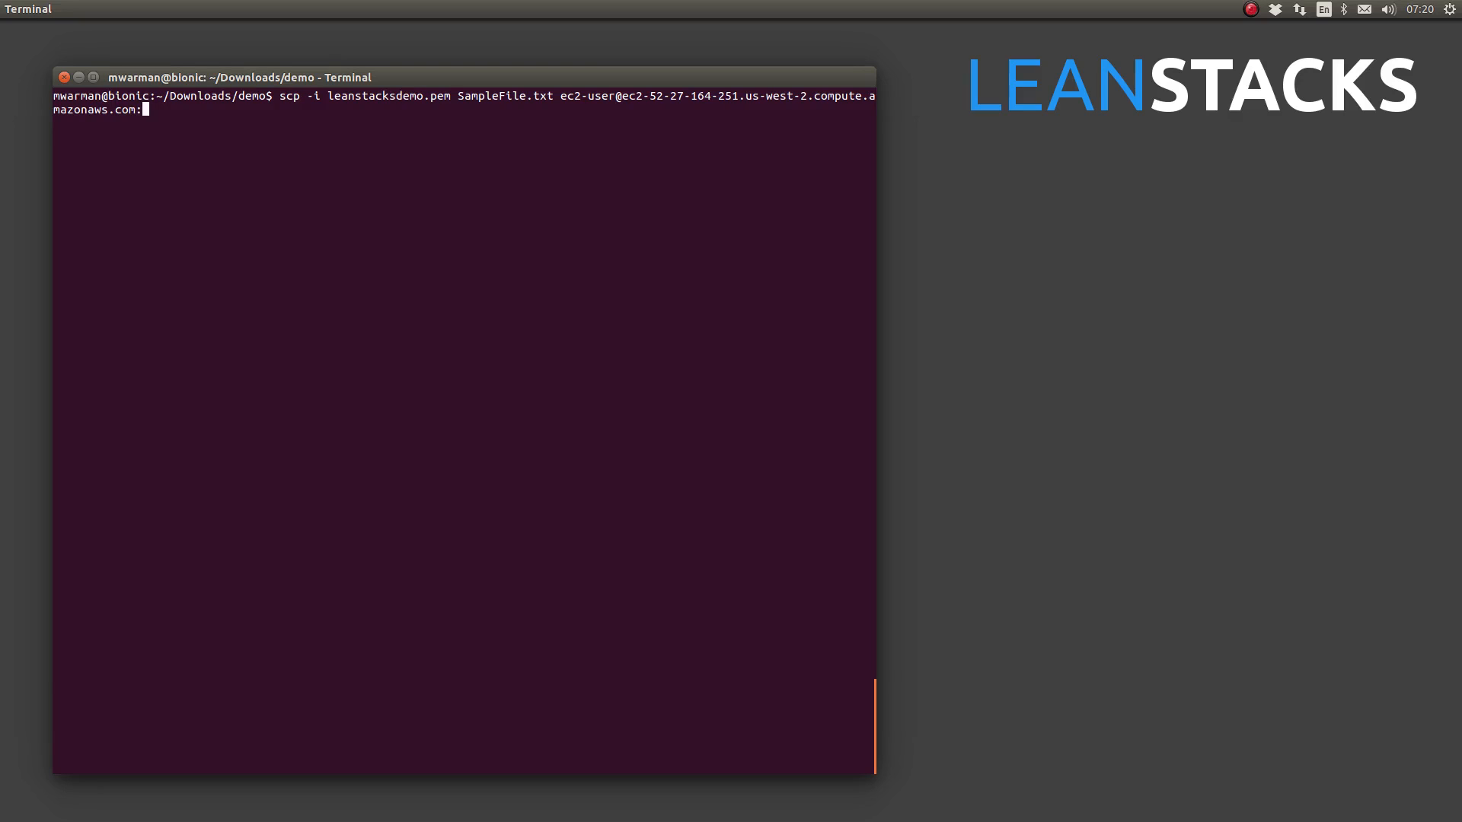
{"action": "type", "text": "~"}
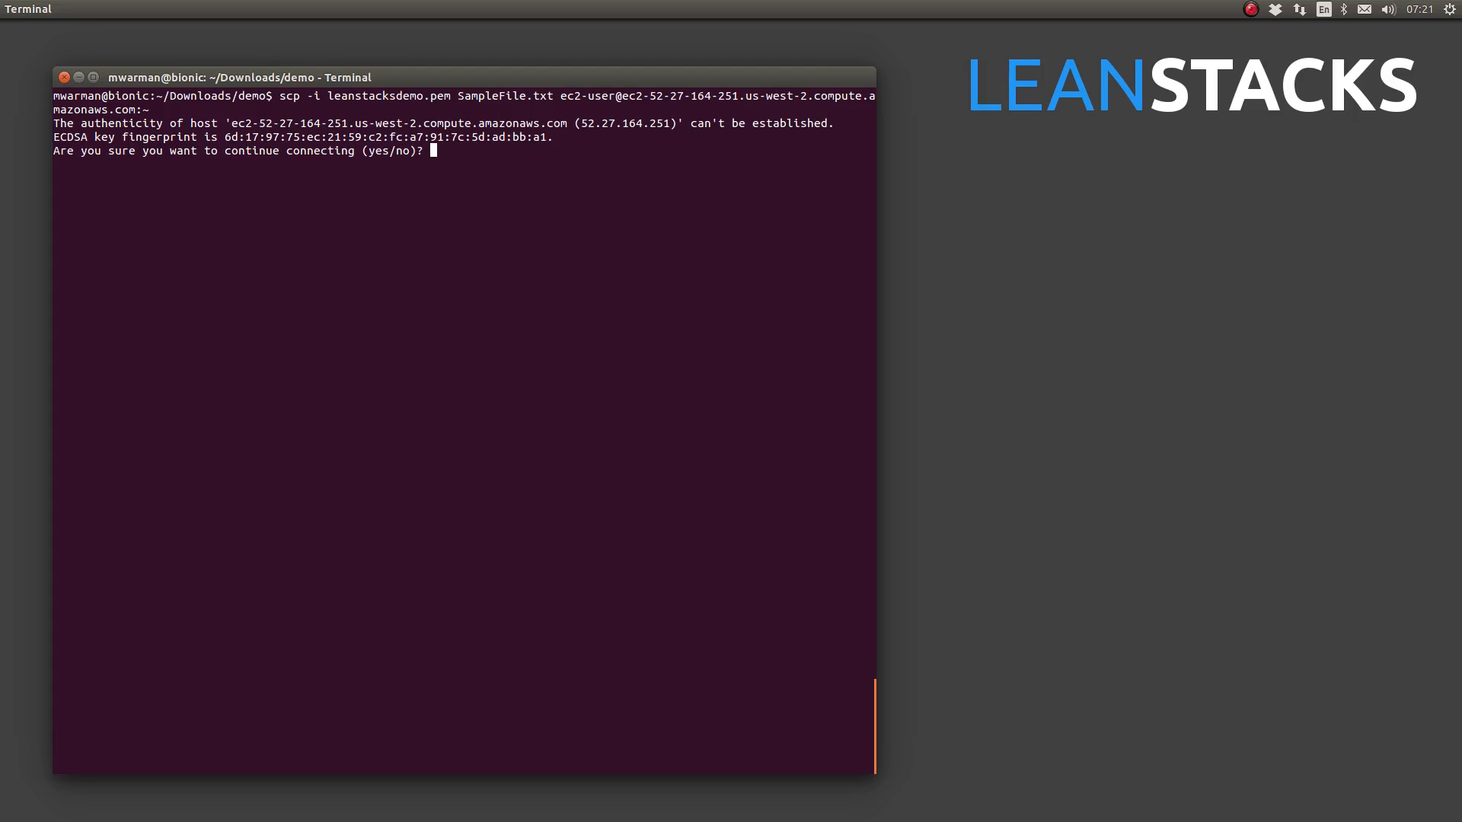
Step: Answer yes to trust the host so SampleFile.txt transfers 100% to the EC2 instance
{"action": "type", "text": "yes"}
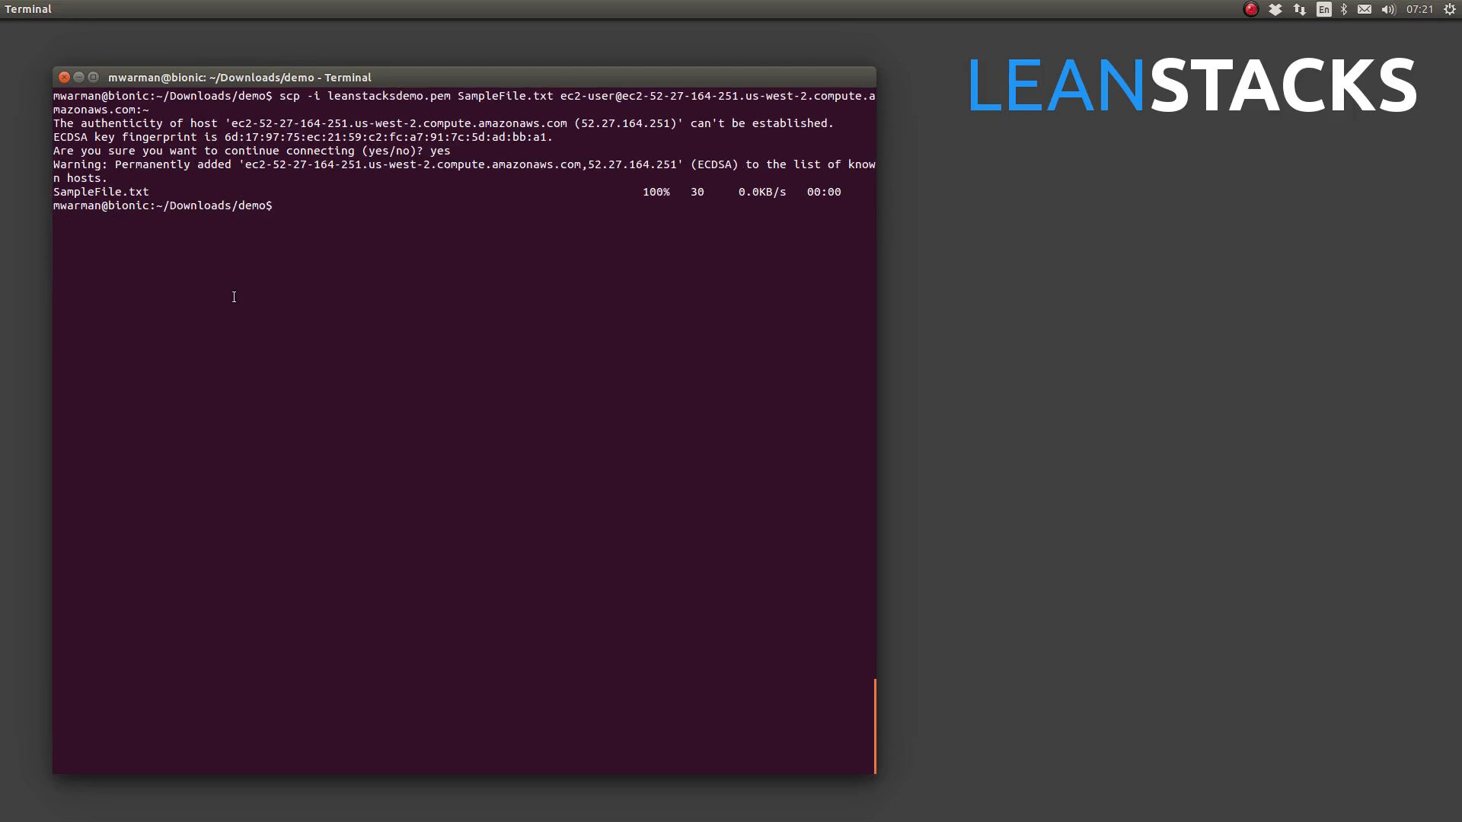
{"action": "mouse_move", "coordinate": [54, 192]}
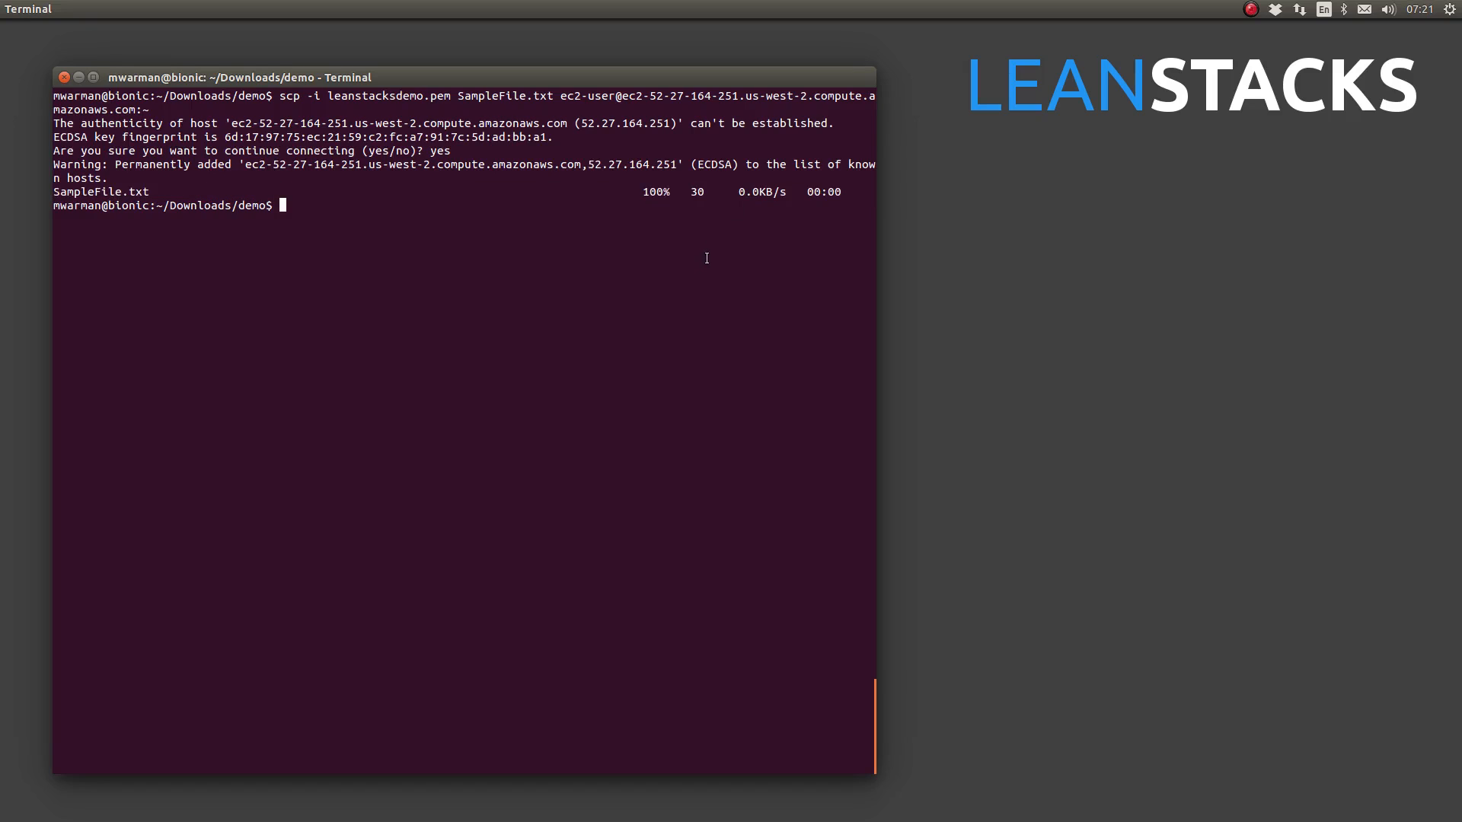
{"action": "mouse_move", "coordinate": [703, 303]}
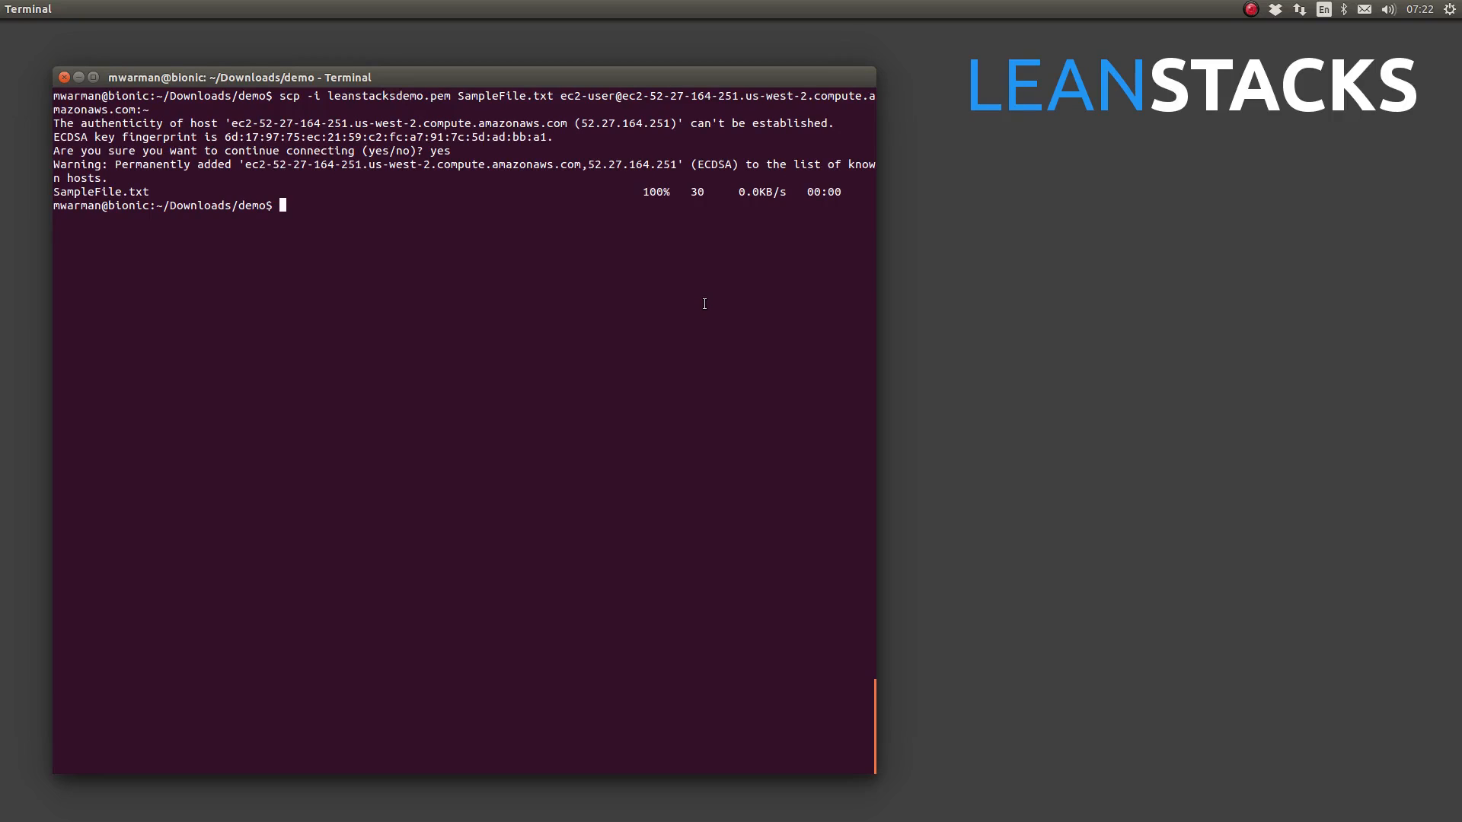
{"action": "type", "text": "ssh"}
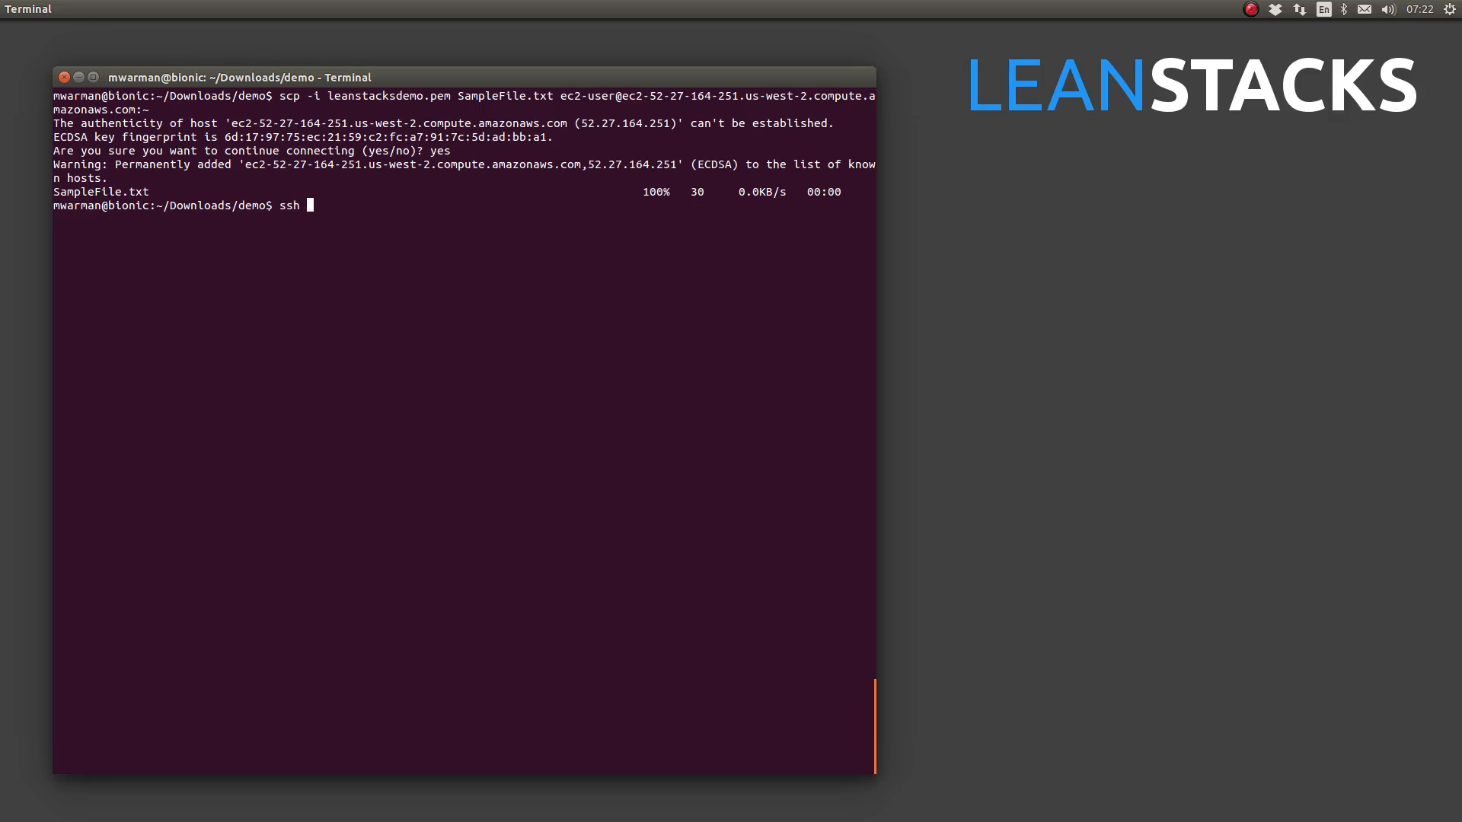
{"action": "type", "text": "-i leanstacksdemo.pem ec2"}
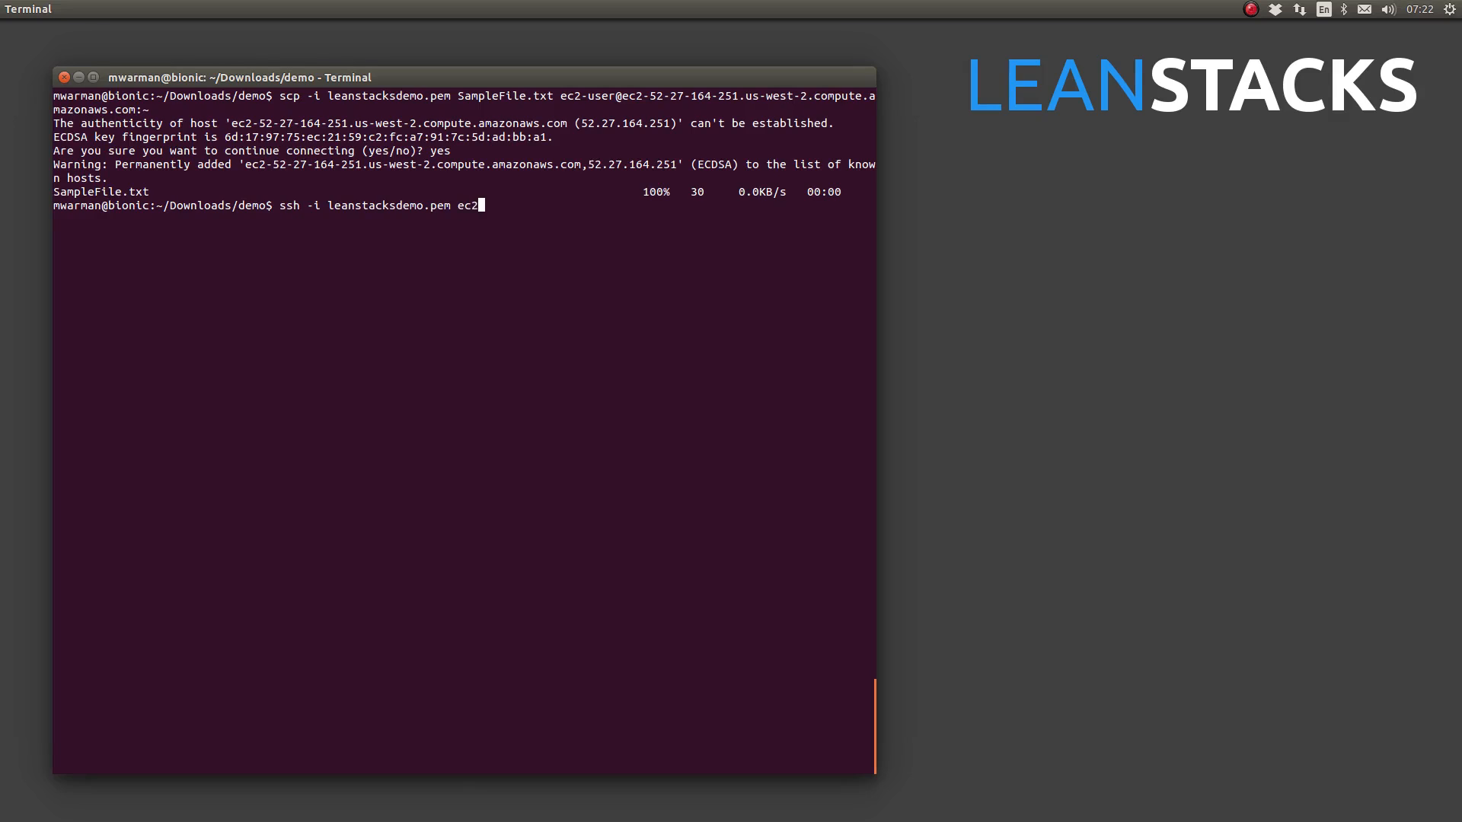
{"action": "type", "text": "-user@"}
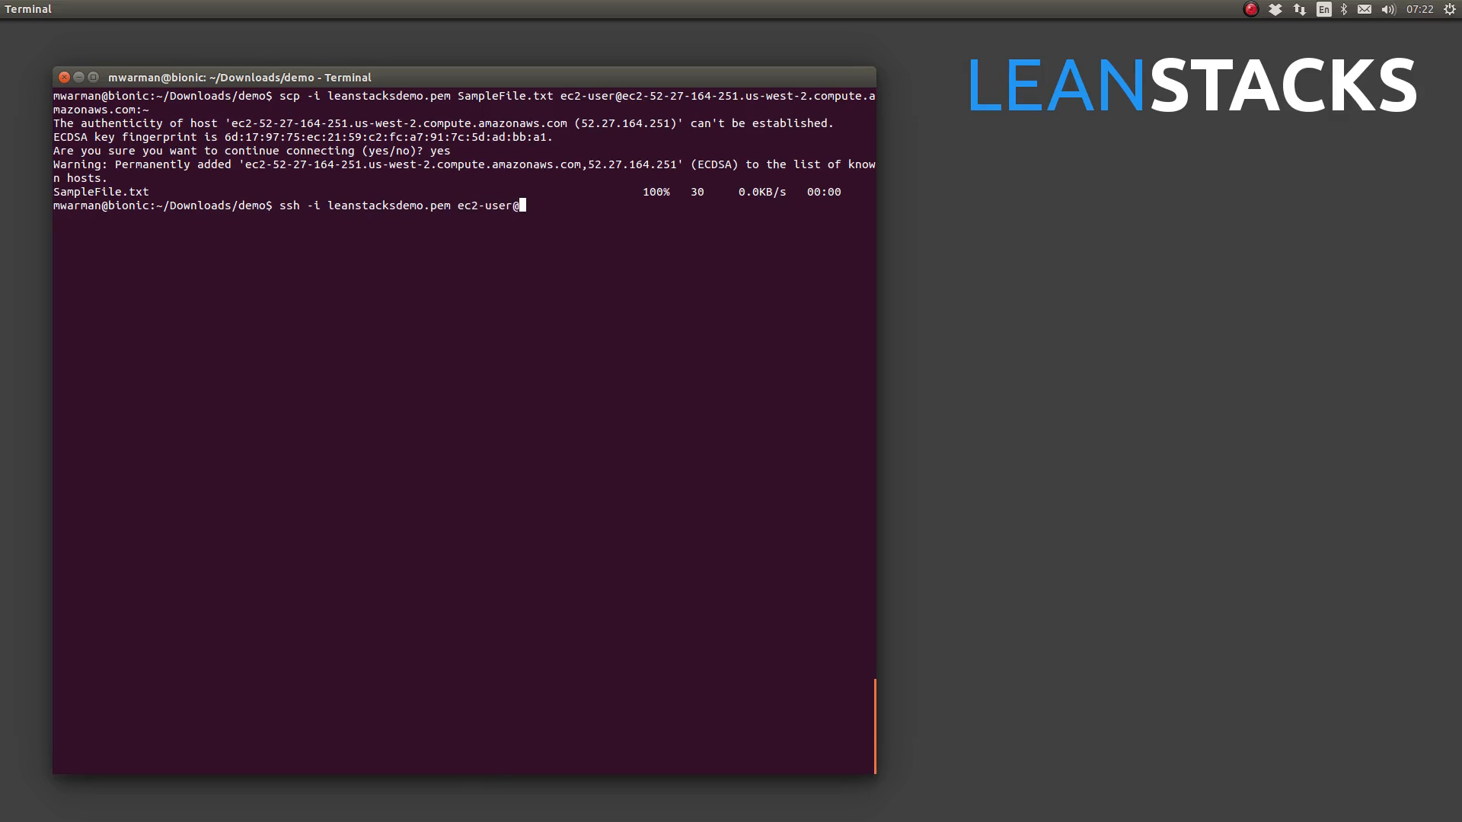
{"action": "type", "text": "ec2-52-27-164-251.us-west-2.compute.amazonaws.com"}
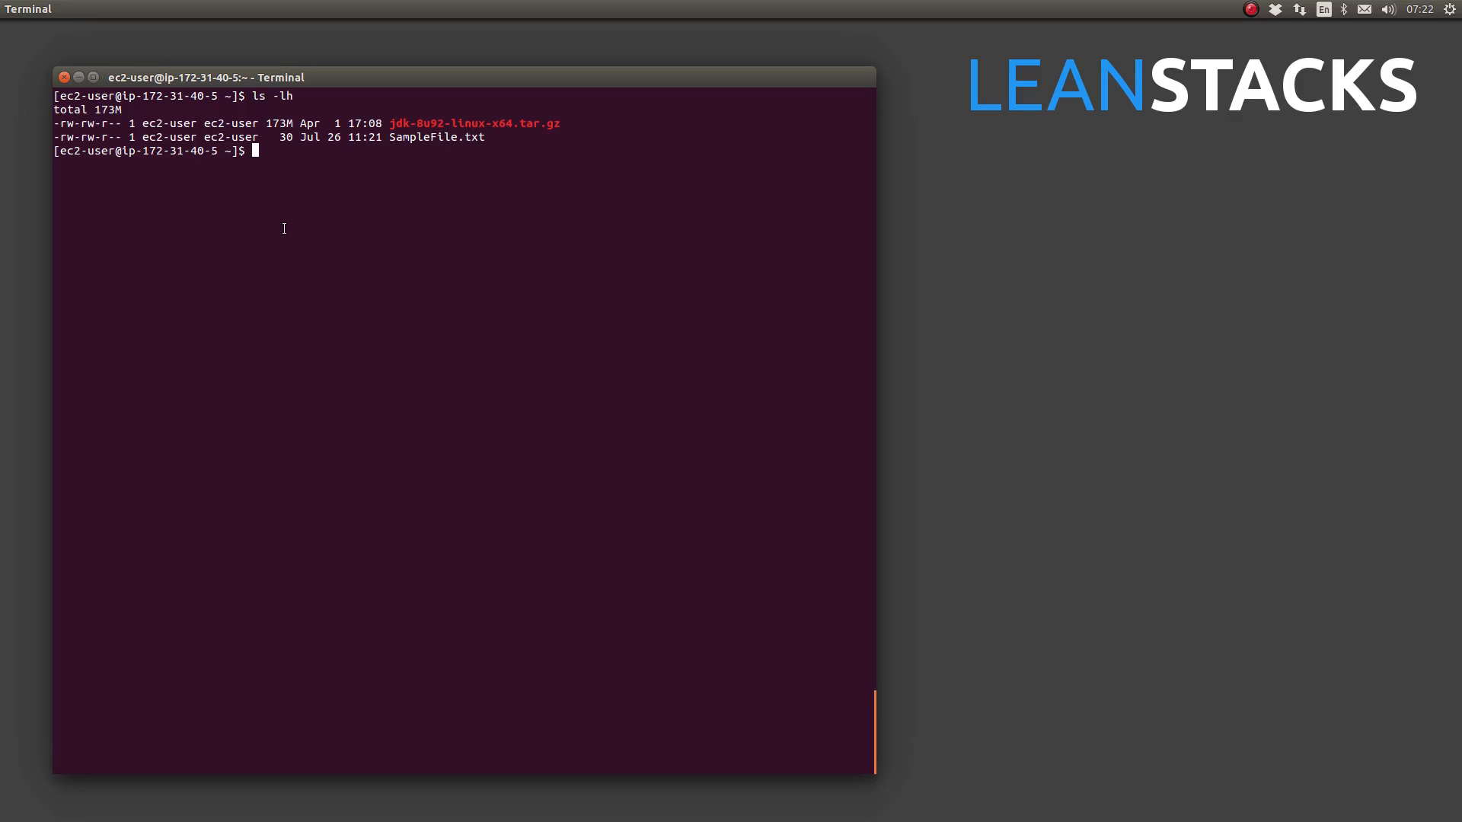
Step: Run date and cat SampleFile.txt on the remote host, then exit the ssh session
{"action": "type", "text": "date"}
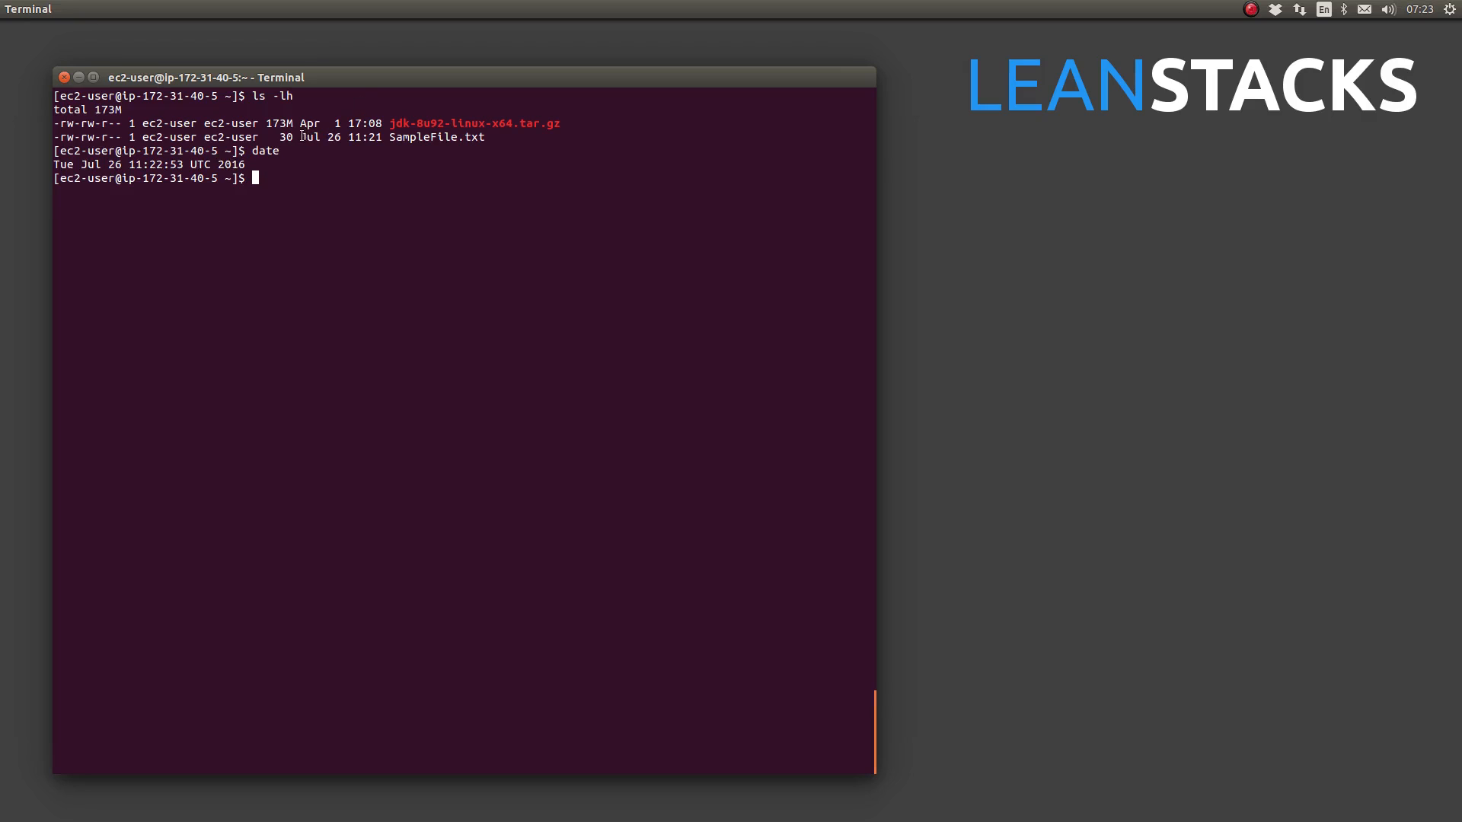
{"action": "double_click", "coordinate": [335, 135]}
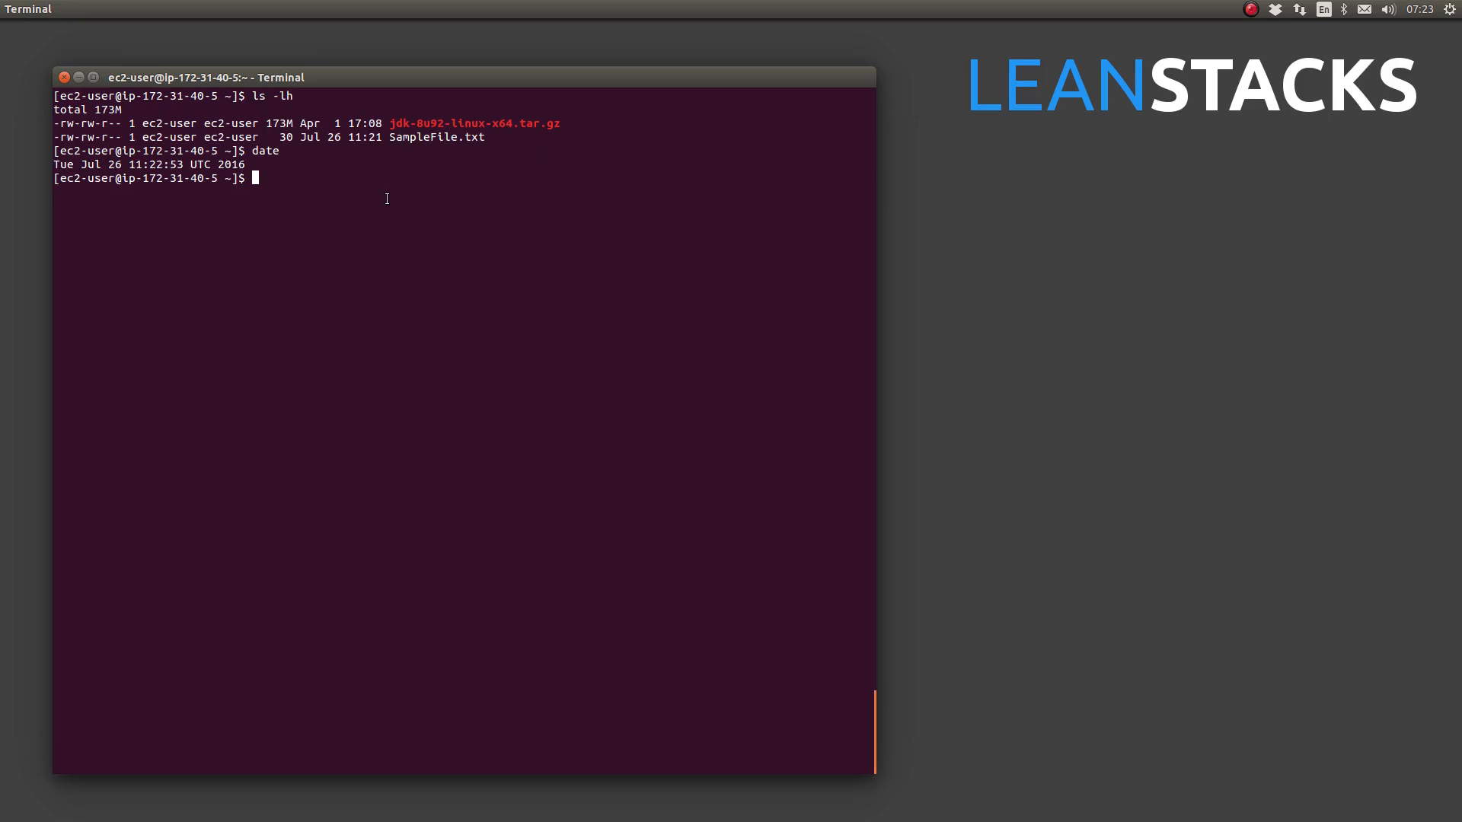
{"action": "type", "text": "cat SampleFile.txt"}
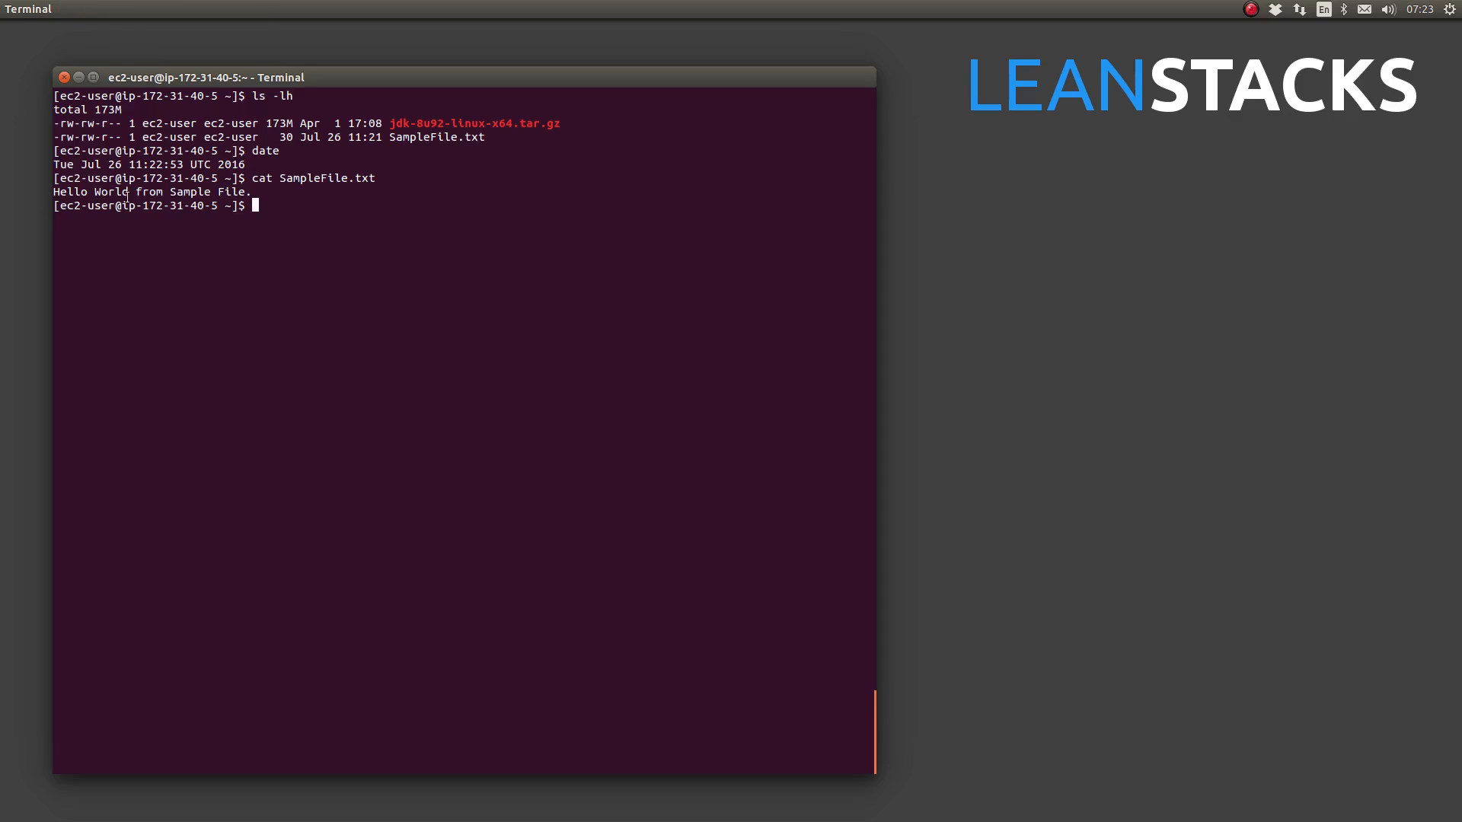
{"action": "mouse_move", "coordinate": [239, 350]}
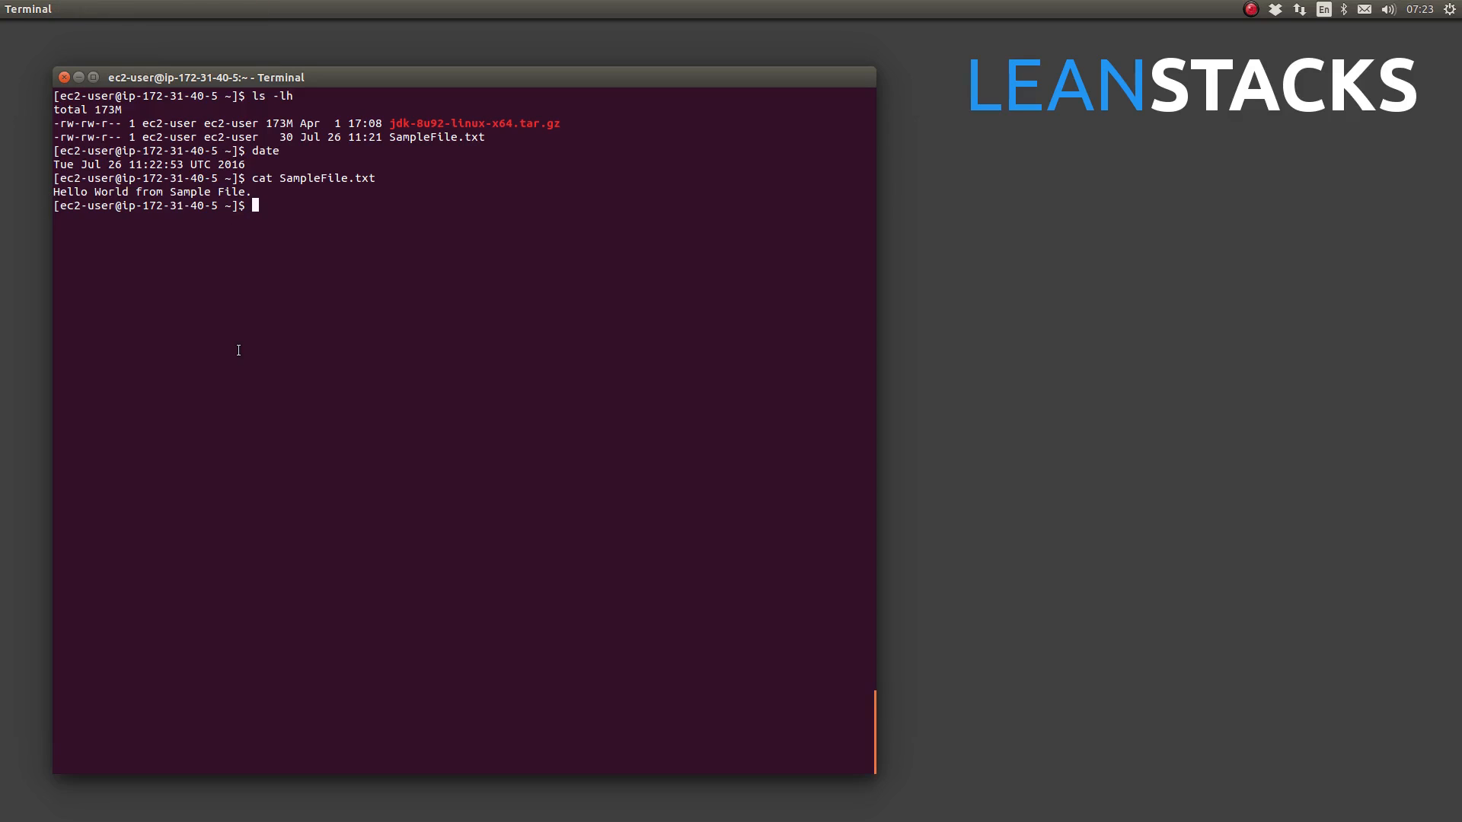
{"action": "type", "text": "exti"}
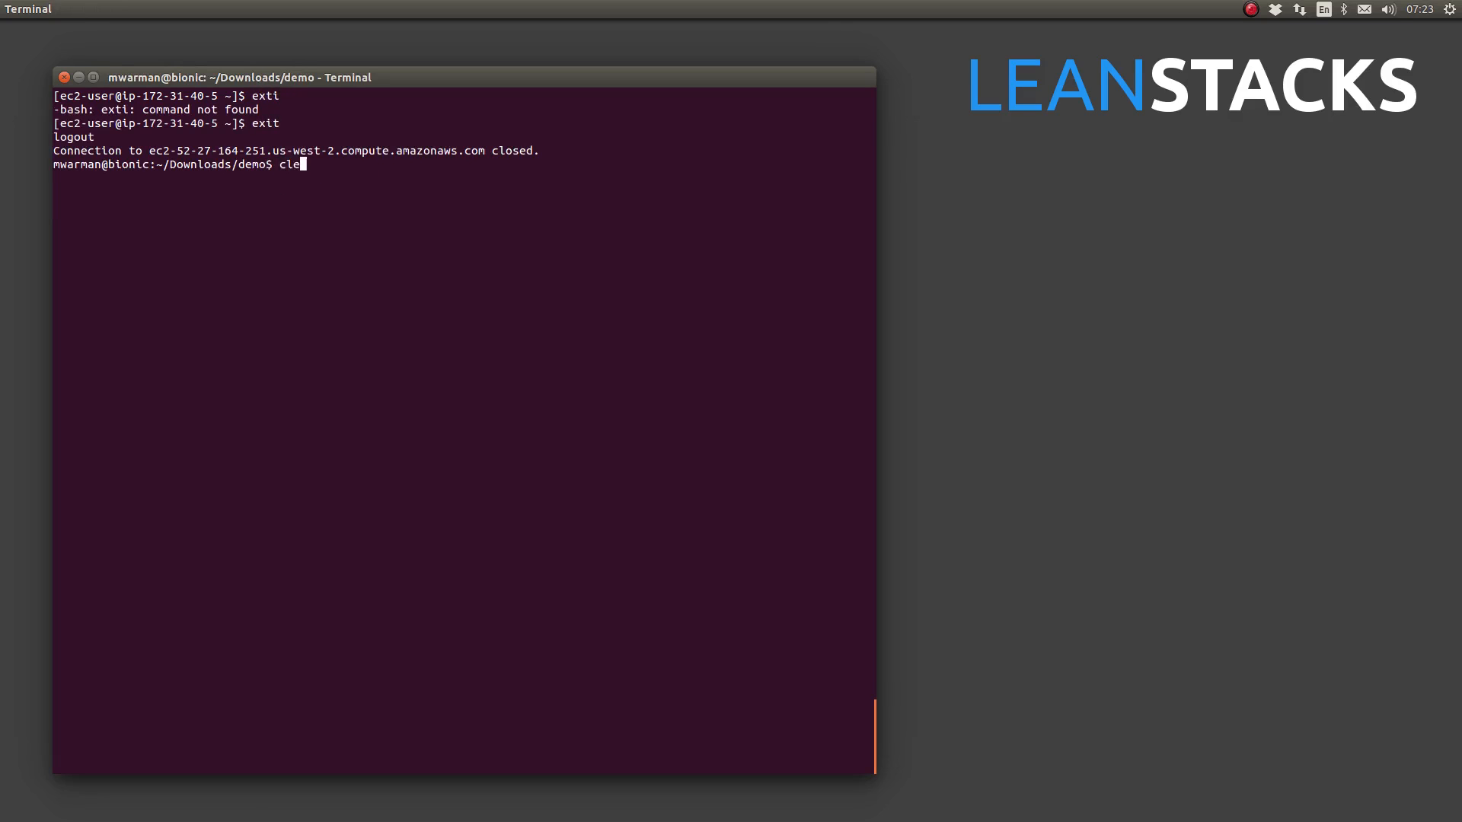
Step: Clear the terminal, leaving a fresh local prompt in the demo folder
{"action": "key", "text": "Return"}
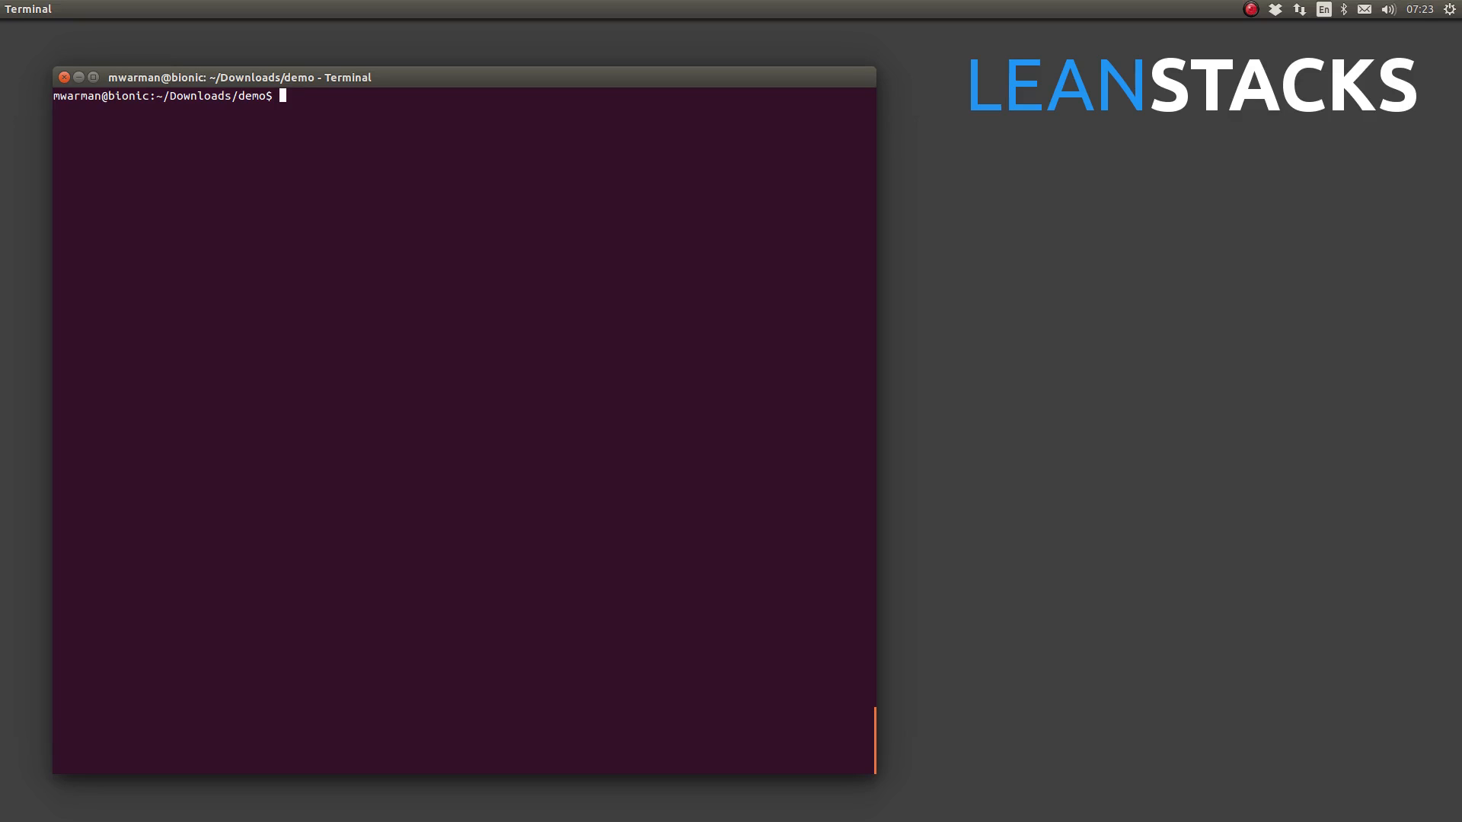
{"action": "mouse_move", "coordinate": [239, 350]}
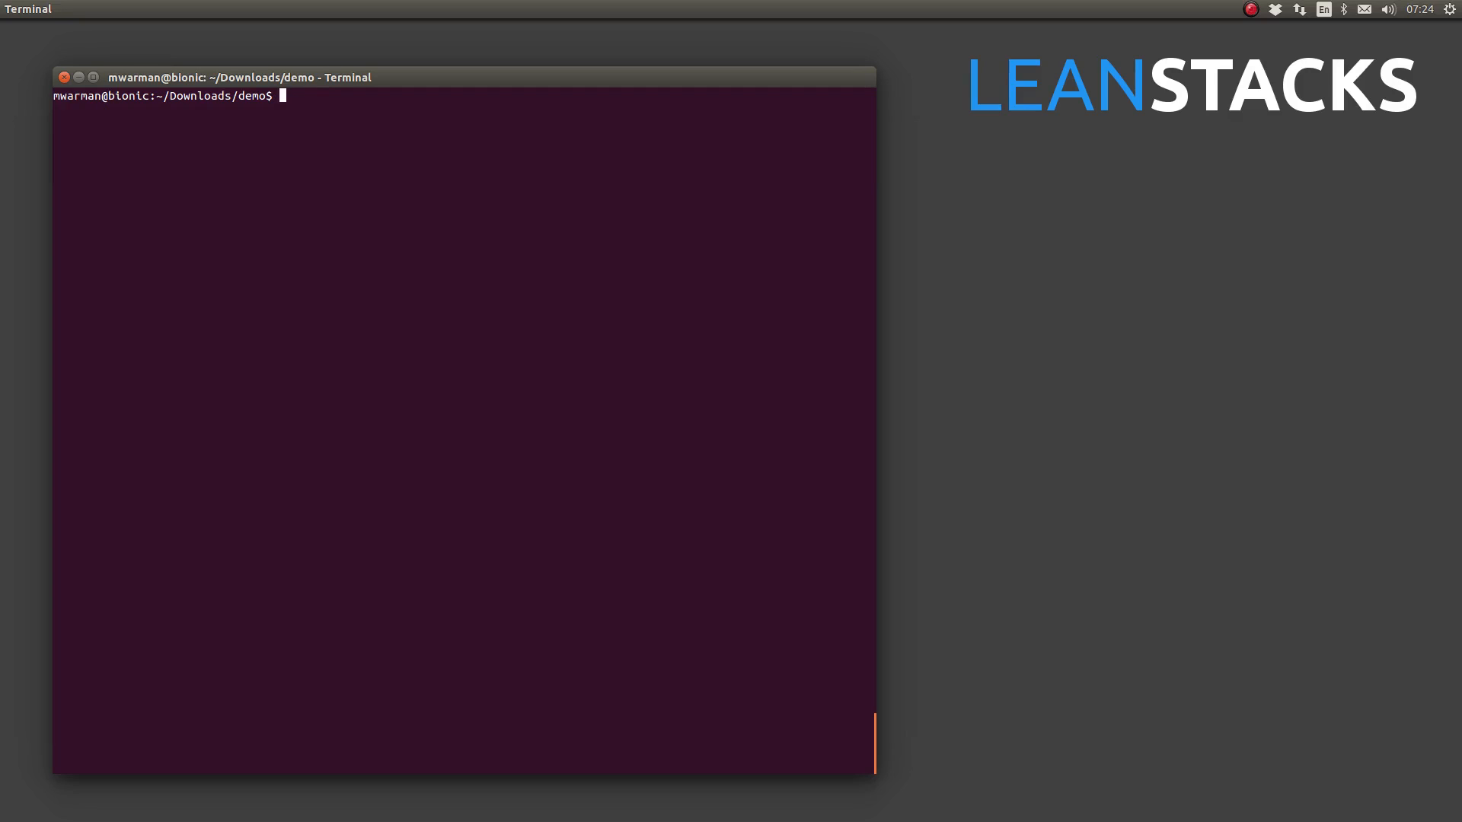
{"action": "type", "text": "scp -i"}
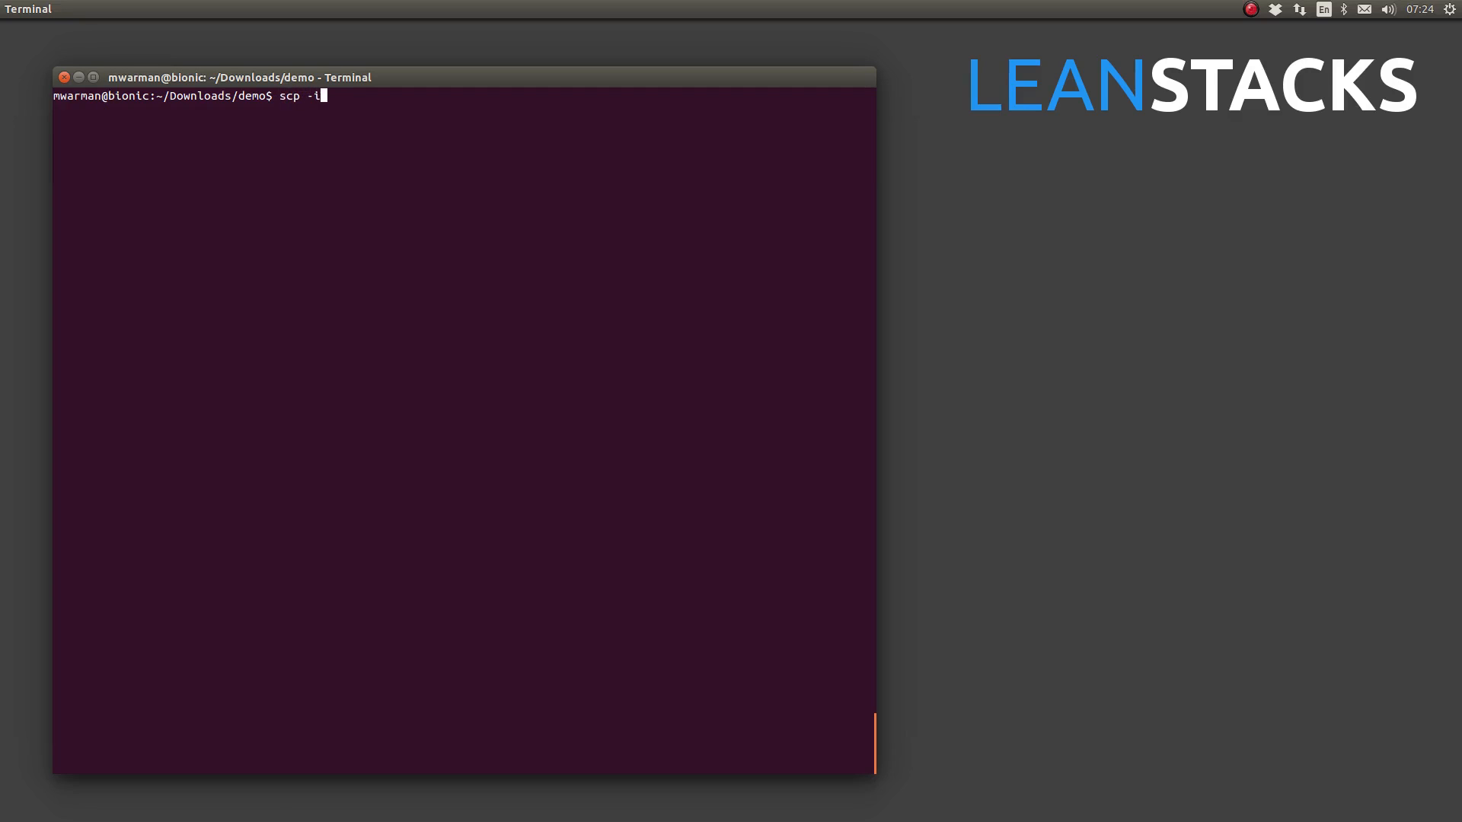
{"action": "type", "text": "leanstacksdemo.pem"}
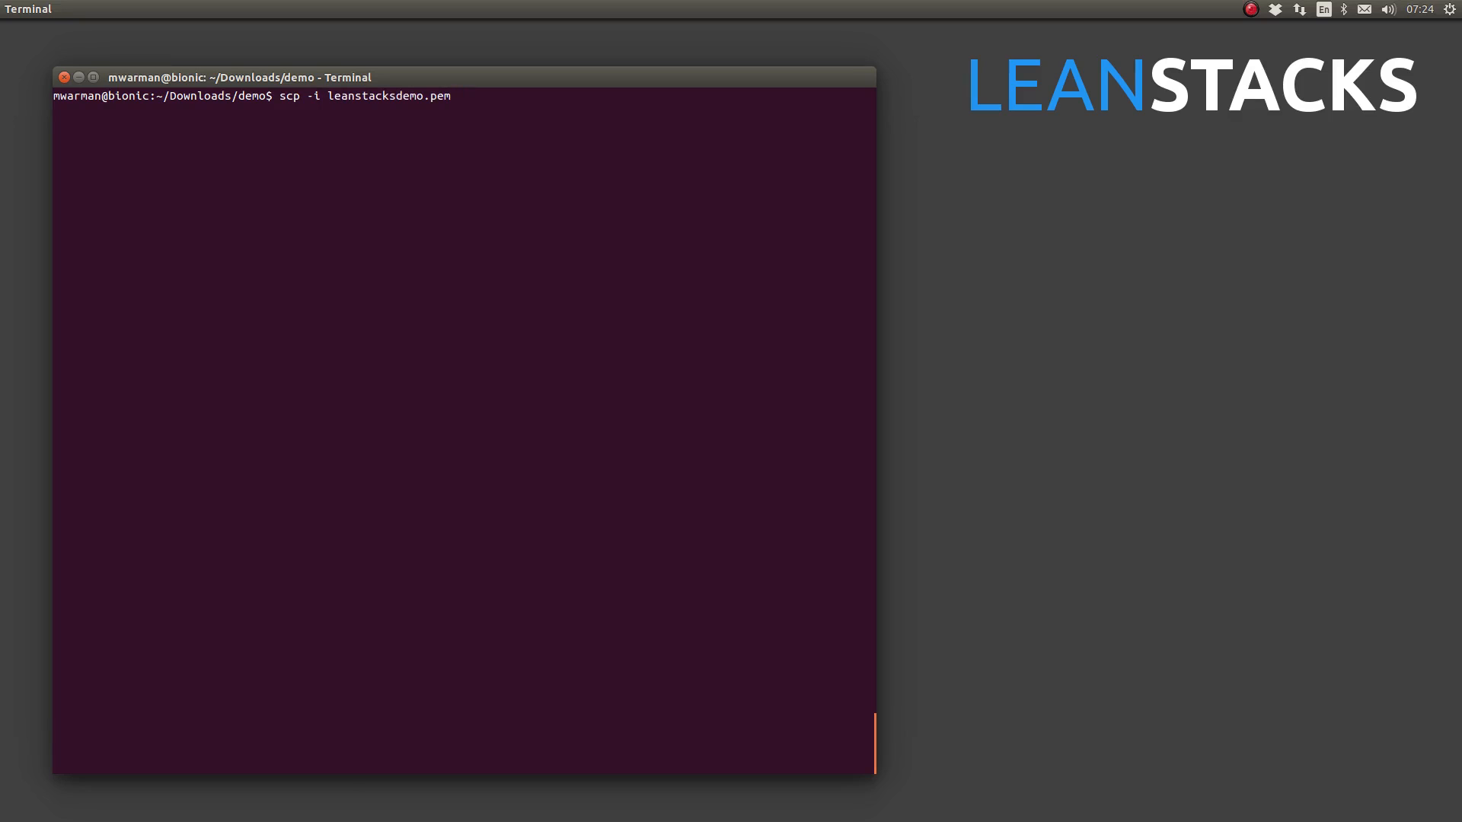
{"action": "type", "text": "\" \""}
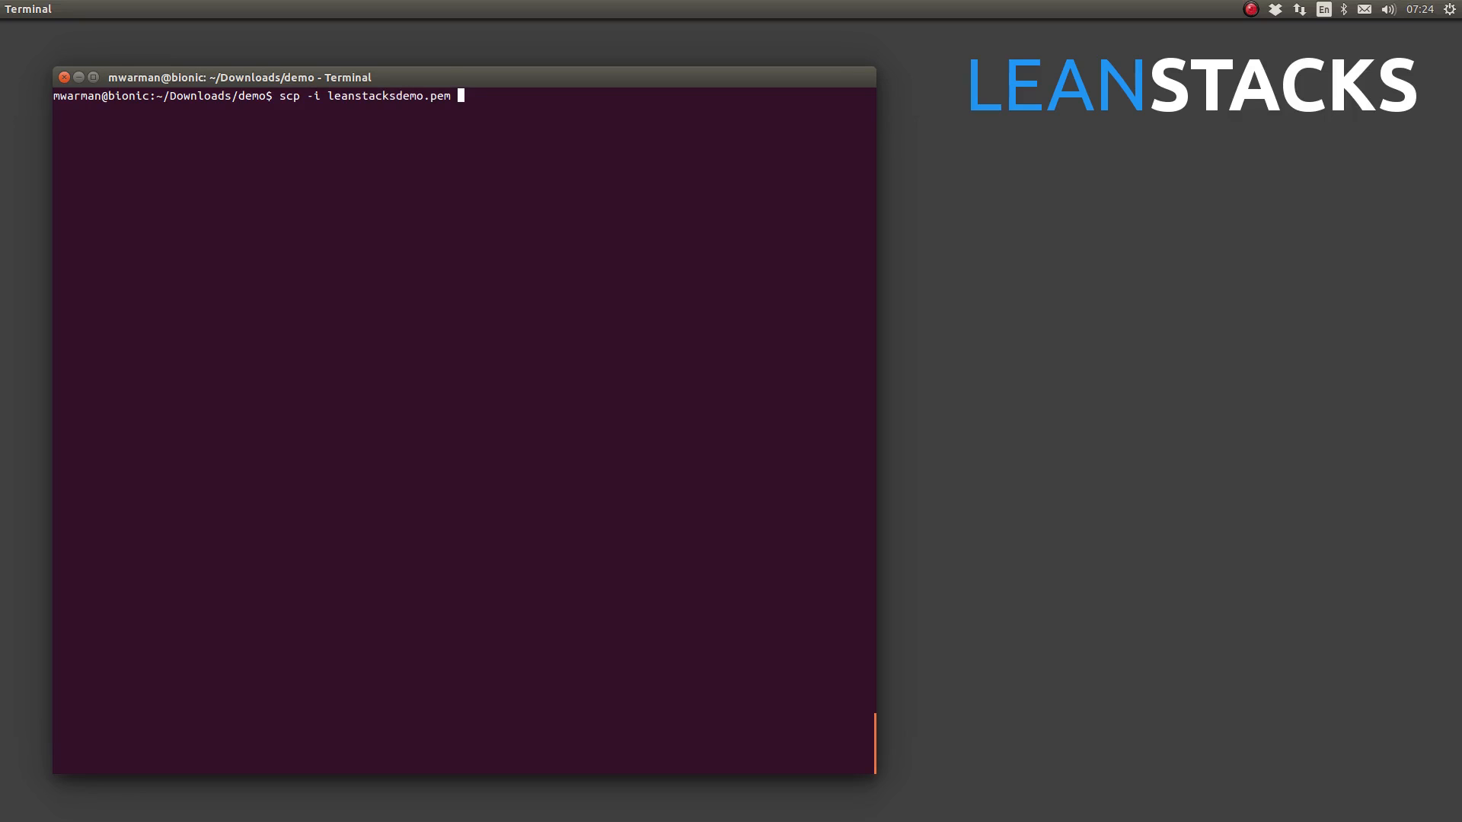
{"action": "type", "text": "ec2-"}
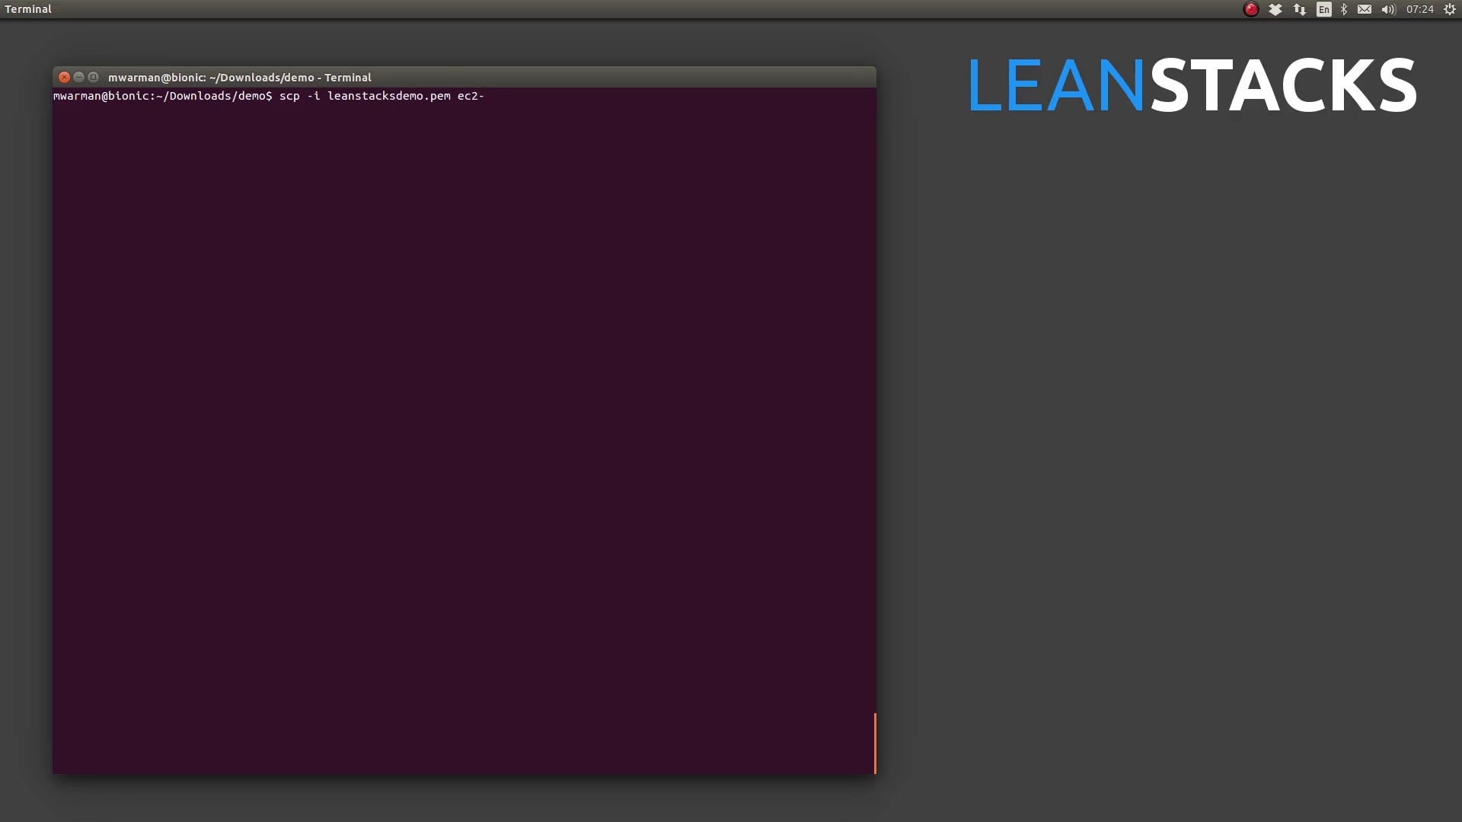
{"action": "type", "text": "user@"}
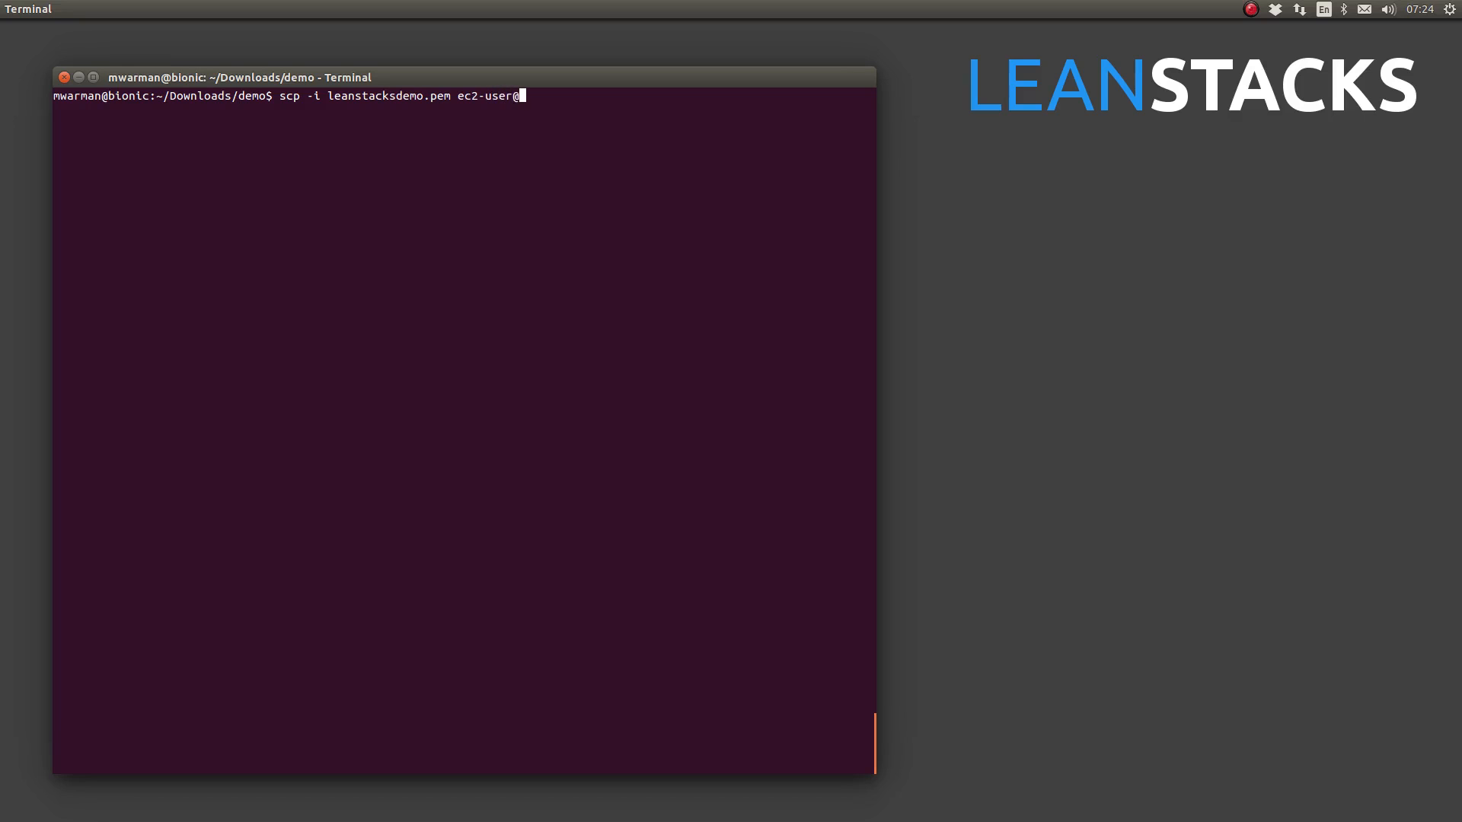
{"action": "type", "text": "ec2-52-27-164-251.us-west-2.compute.amazonaws.com:"}
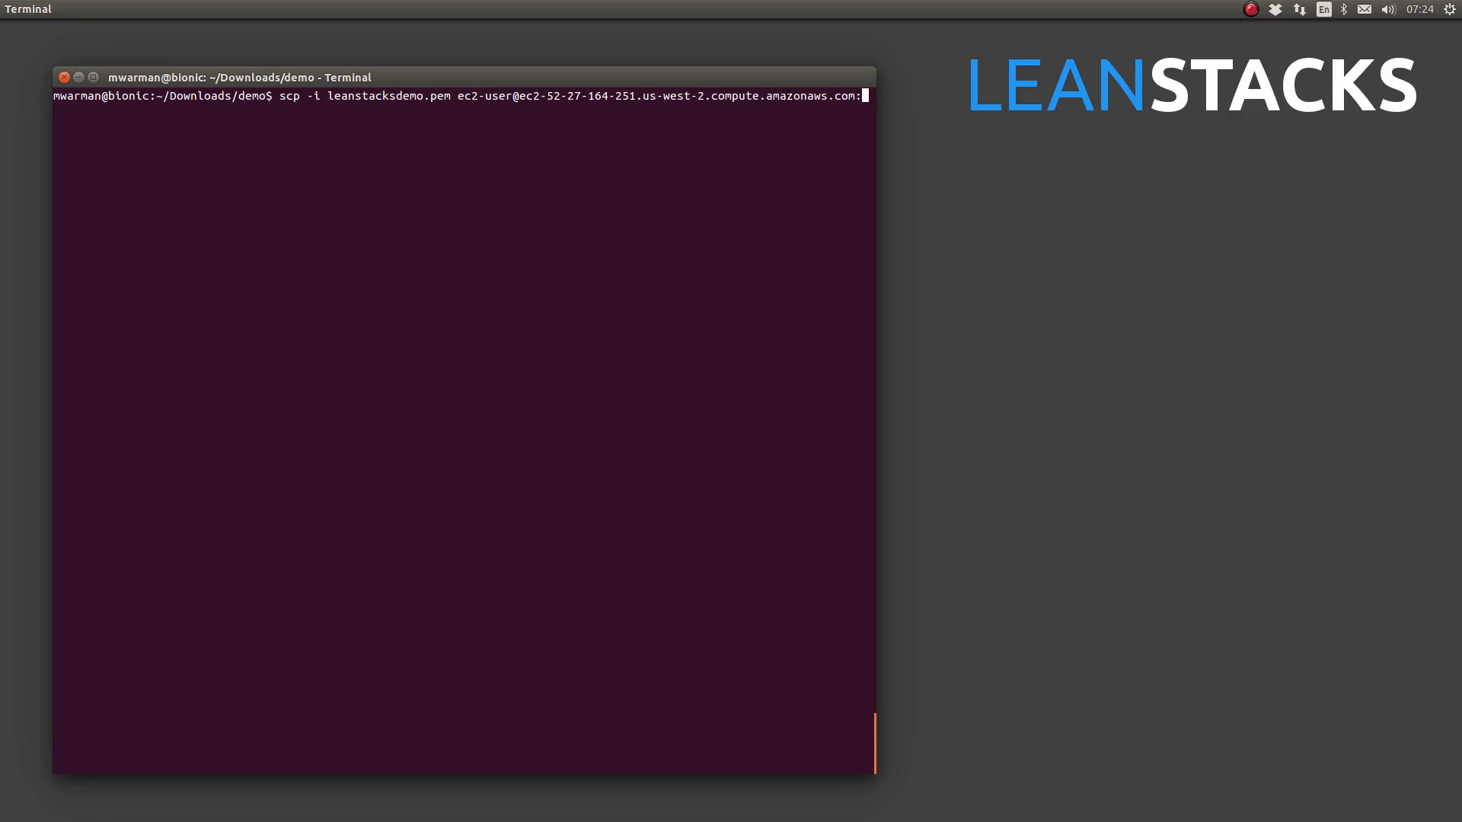
Step: Copy remote ~/SampleFile.txt to local ./SampleFile2.txt, transfer reaching 100%
{"action": "type", "text": "~/"}
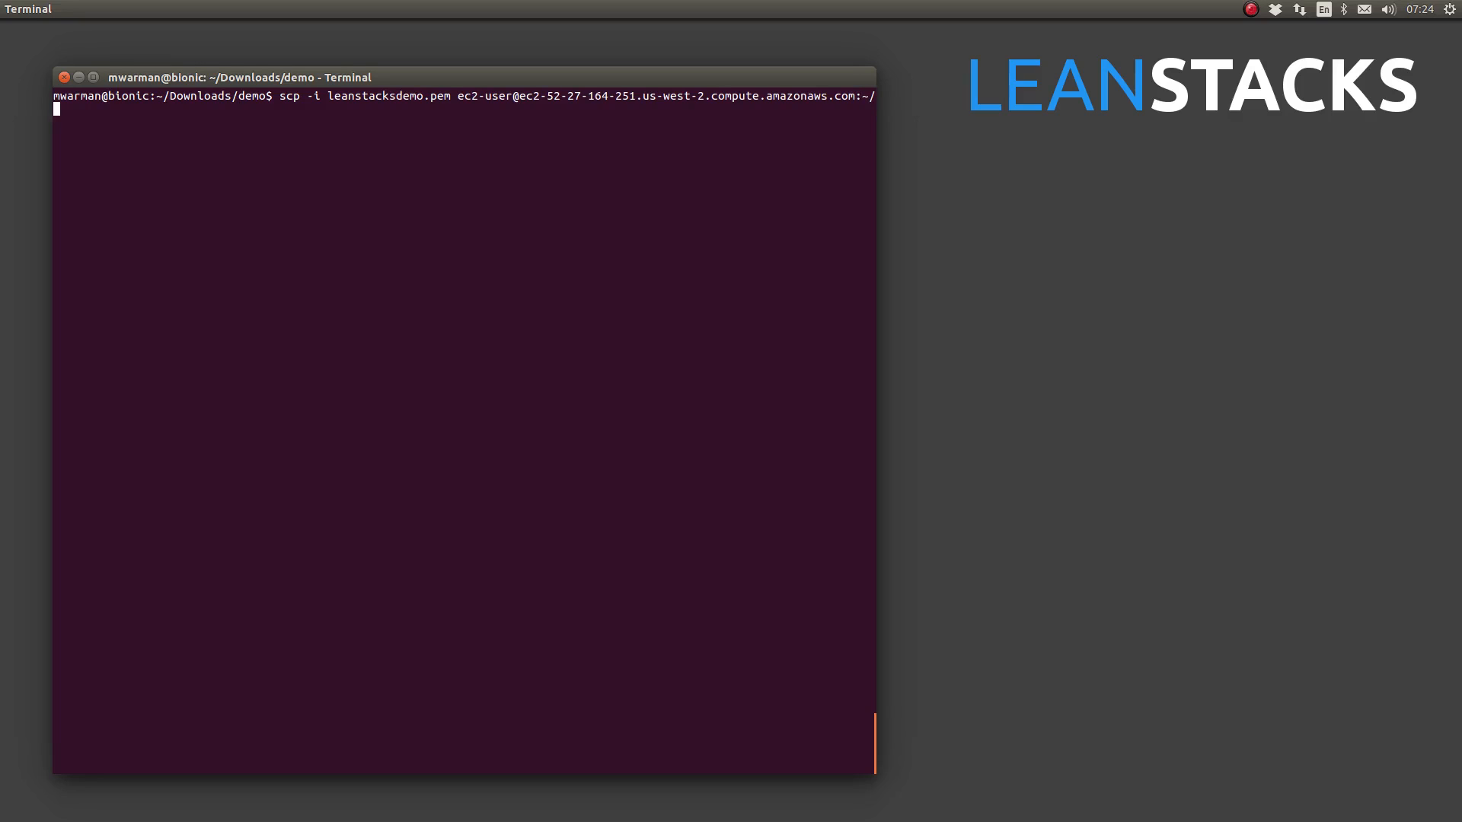
{"action": "type", "text": "SampleFile."}
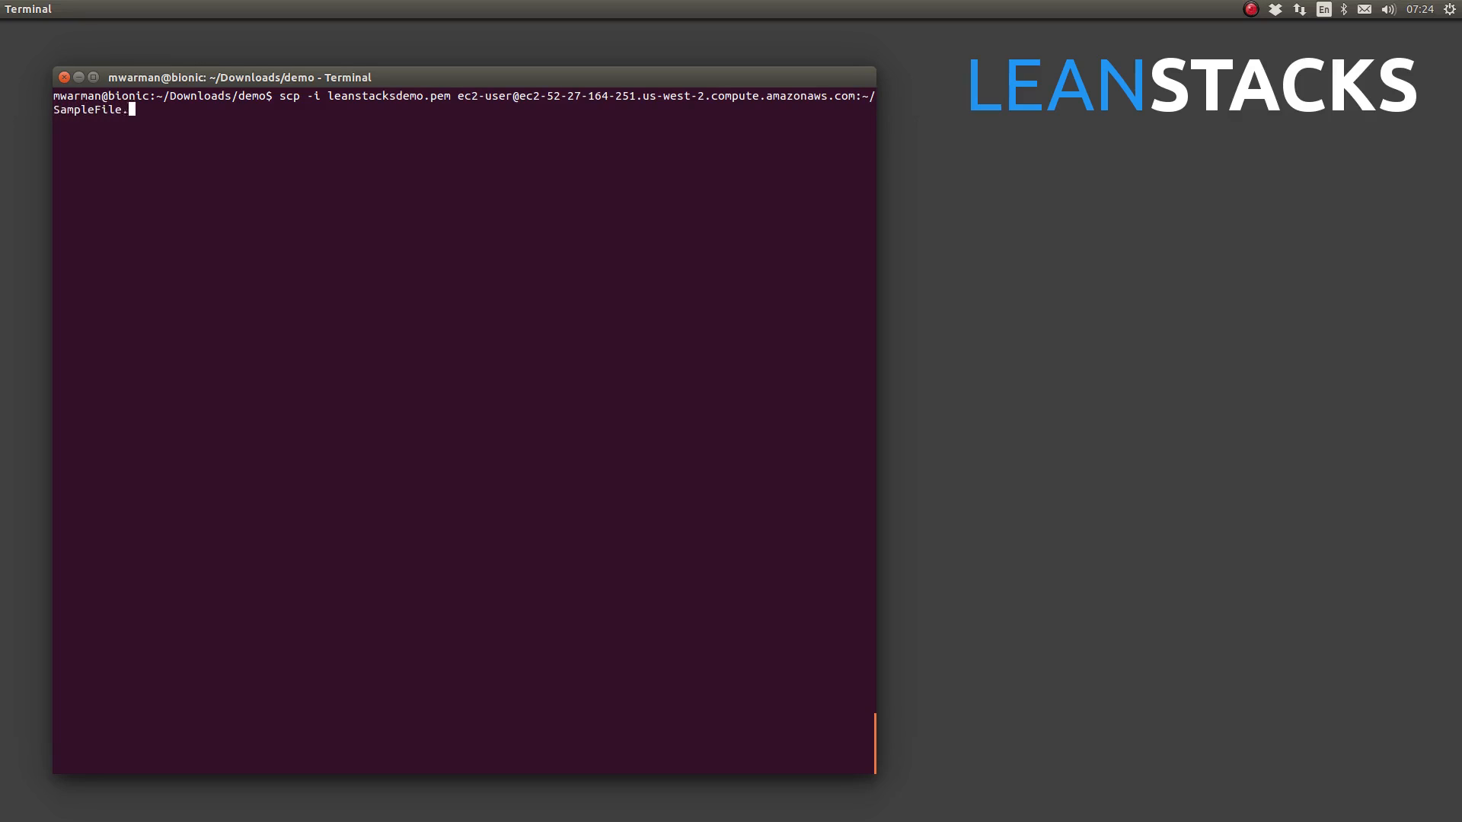
{"action": "type", "text": "txt"}
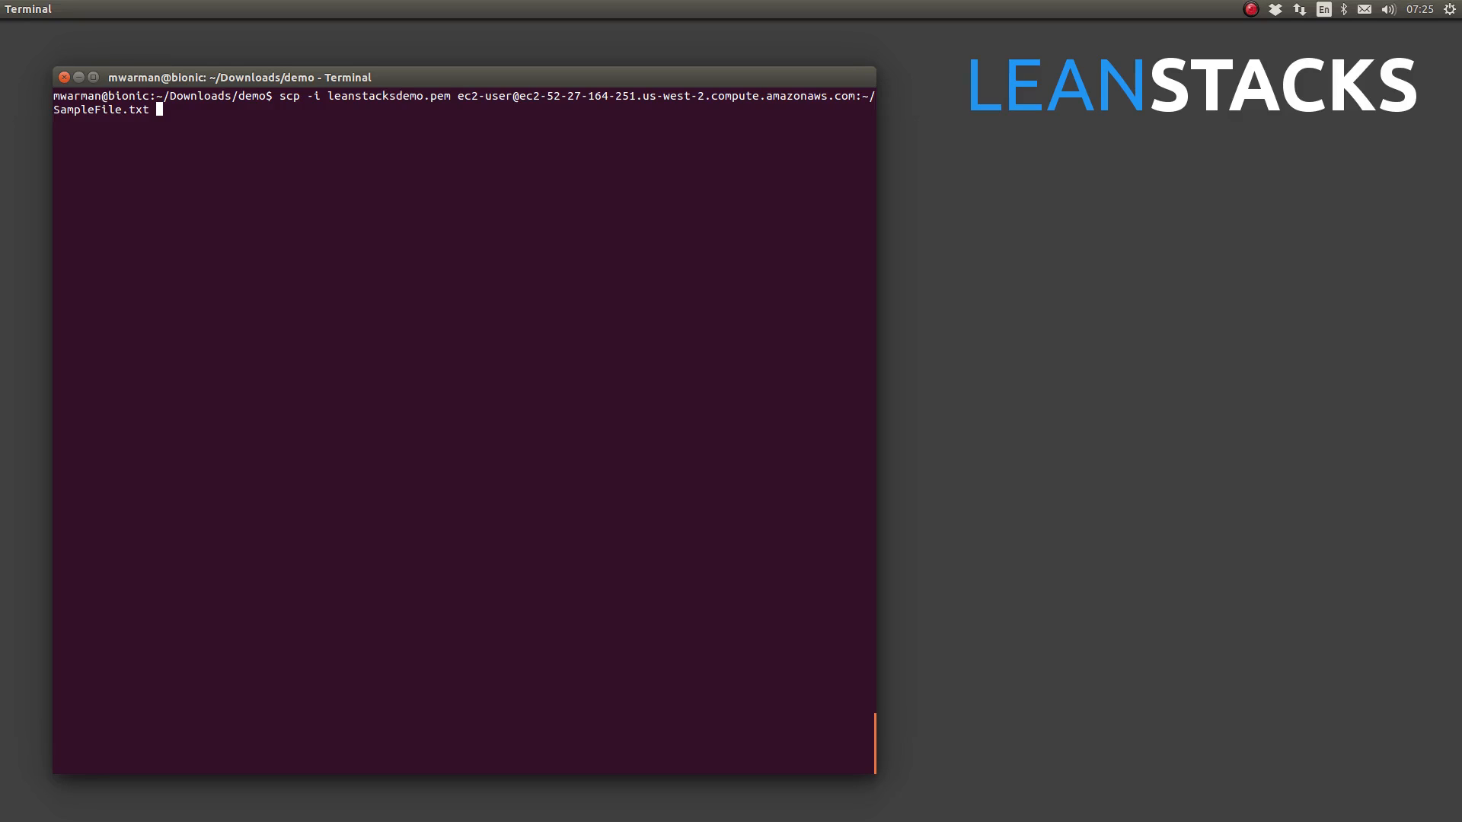
{"action": "type", "text": "./"}
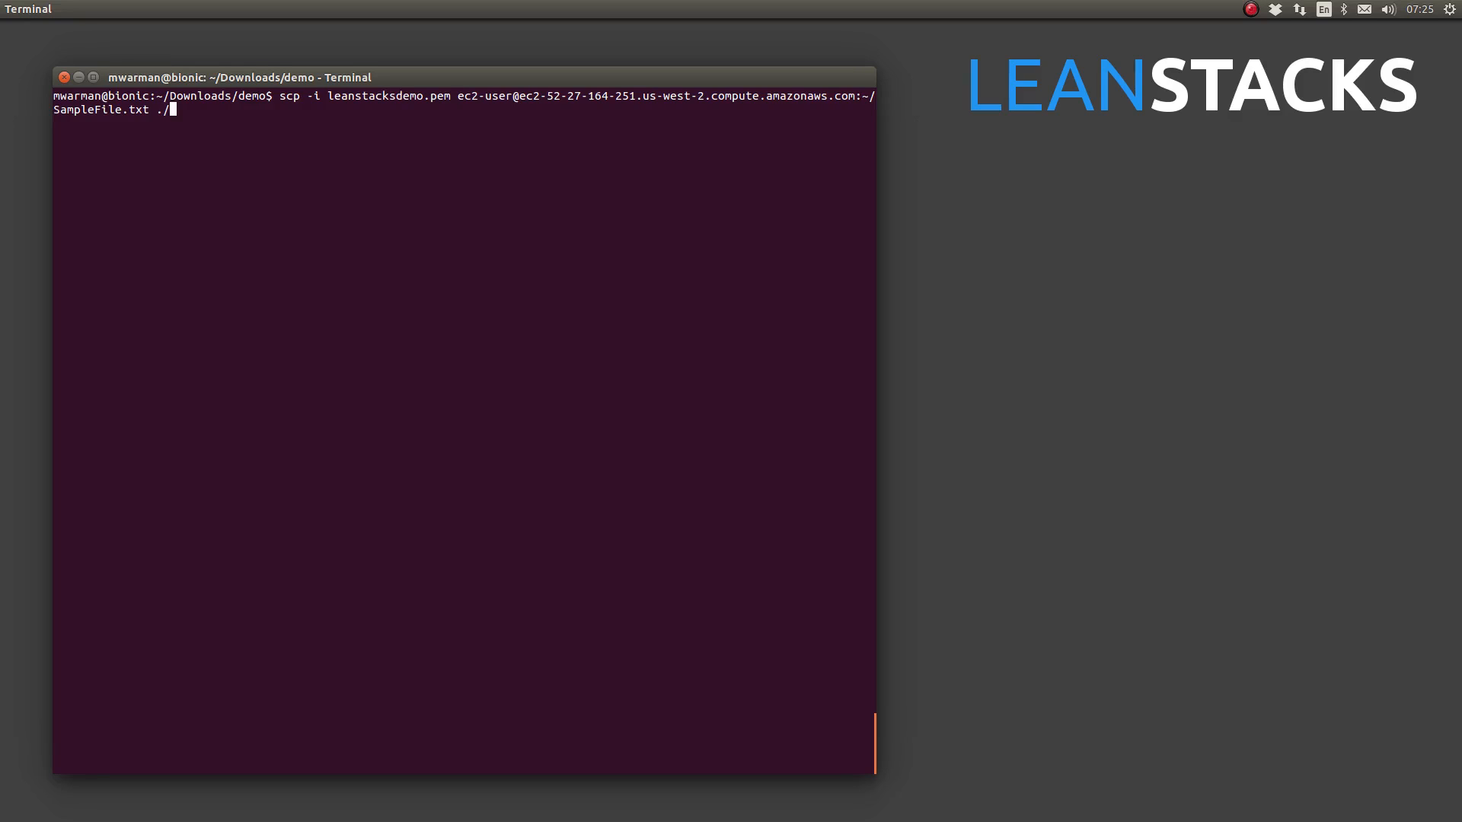
{"action": "type", "text": "Same"}
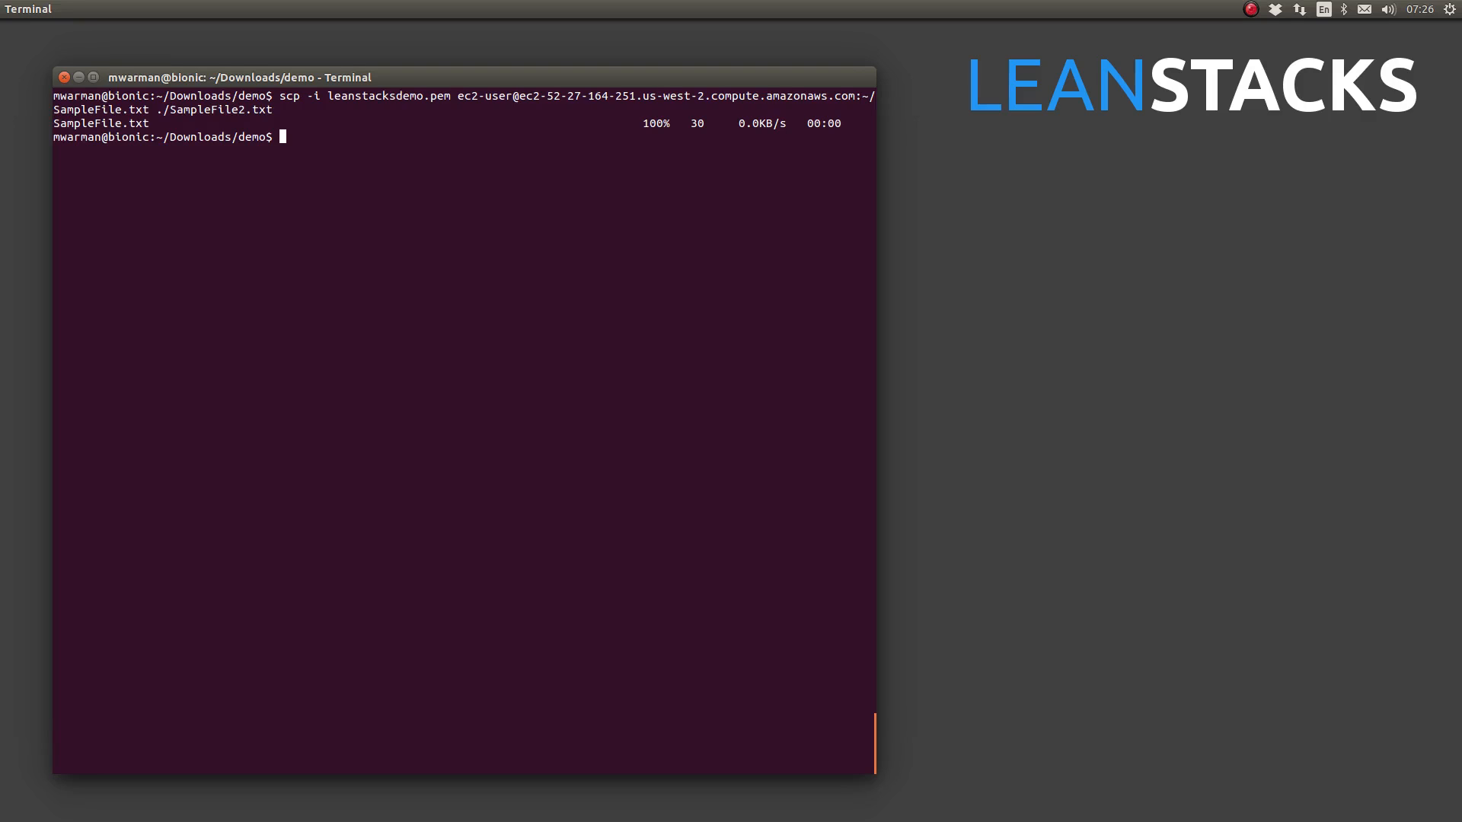
{"action": "mouse_move", "coordinate": [30, 94]}
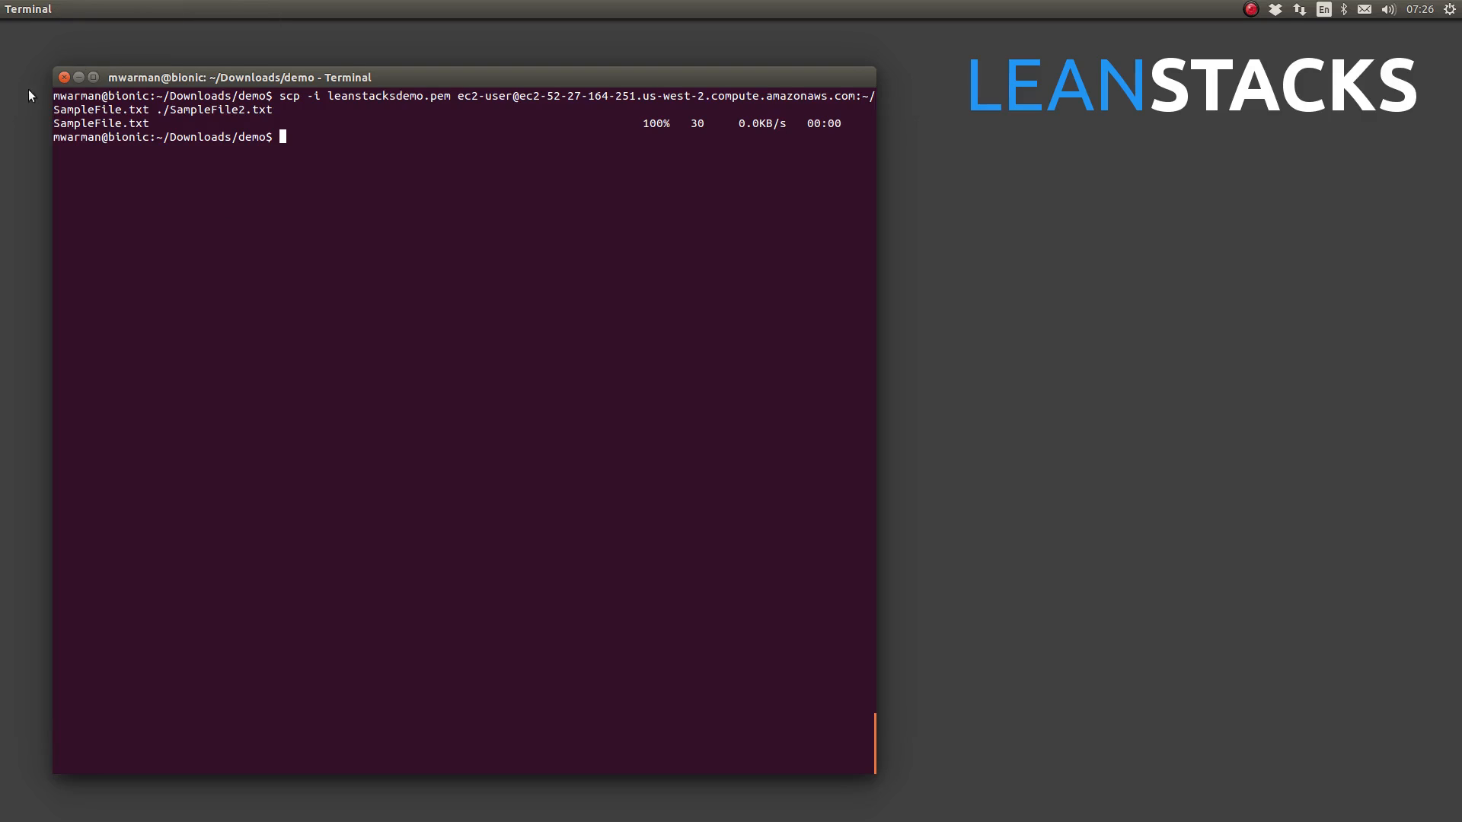
{"action": "mouse_move", "coordinate": [734, 230]}
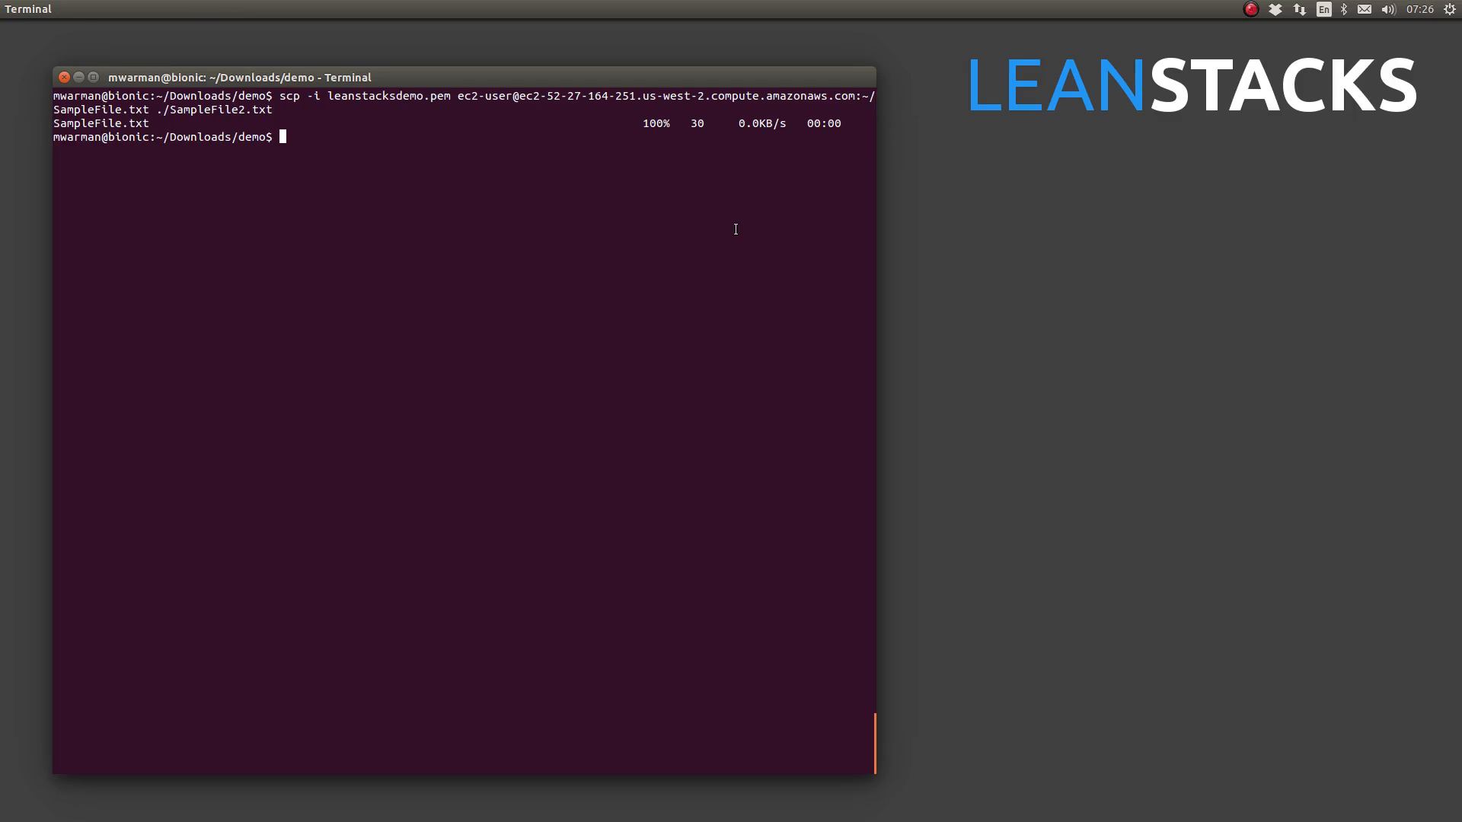
Step: Clear the screen, list the demo folder, and prepare cat SampleFile2.txt to display it
{"action": "type", "text": "clea"}
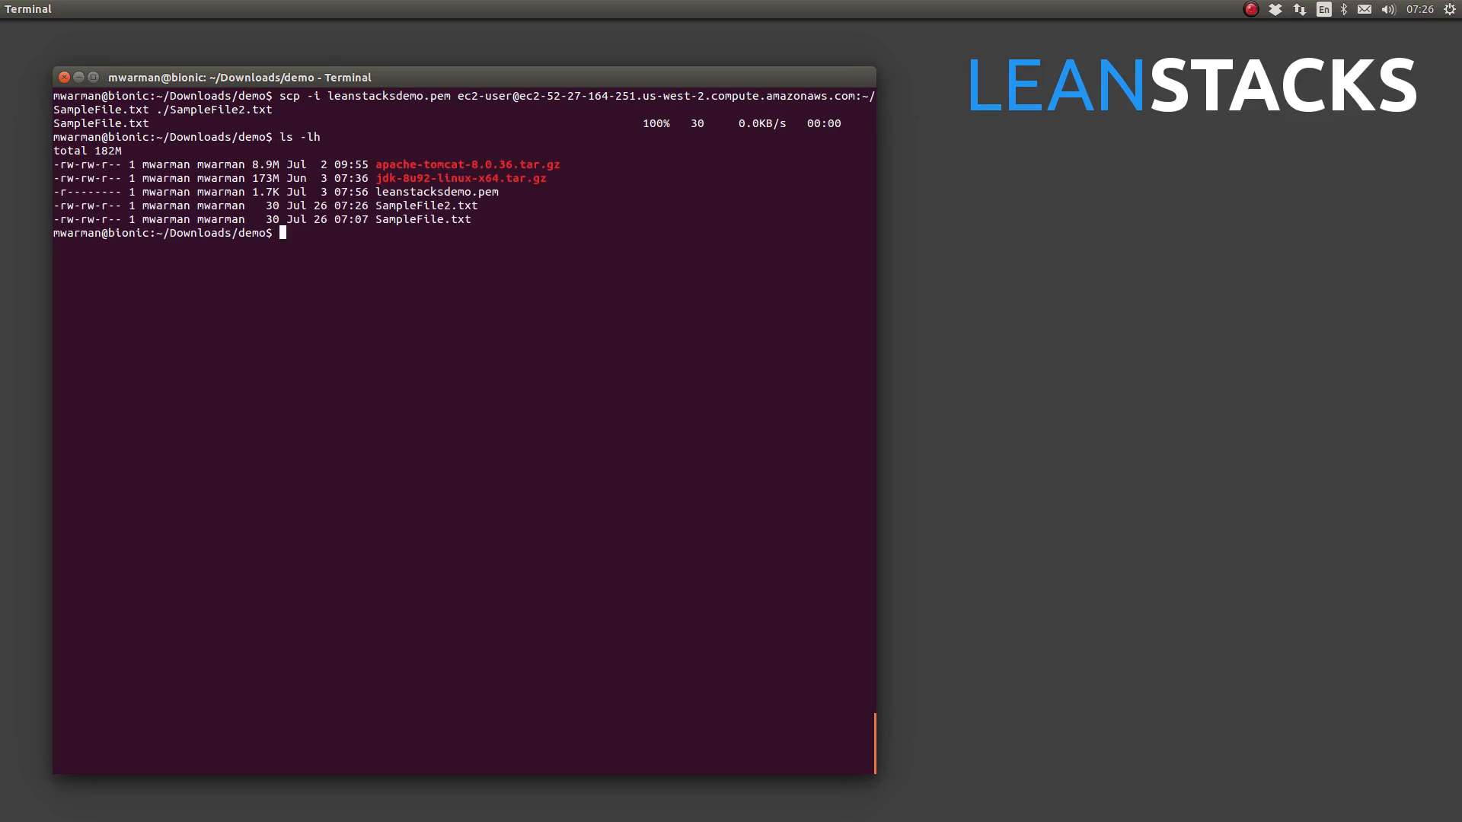
{"action": "mouse_move", "coordinate": [483, 293]}
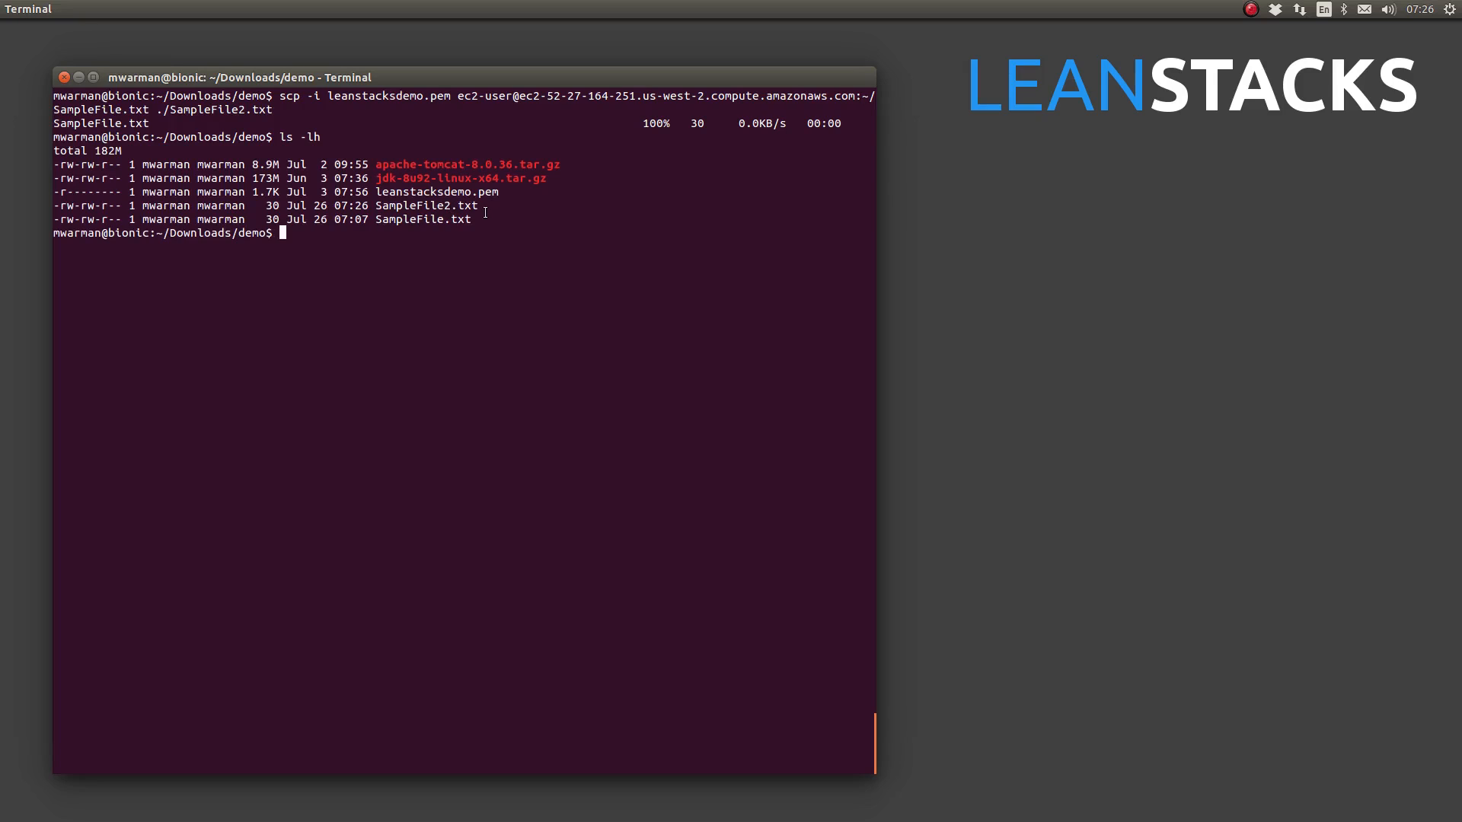
{"action": "mouse_move", "coordinate": [434, 376]}
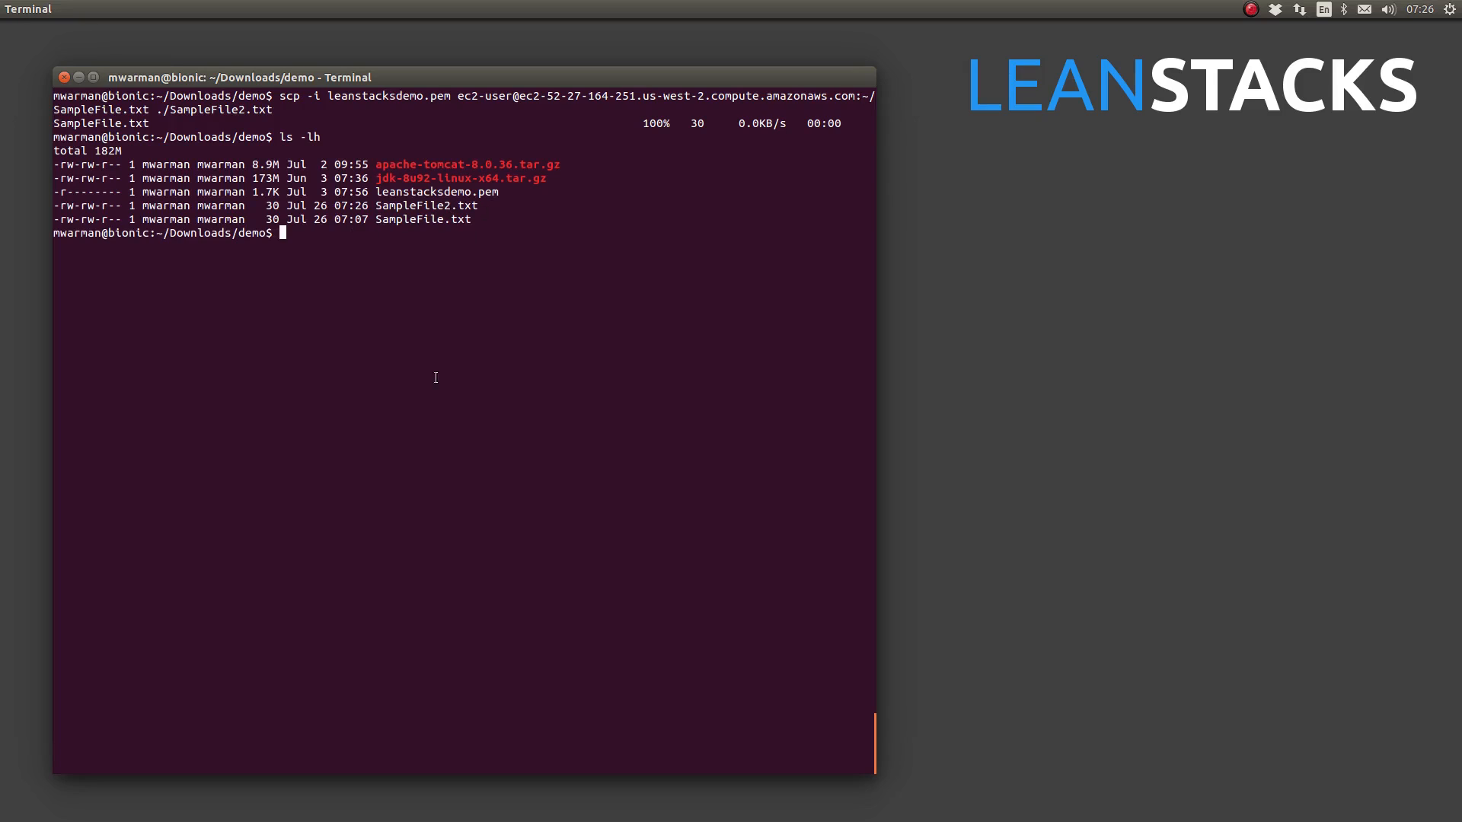
{"action": "type", "text": "cat"}
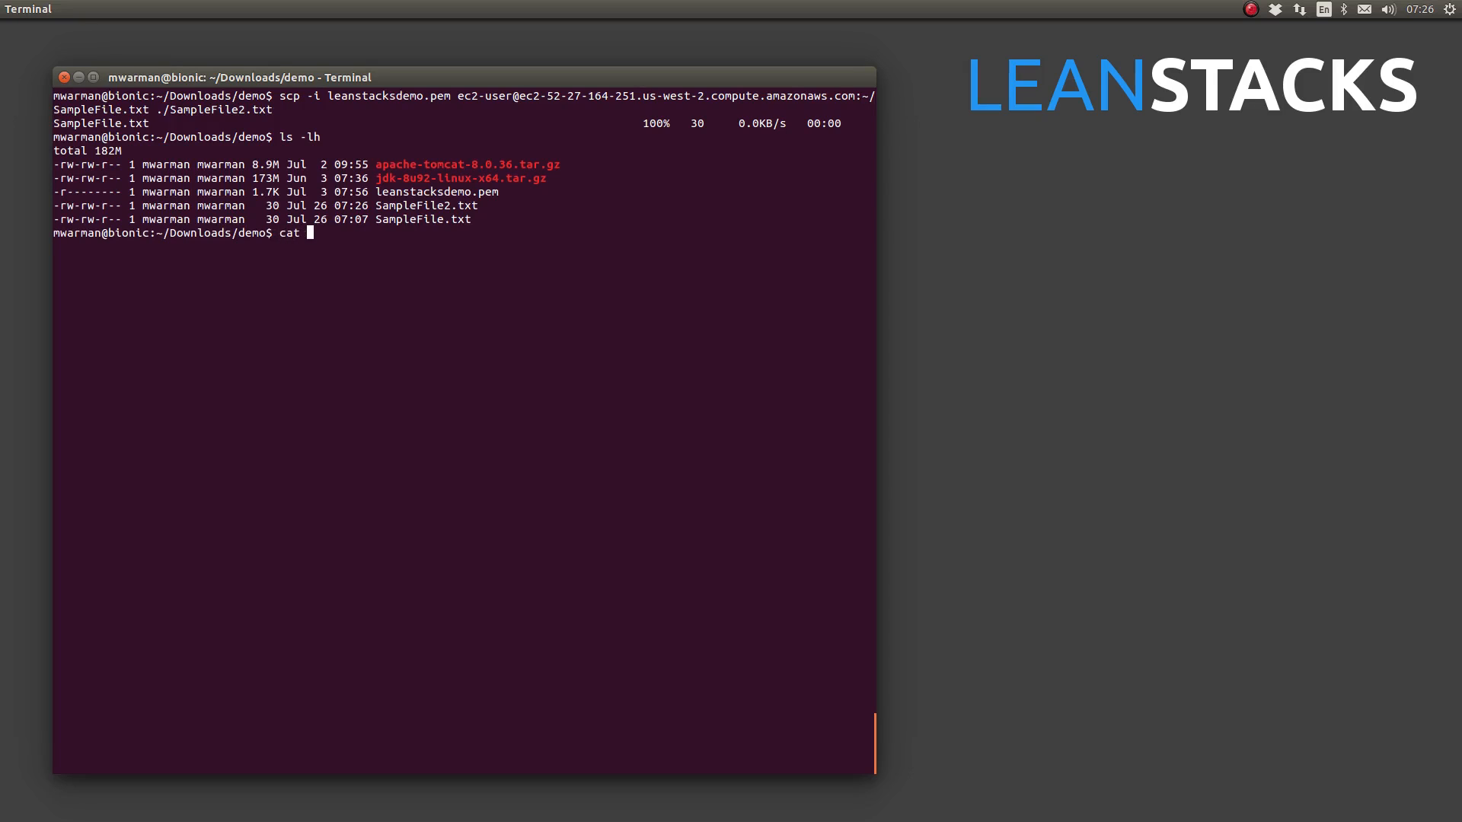
{"action": "type", "text": "SampleFile2.txt"}
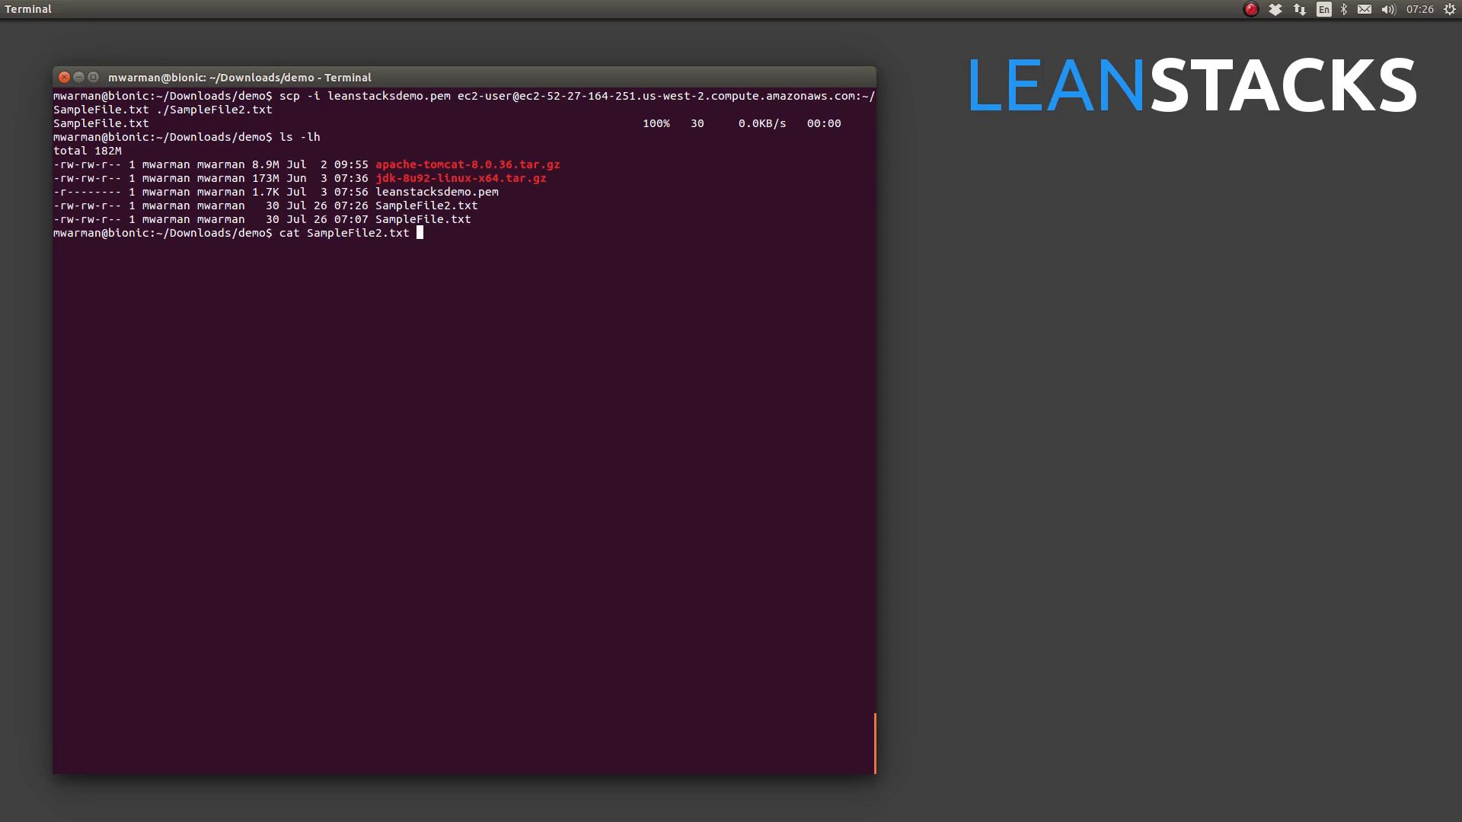